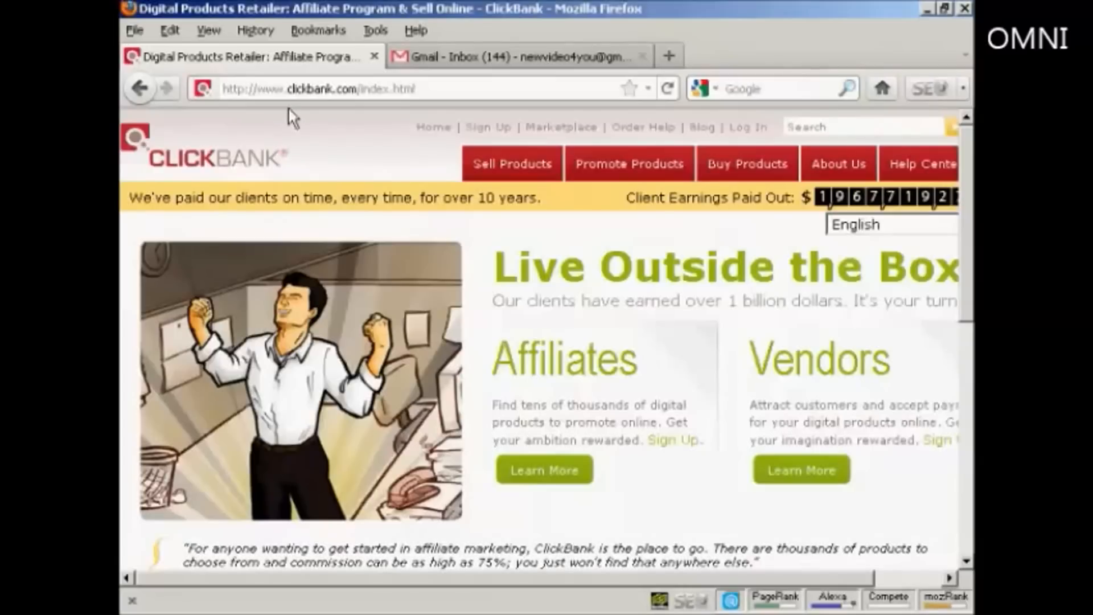
mouse_move(350, 115)
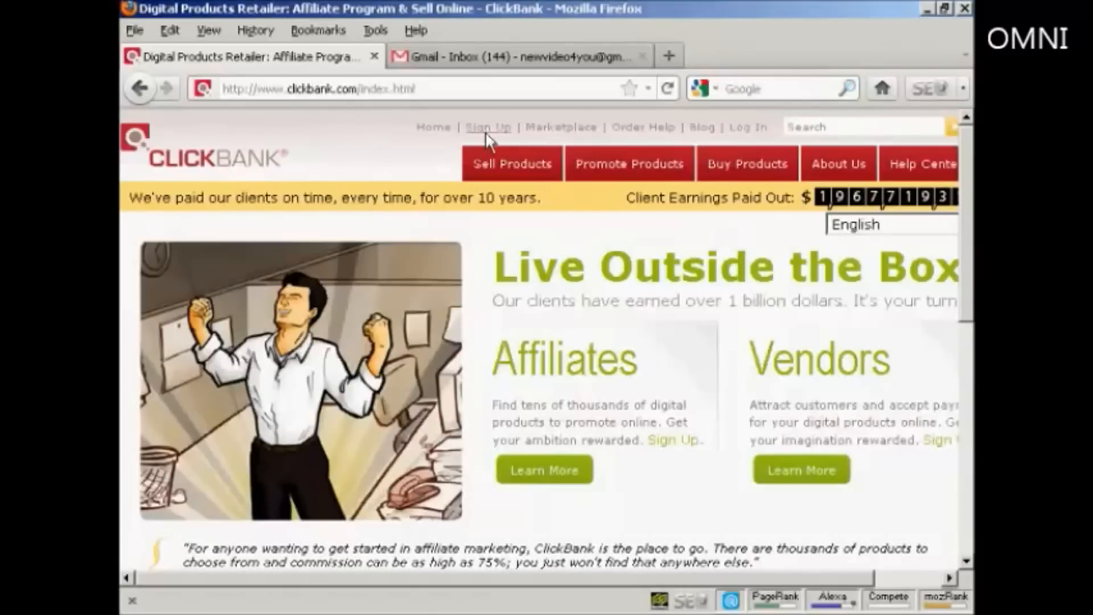
- Go to the ClickBank account sign-up page from the home page
click(489, 126)
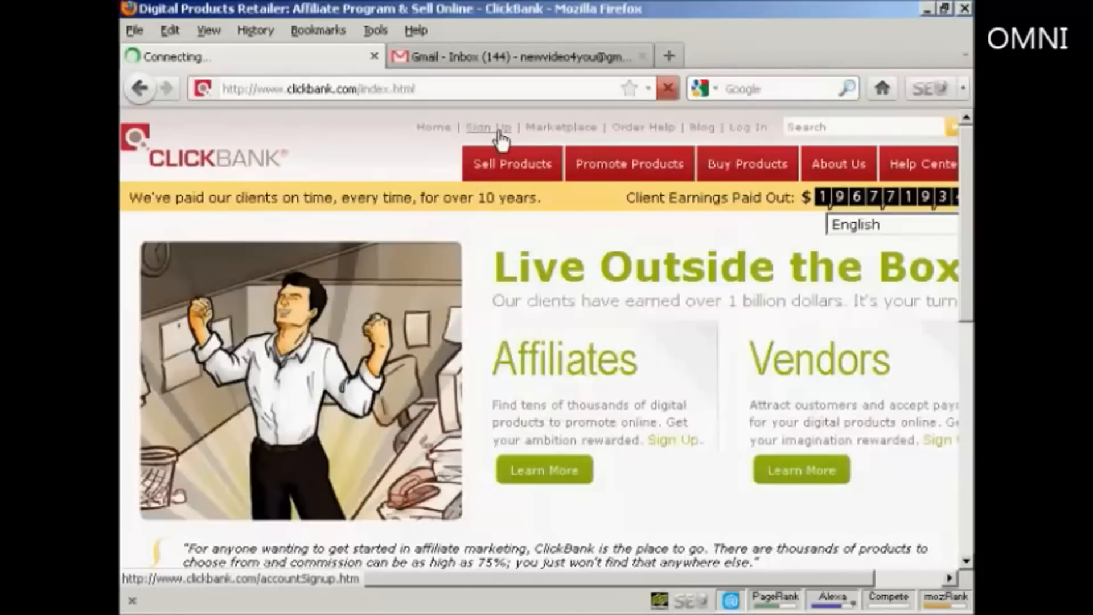
- Start the affiliate signup and fill in Britain as country, payee name, street, city and postcode
click(489, 126)
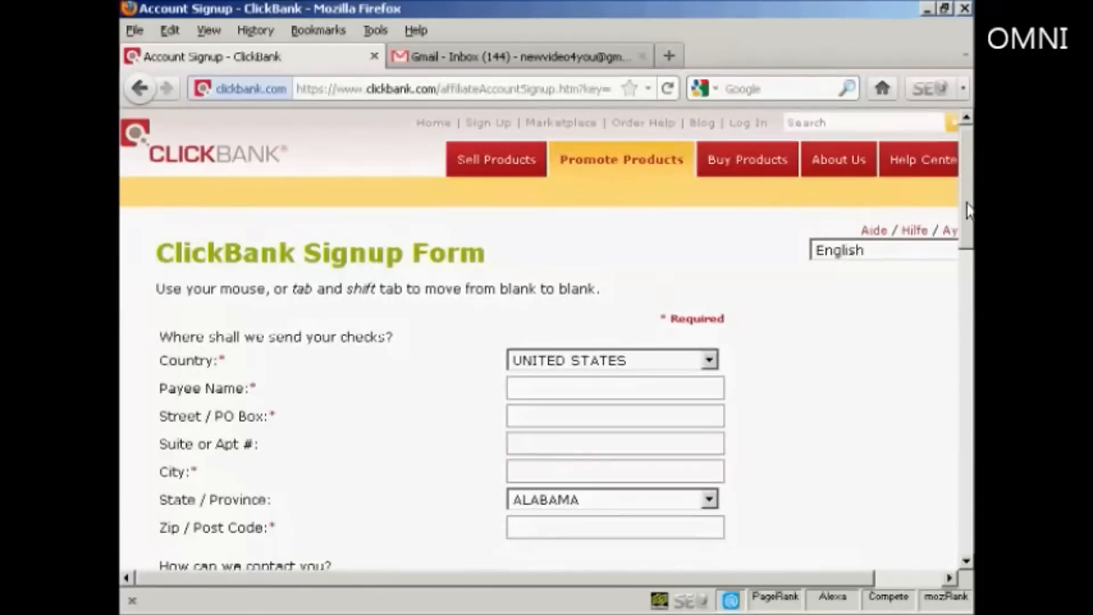
scroll(down, 3)
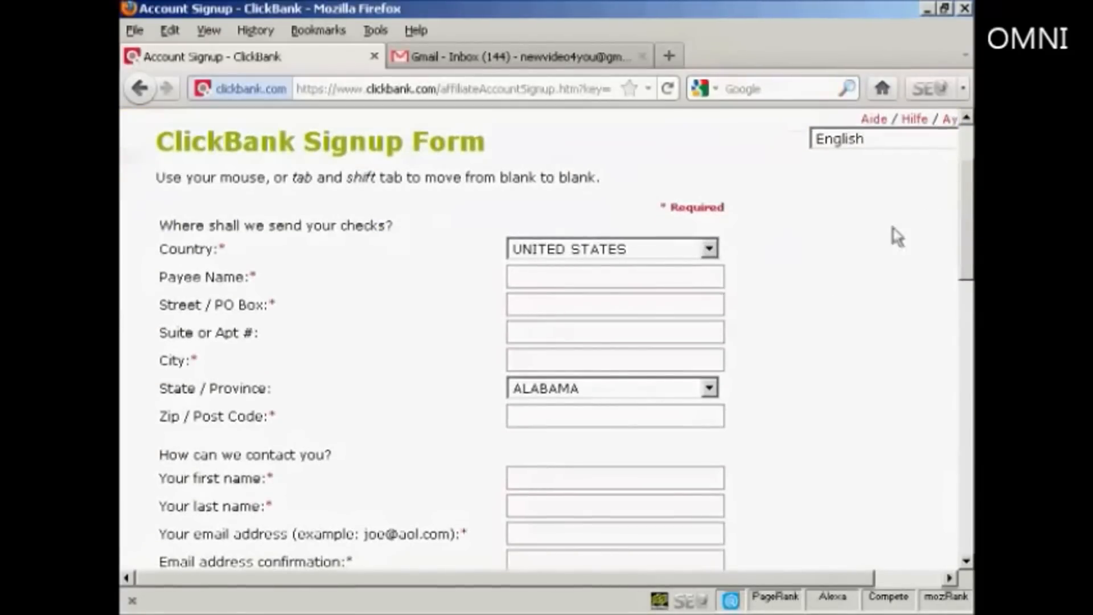
mouse_move(923, 406)
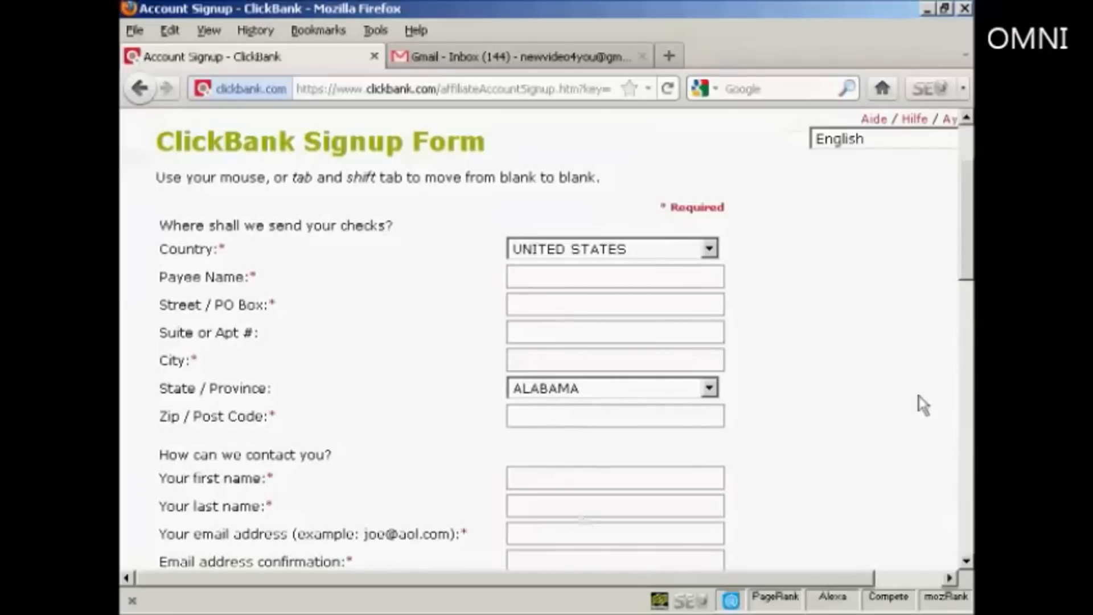
scroll(down, 3)
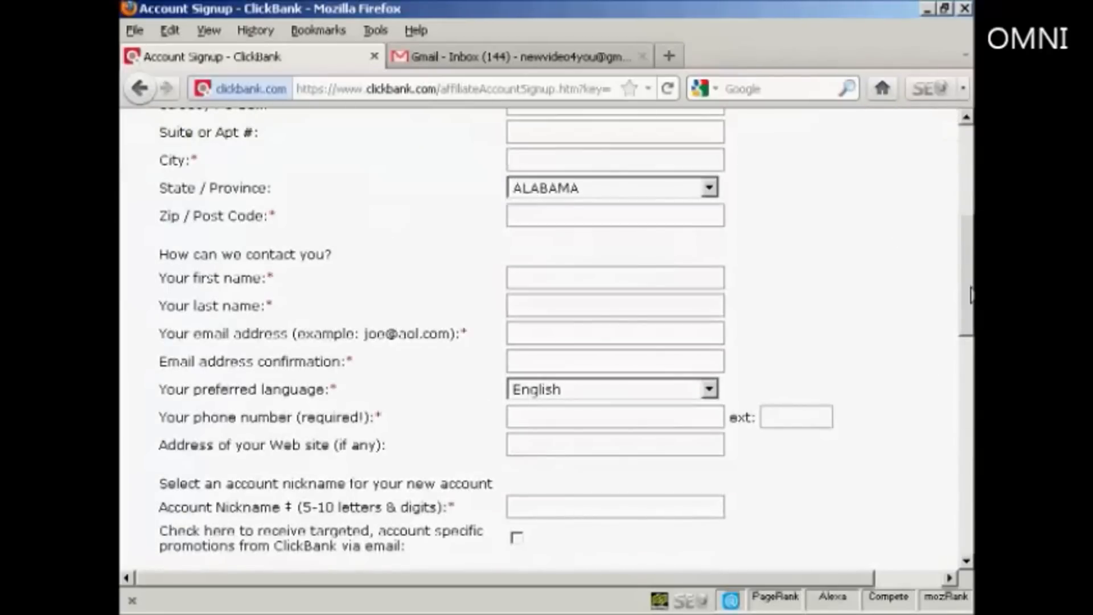
mouse_move(453, 334)
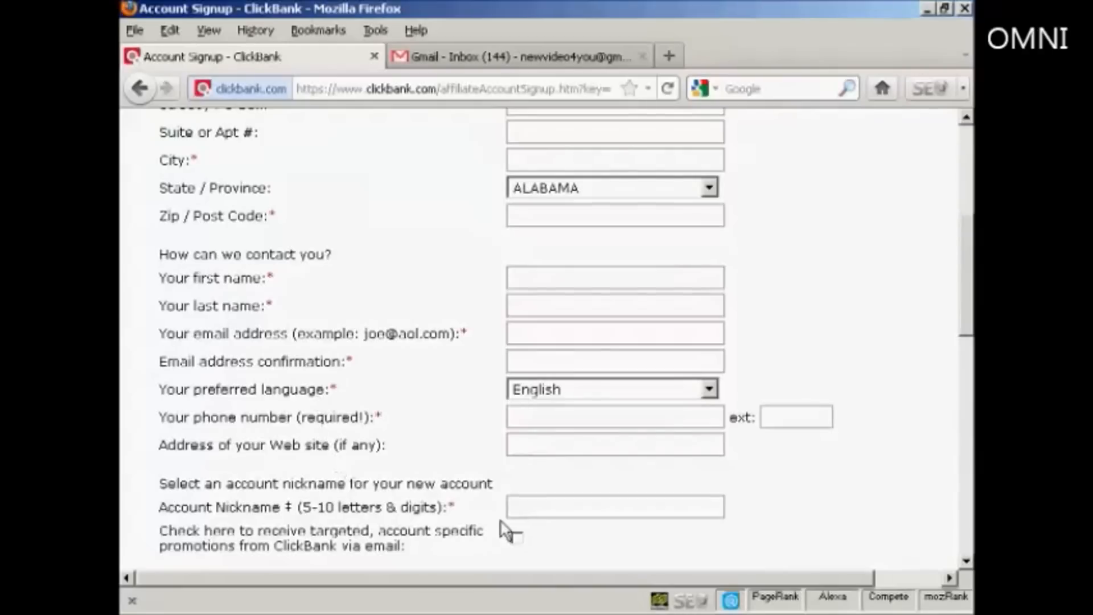
scroll(down, 3)
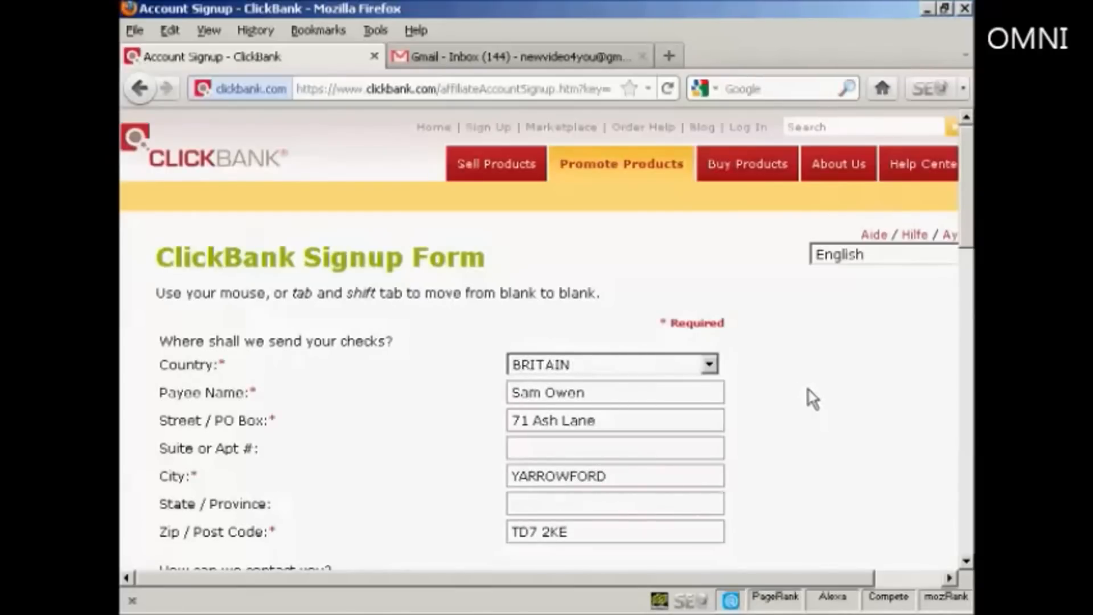
mouse_move(738, 387)
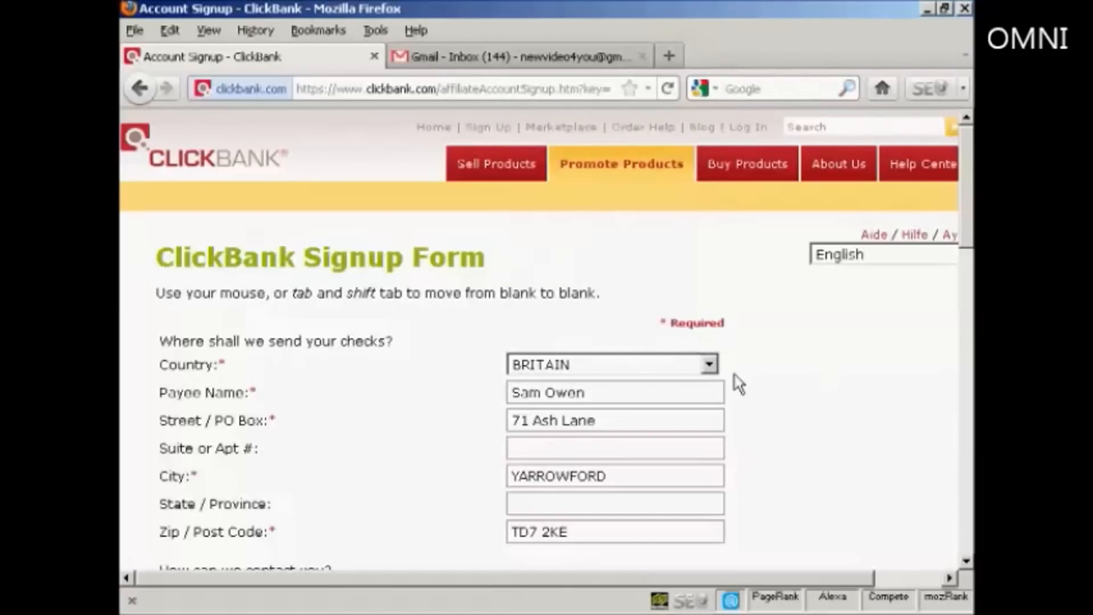
mouse_move(697, 377)
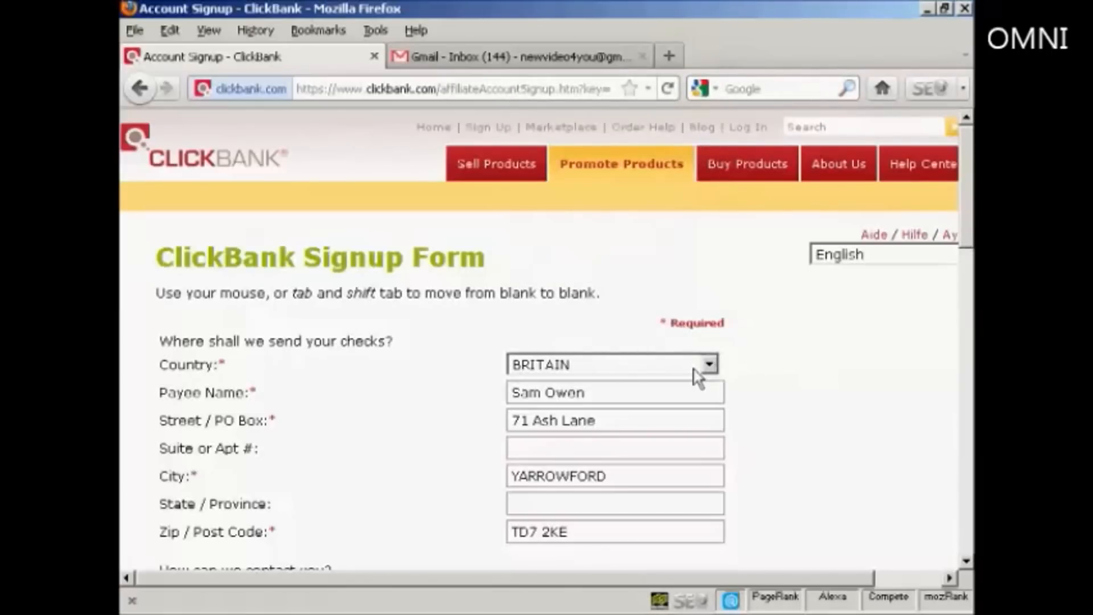
- Keep Britain as payment country and choose English as the preferred language
click(706, 364)
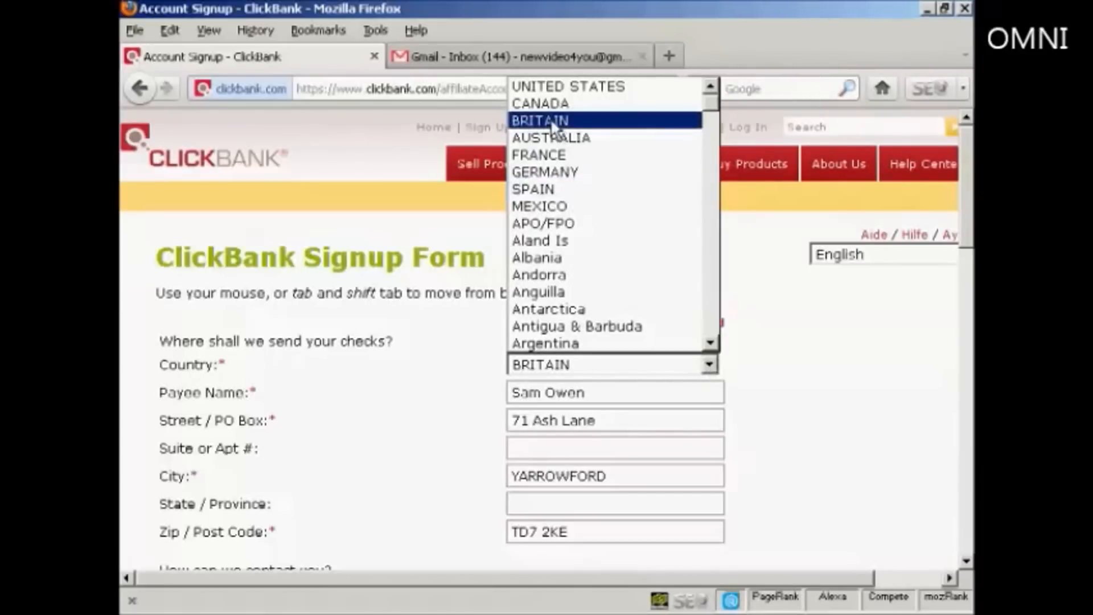
click(539, 119)
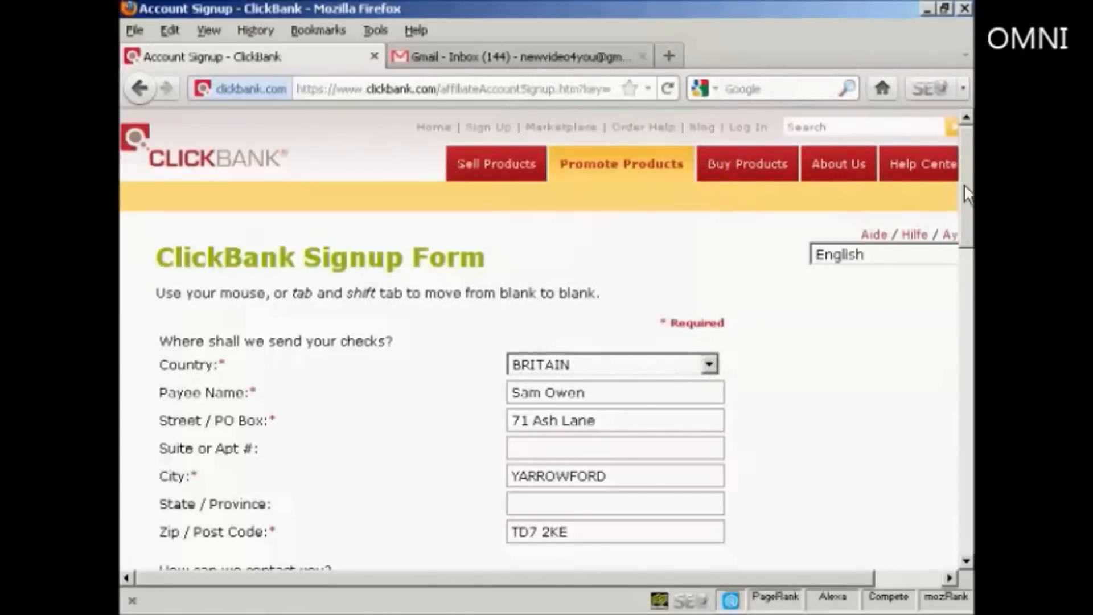
scroll(down, 3)
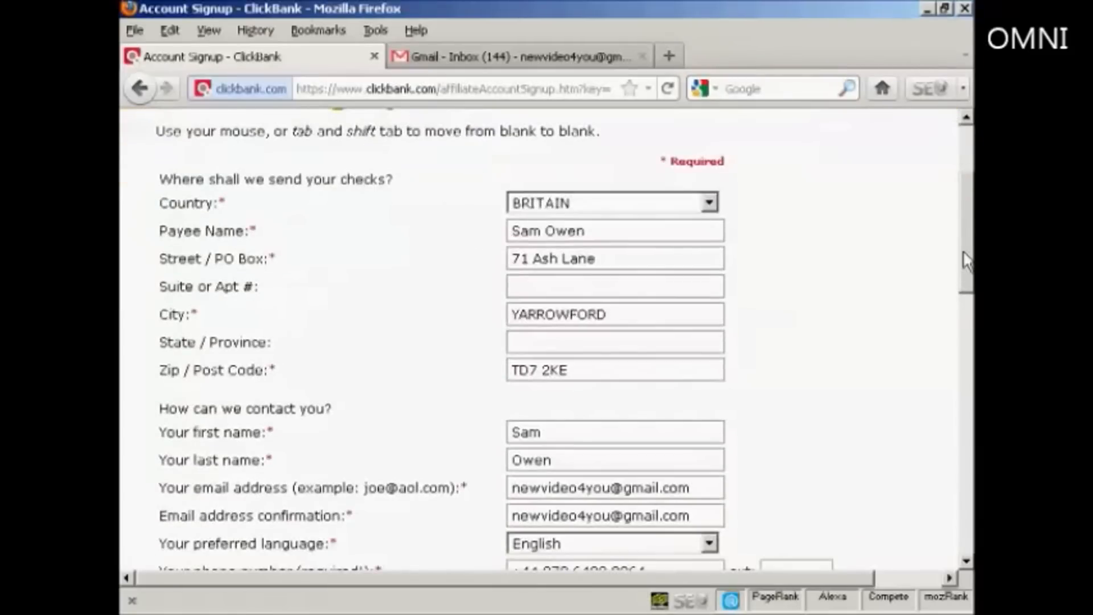
scroll(down, 3)
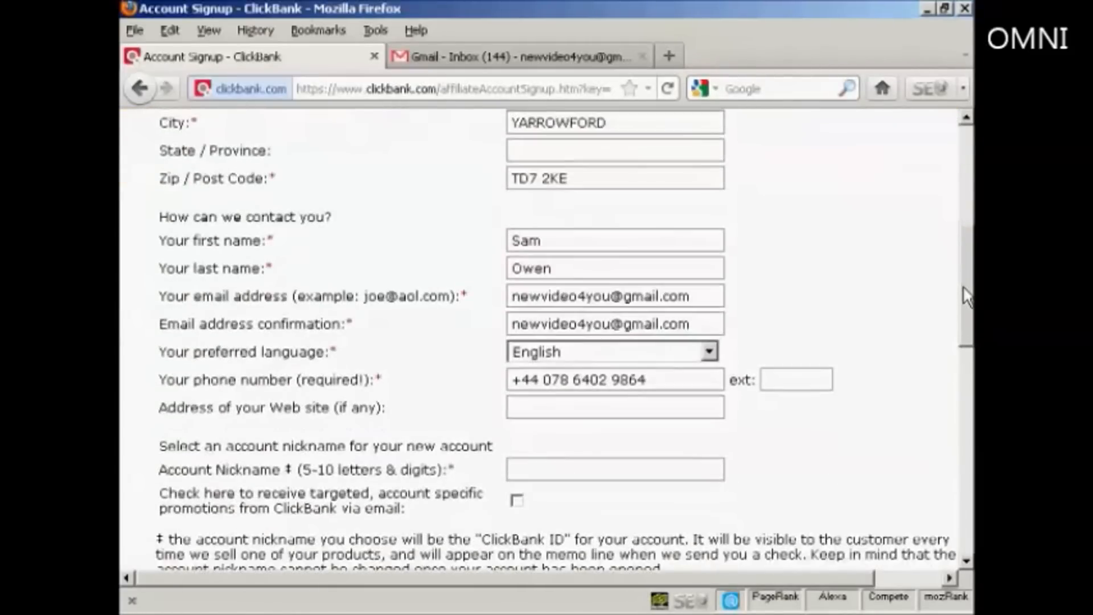
scroll(down, 3)
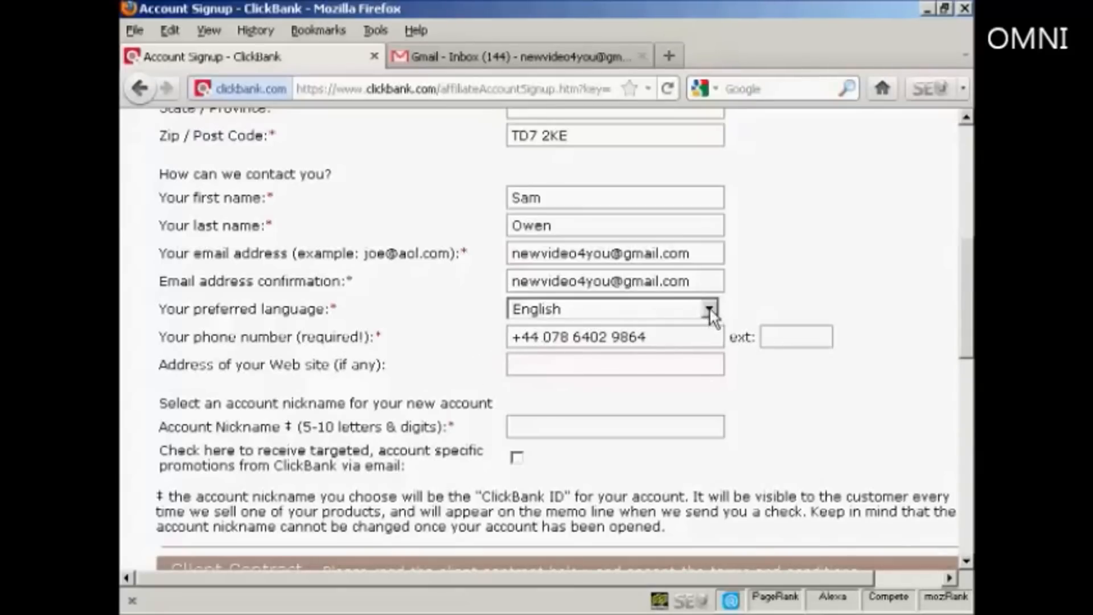
click(707, 309)
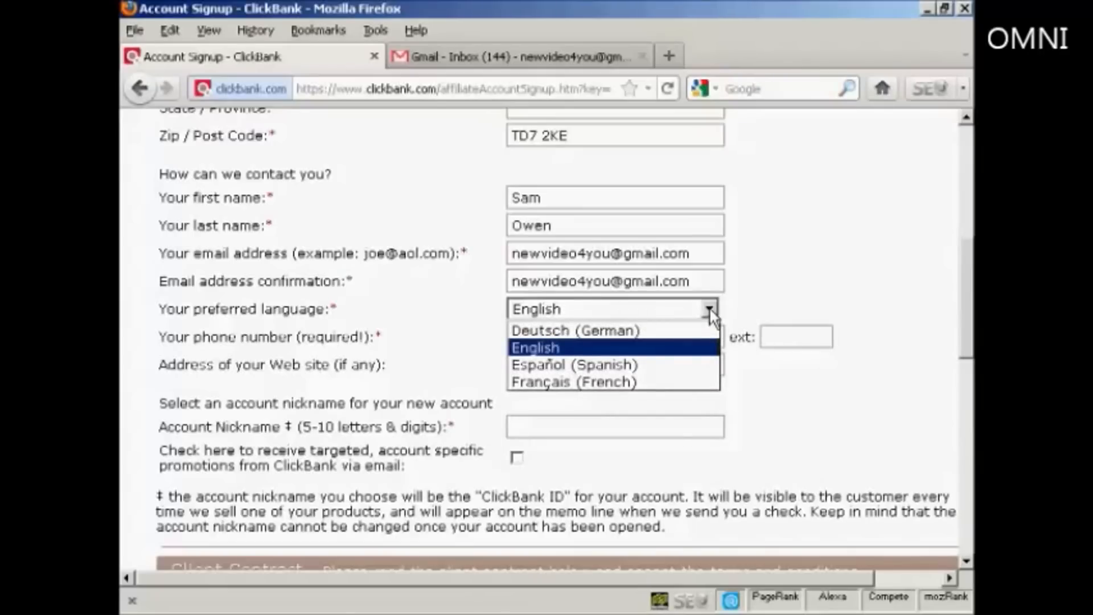
click(535, 346)
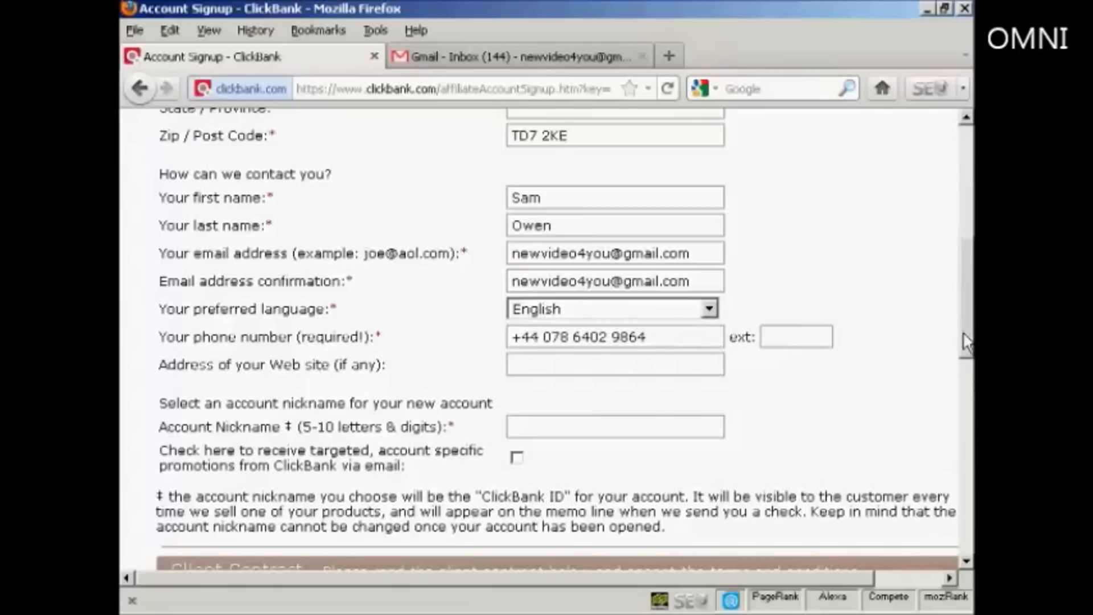
- Enter 'newvideo4u' as the account nickname
scroll(down, 3)
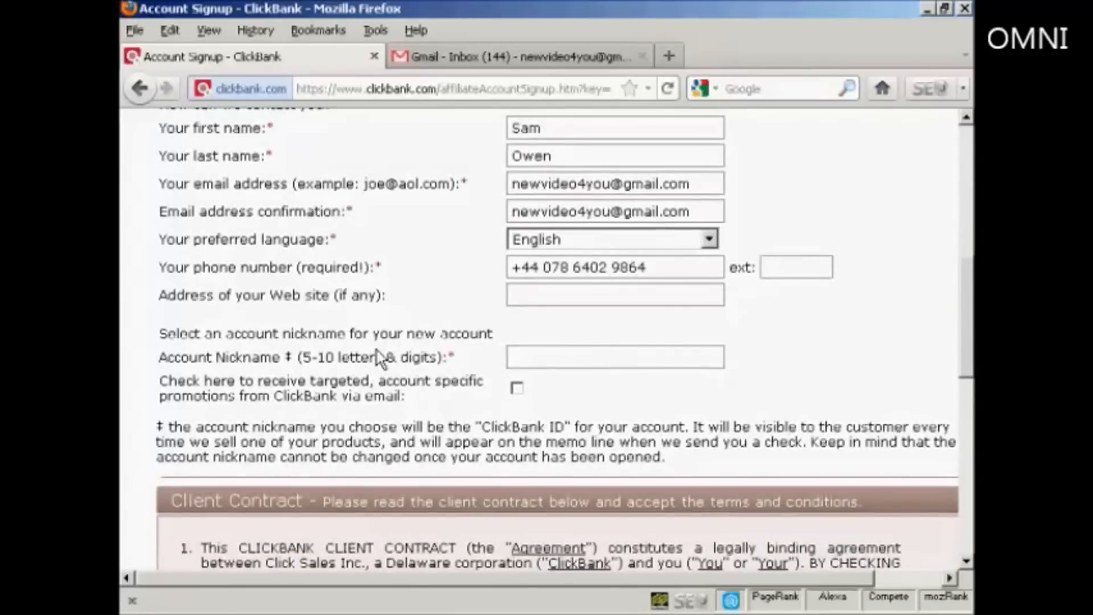
click(614, 356)
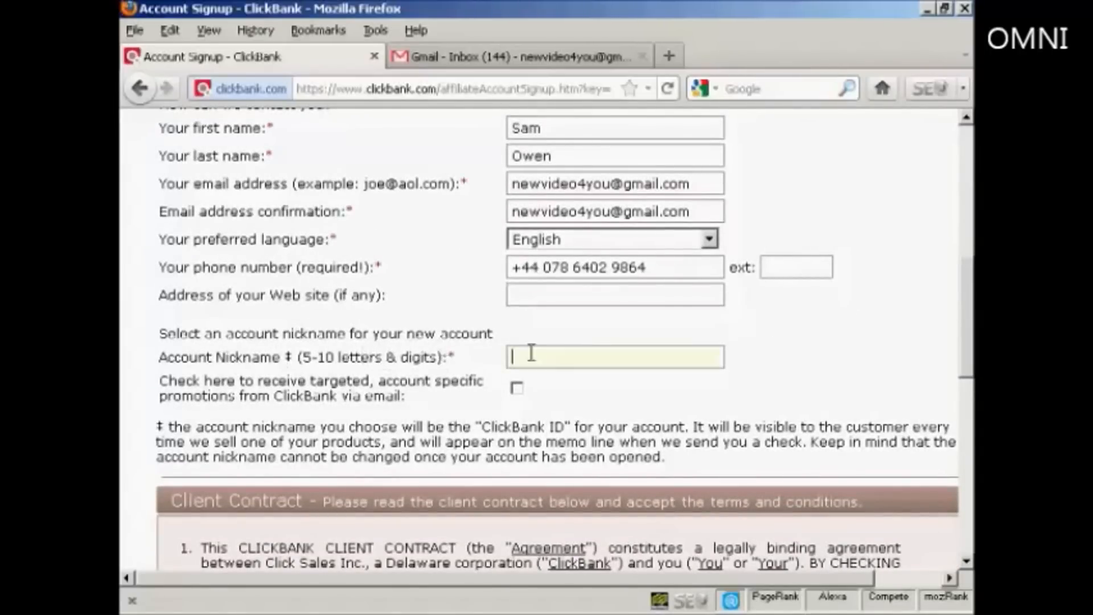
mouse_move(332, 381)
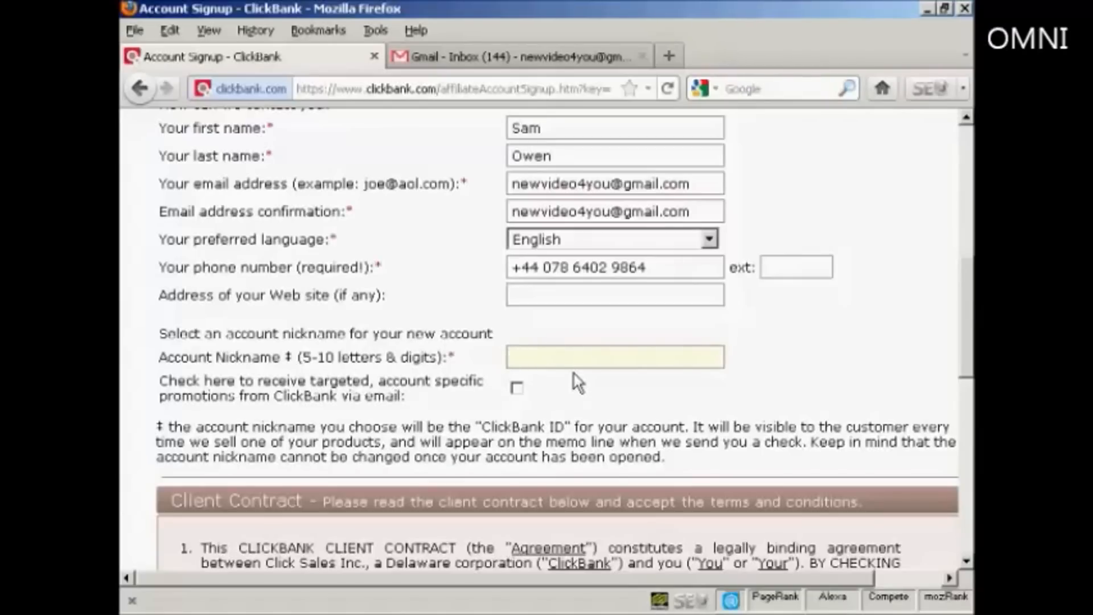
text(newvideo4u)
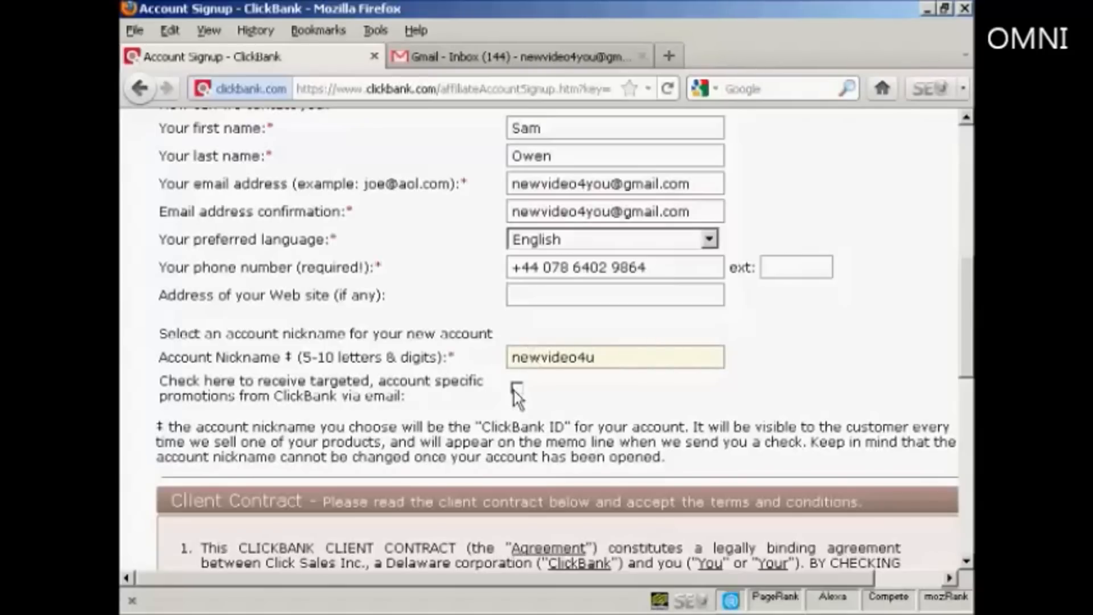
mouse_move(570, 407)
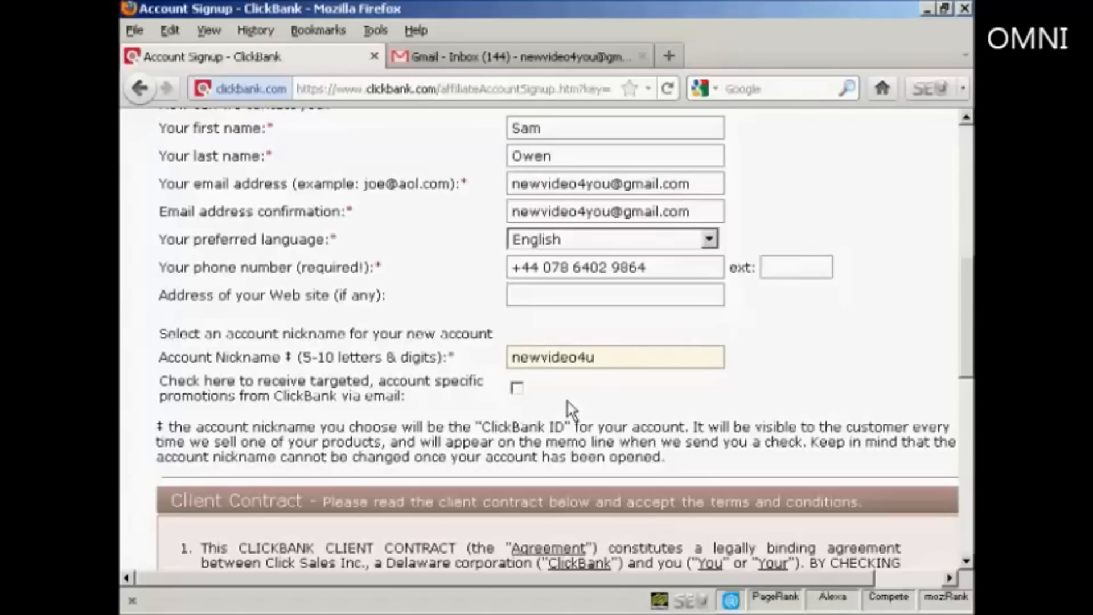
mouse_move(959, 331)
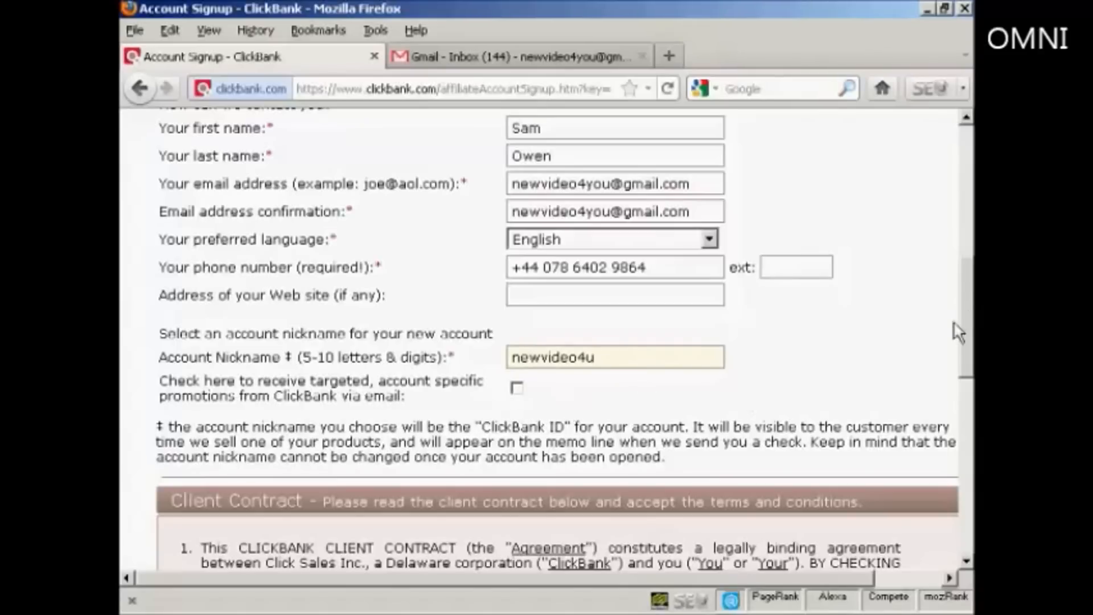
- Agree to the terms and conditions and submit the signup form
scroll(down, 3)
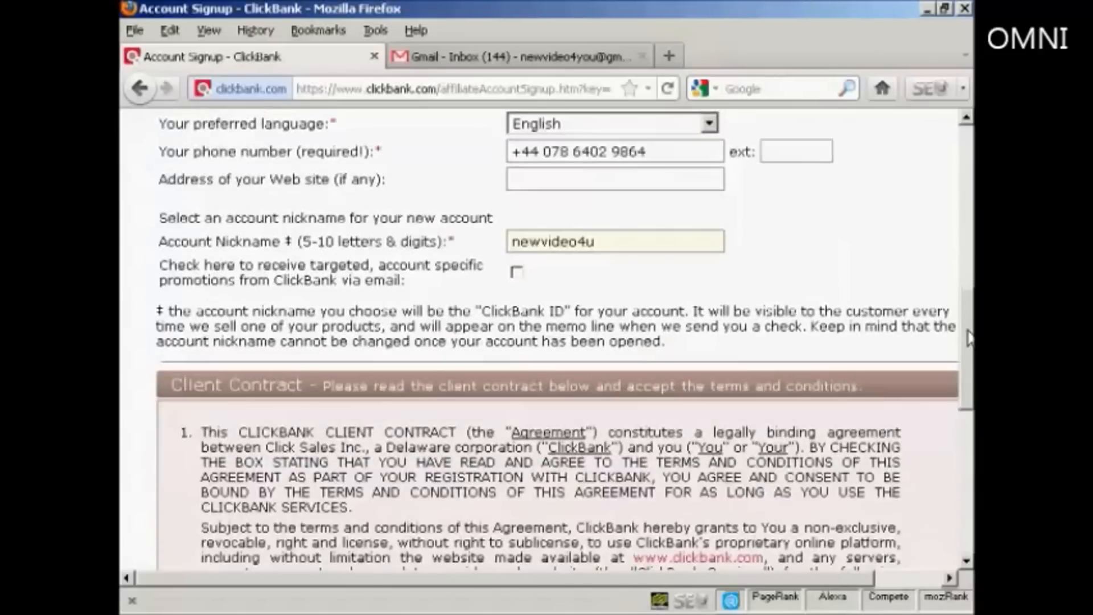
scroll(down, 3)
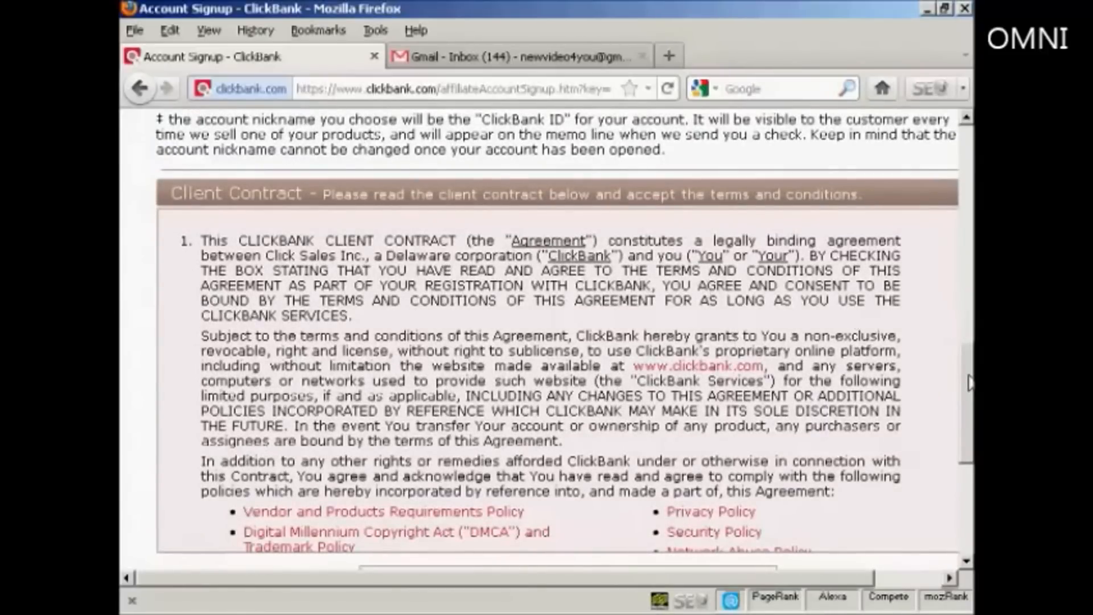
scroll(down, 3)
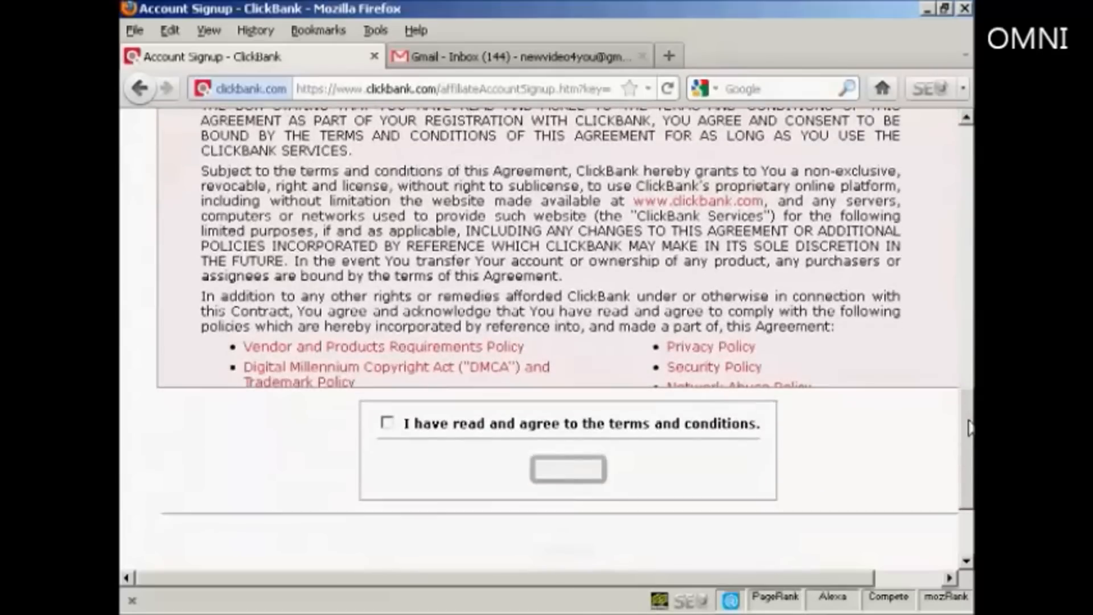
click(387, 422)
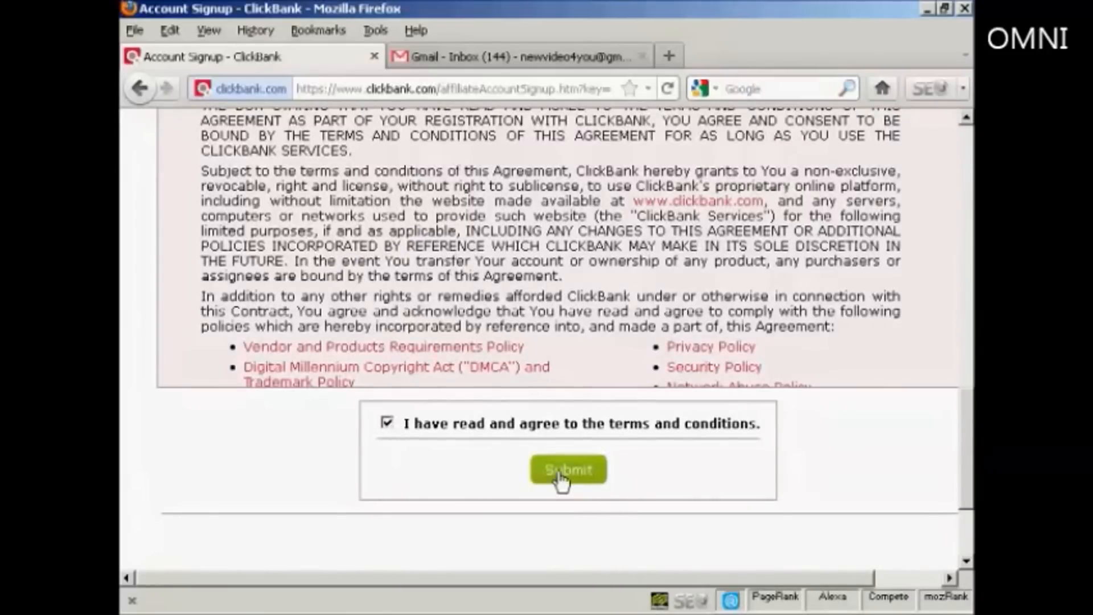
click(567, 468)
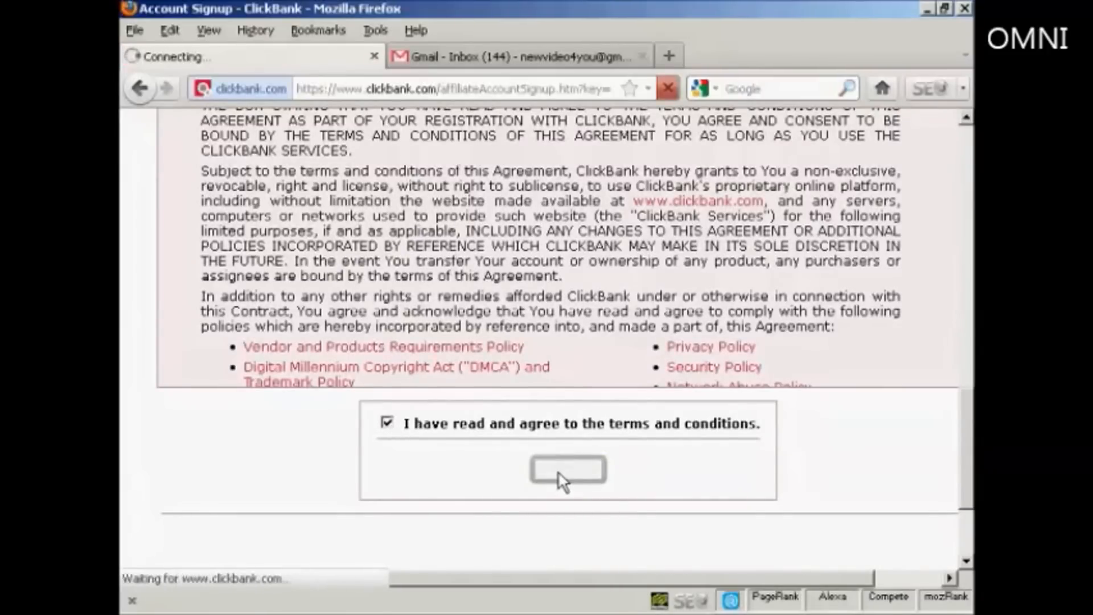
click(567, 468)
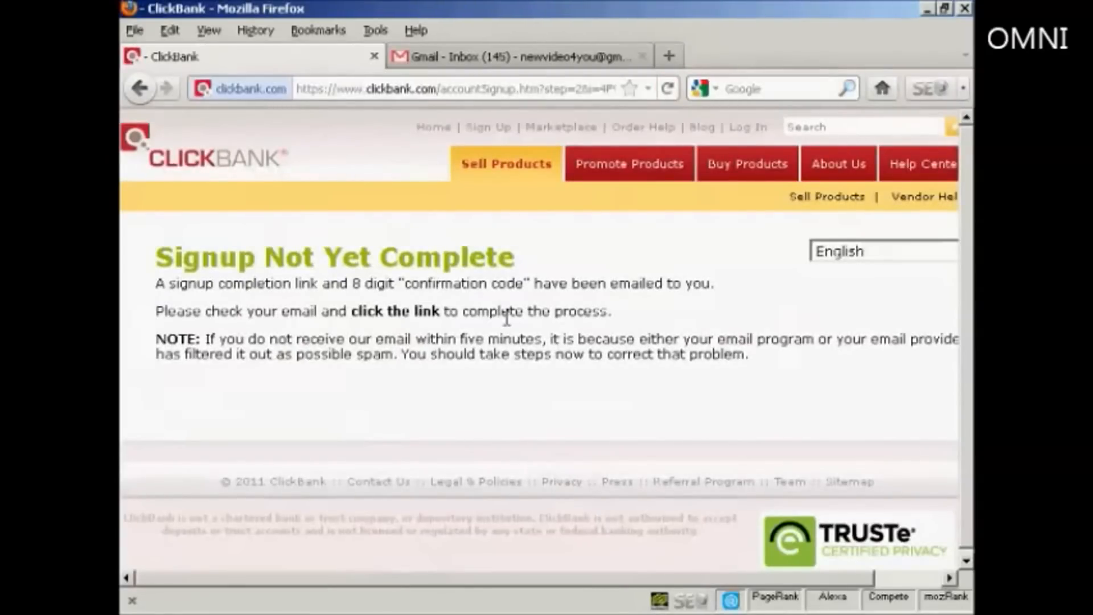
mouse_move(449, 306)
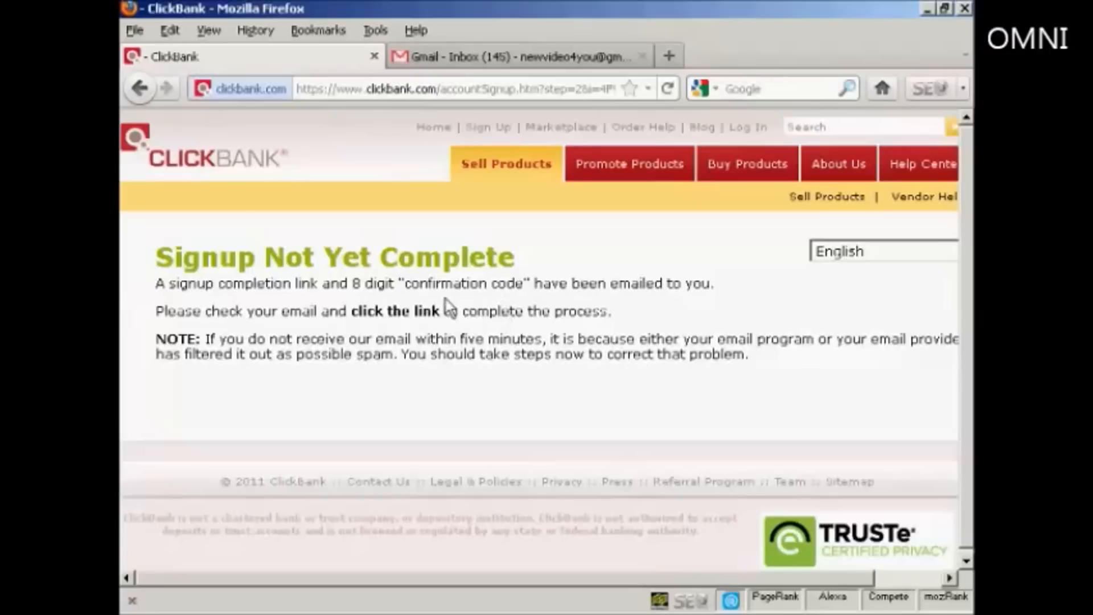
mouse_move(509, 306)
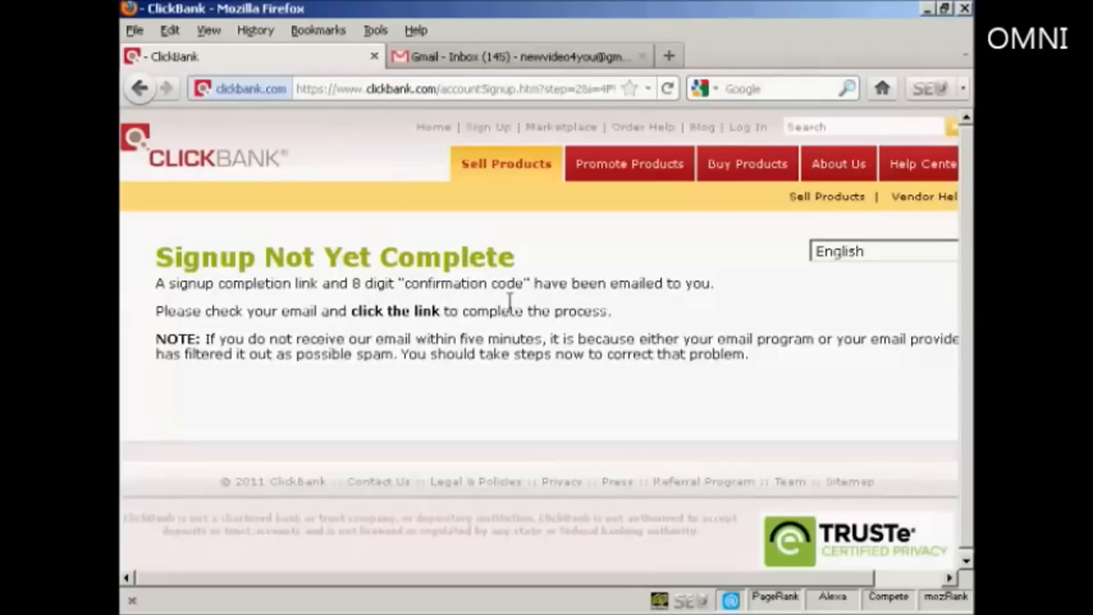
mouse_move(594, 334)
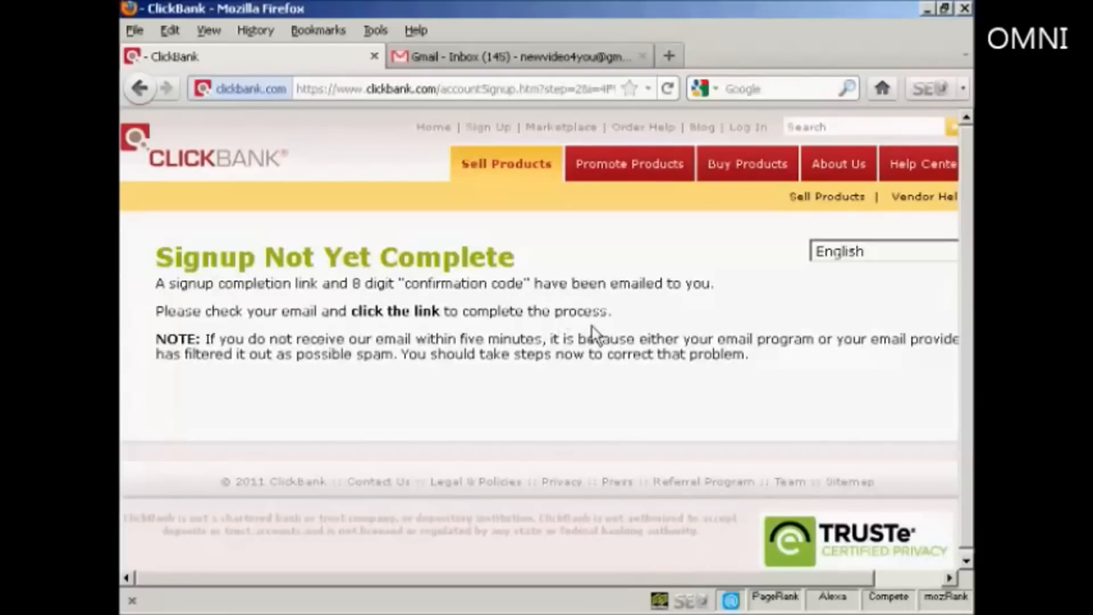
mouse_move(568, 300)
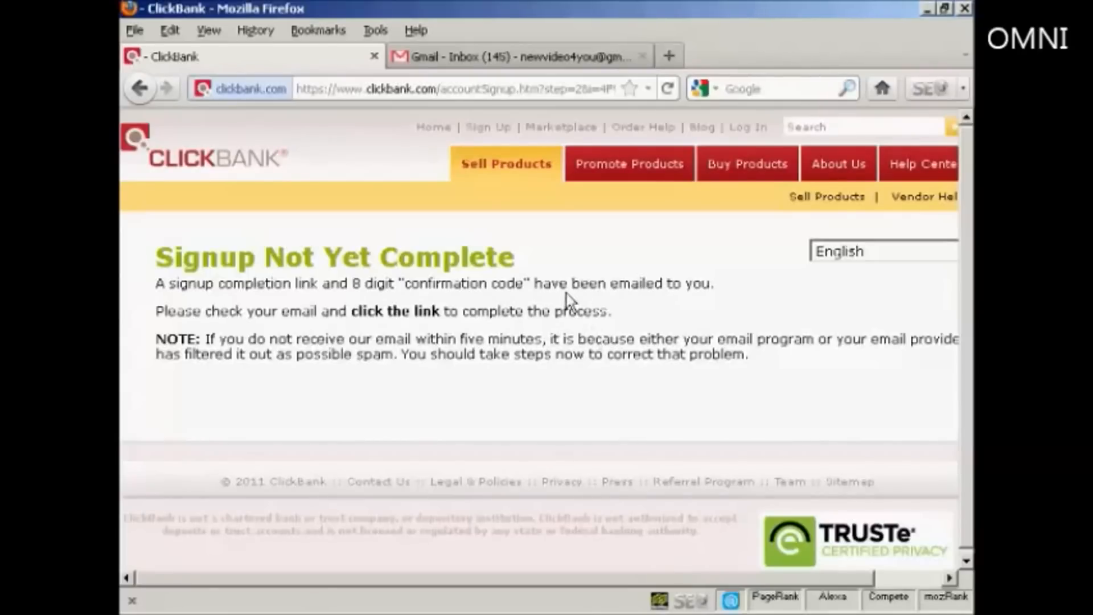
click(515, 56)
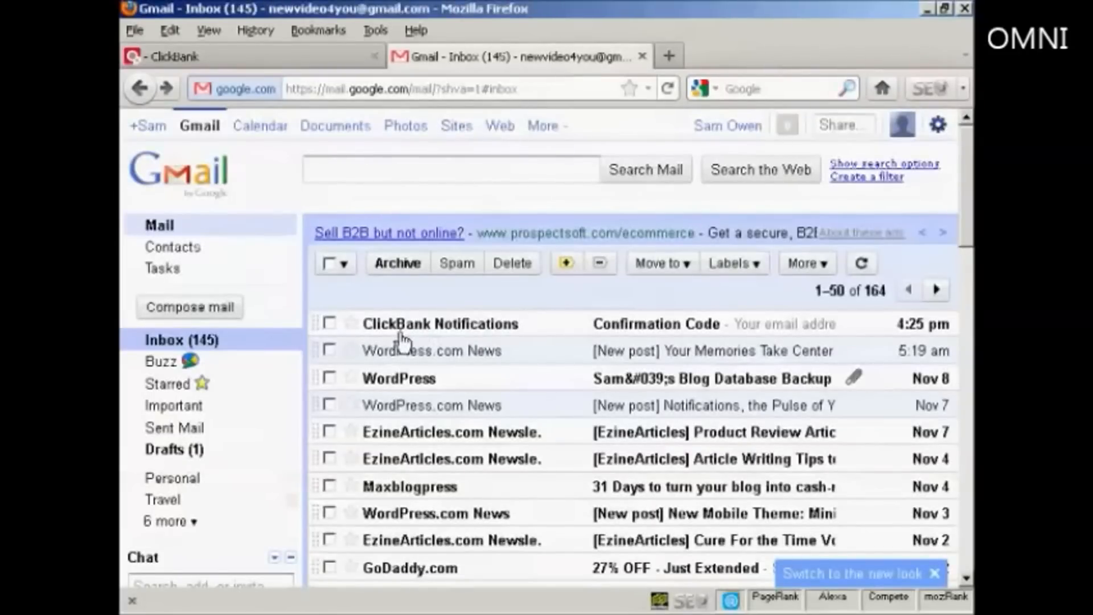
mouse_move(666, 332)
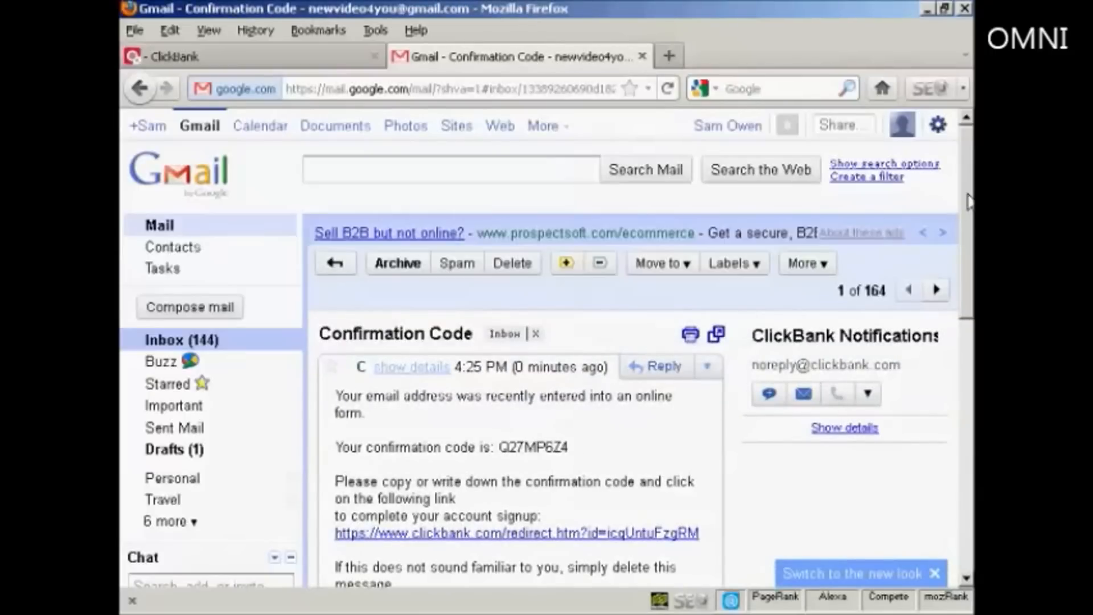
scroll(down, 3)
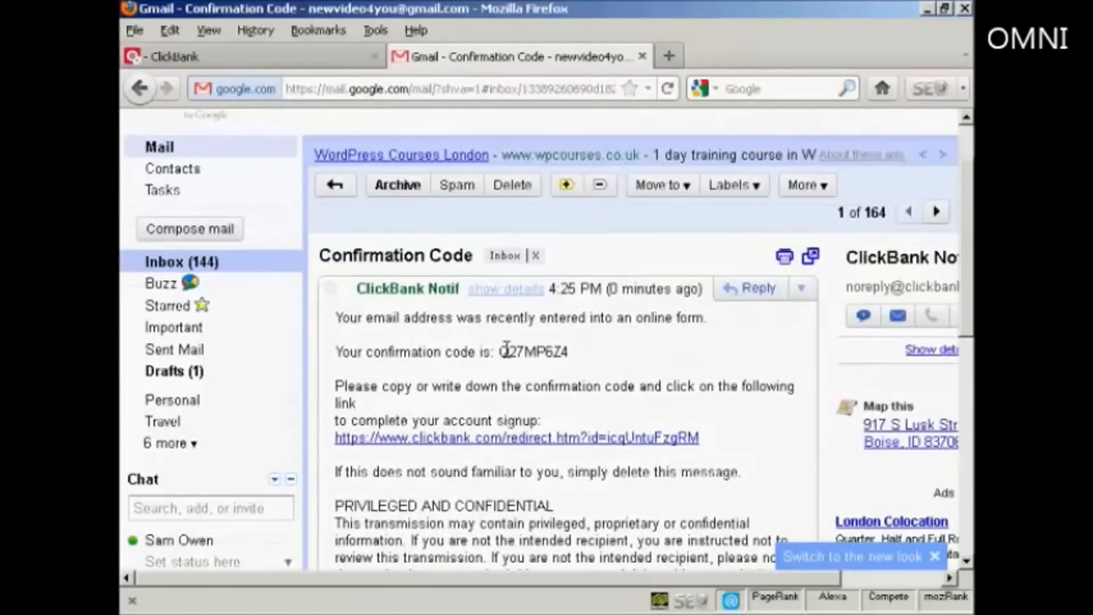
right_click(533, 352)
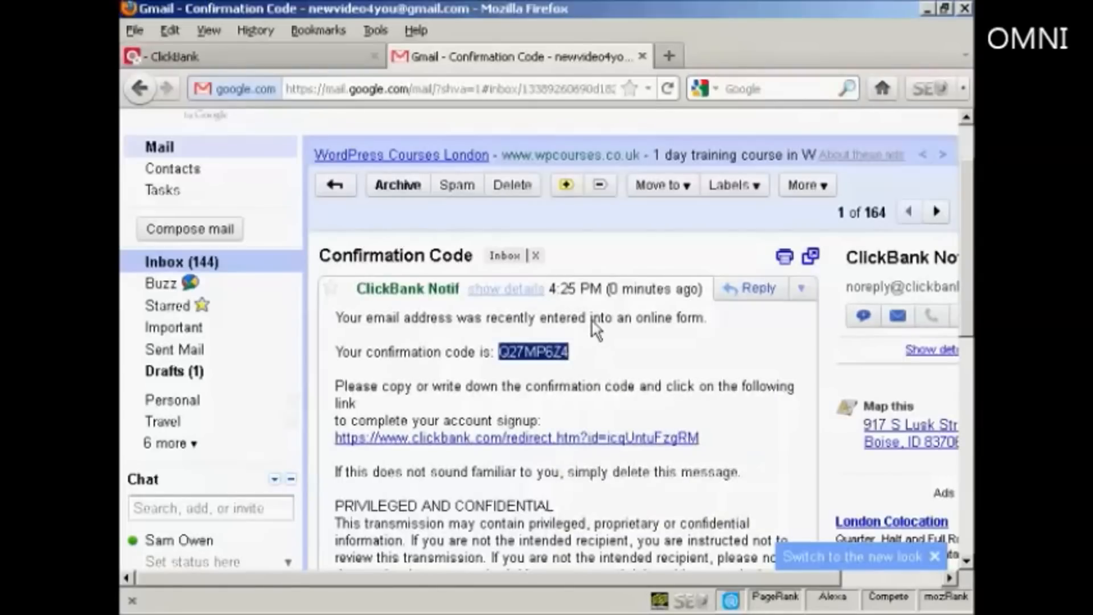
click(516, 437)
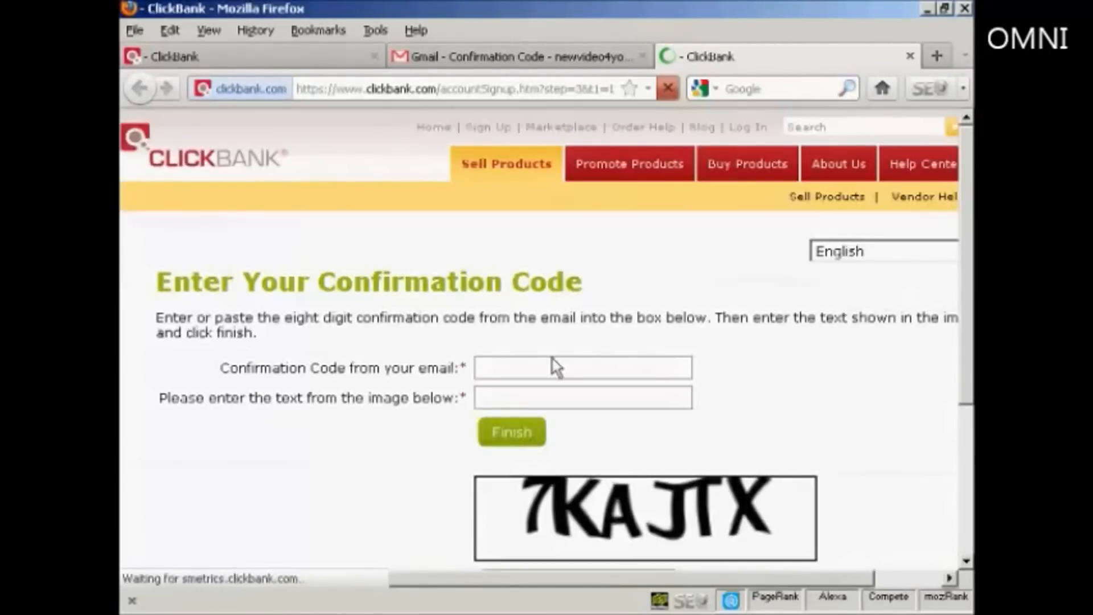
click(581, 368)
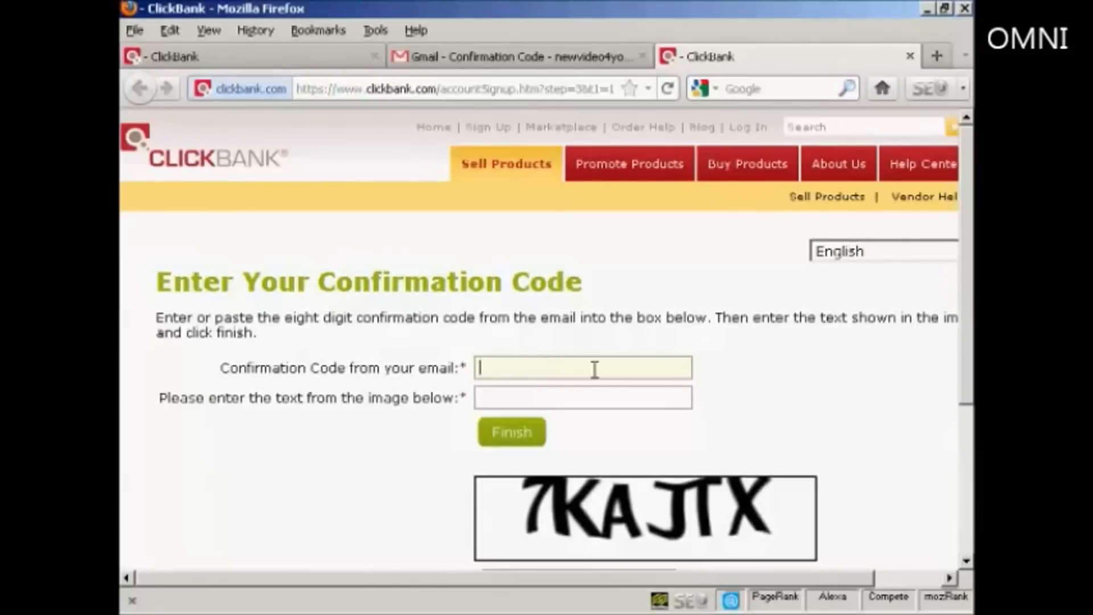
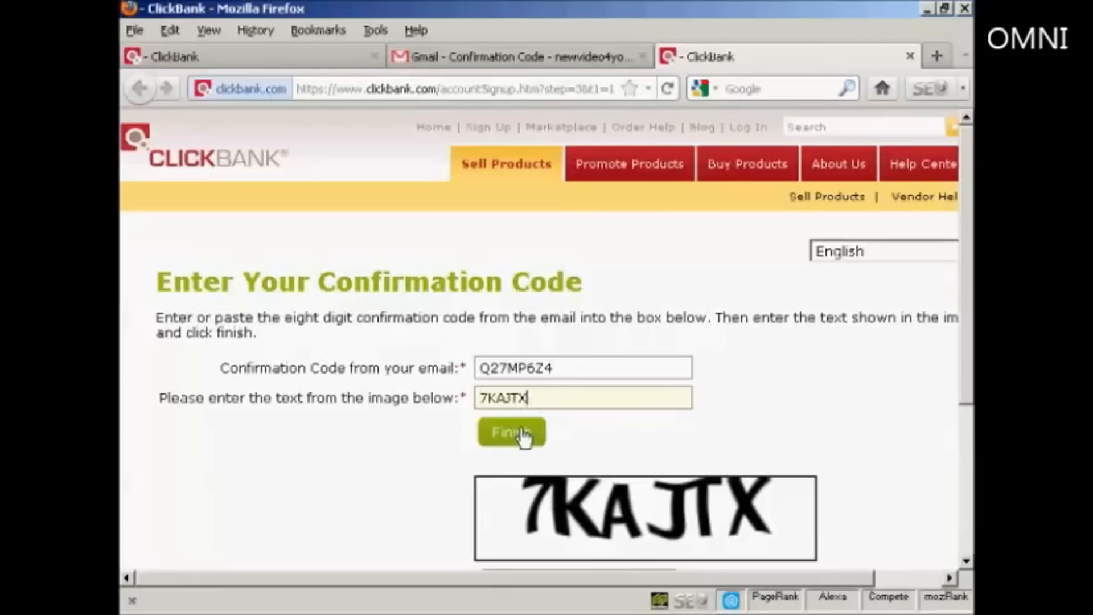
click(511, 433)
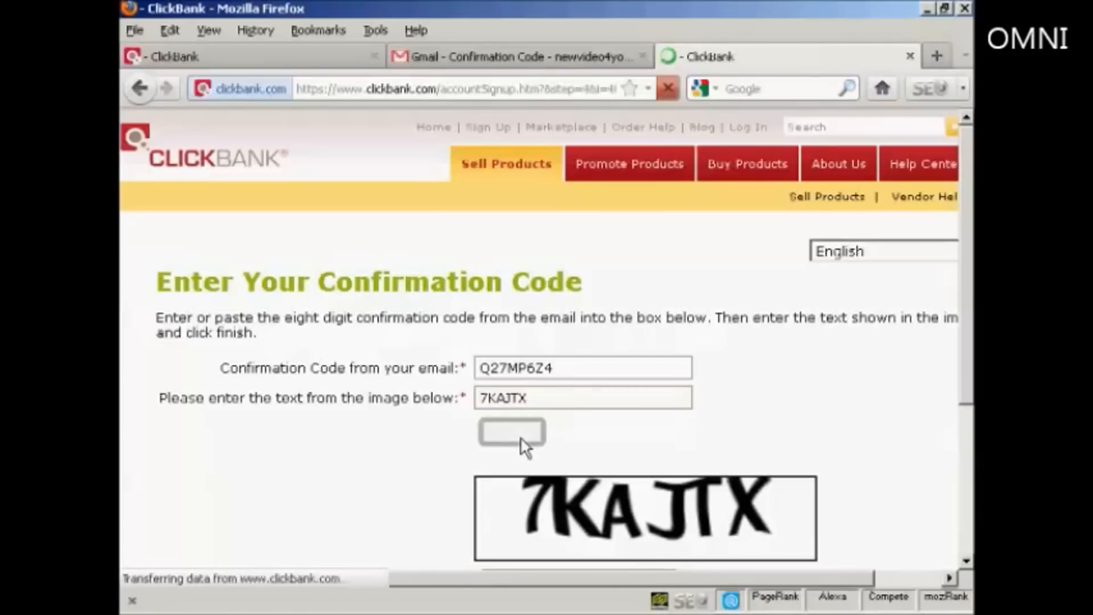
- Wait for the Signup Complete page confirming nickname newvideo4u
click(511, 430)
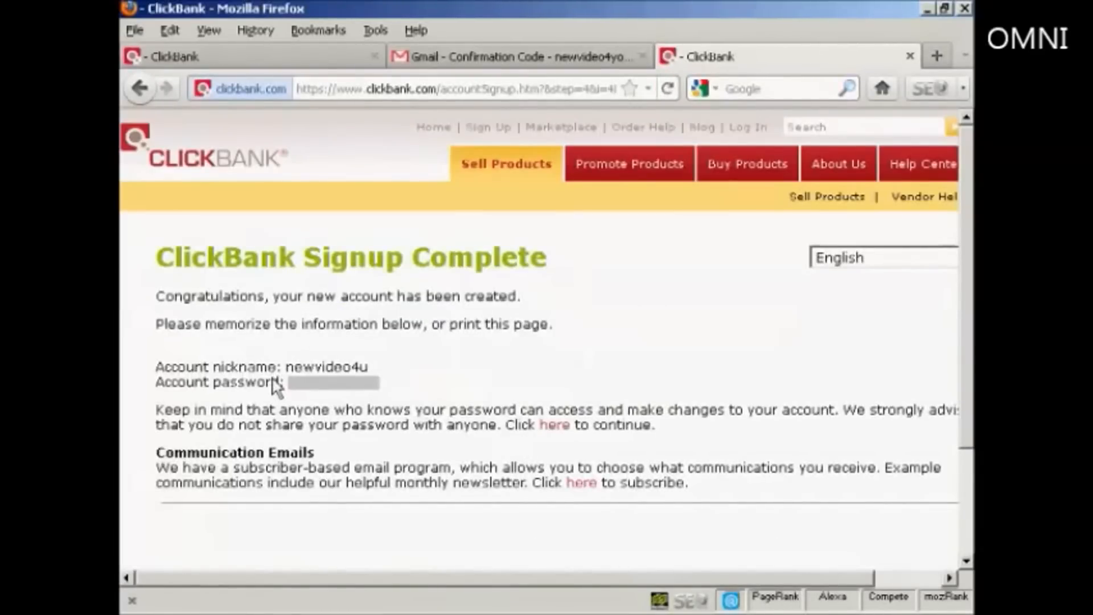
mouse_move(382, 403)
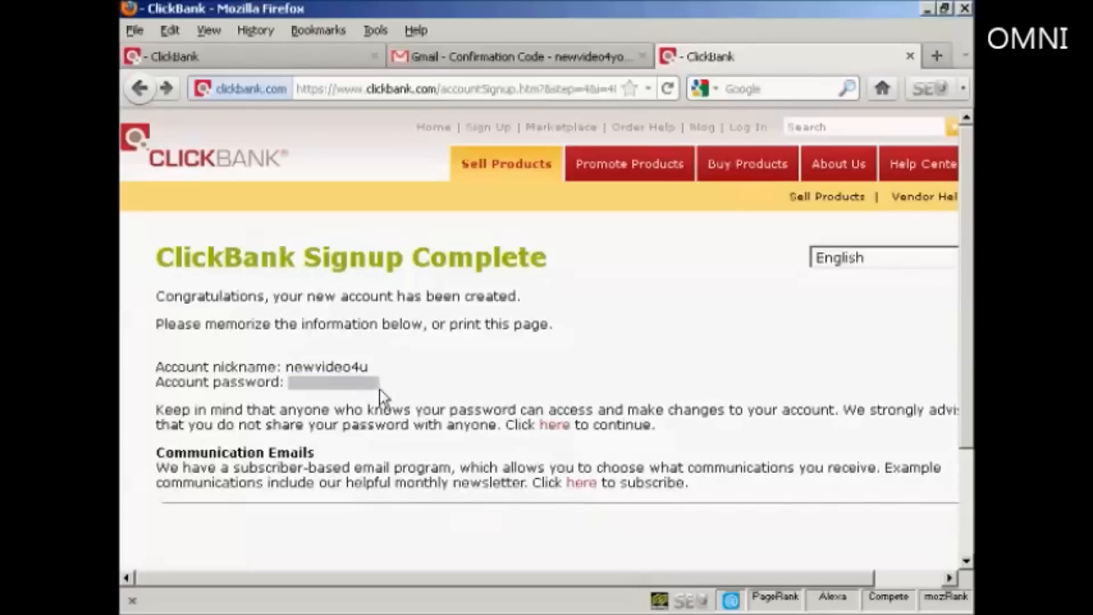
mouse_move(747, 132)
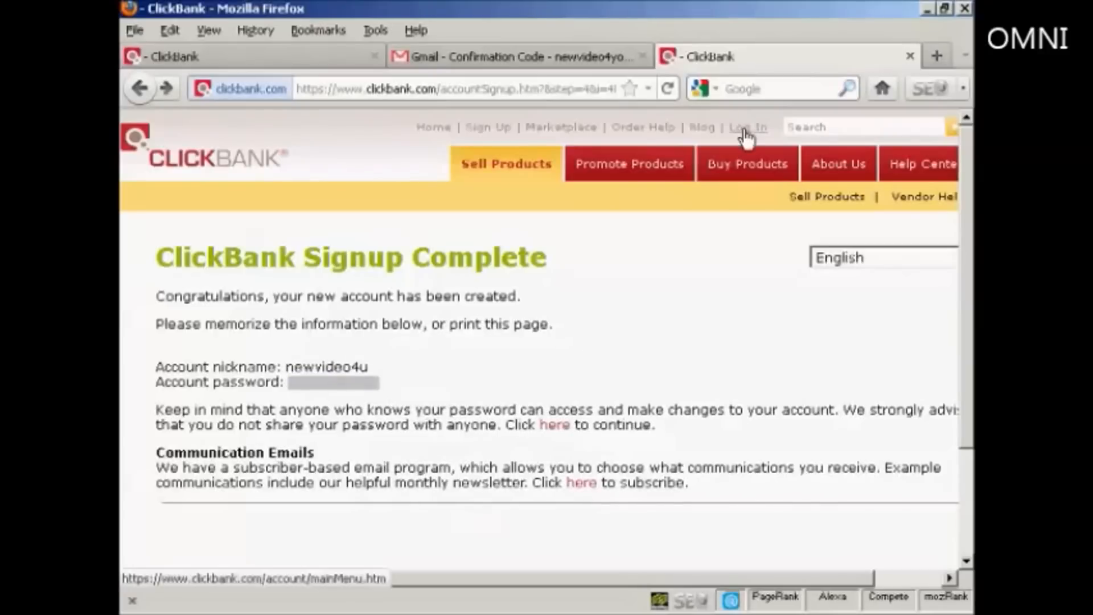
- Log in to ClickBank with nickname newvideo4u and its password
click(747, 126)
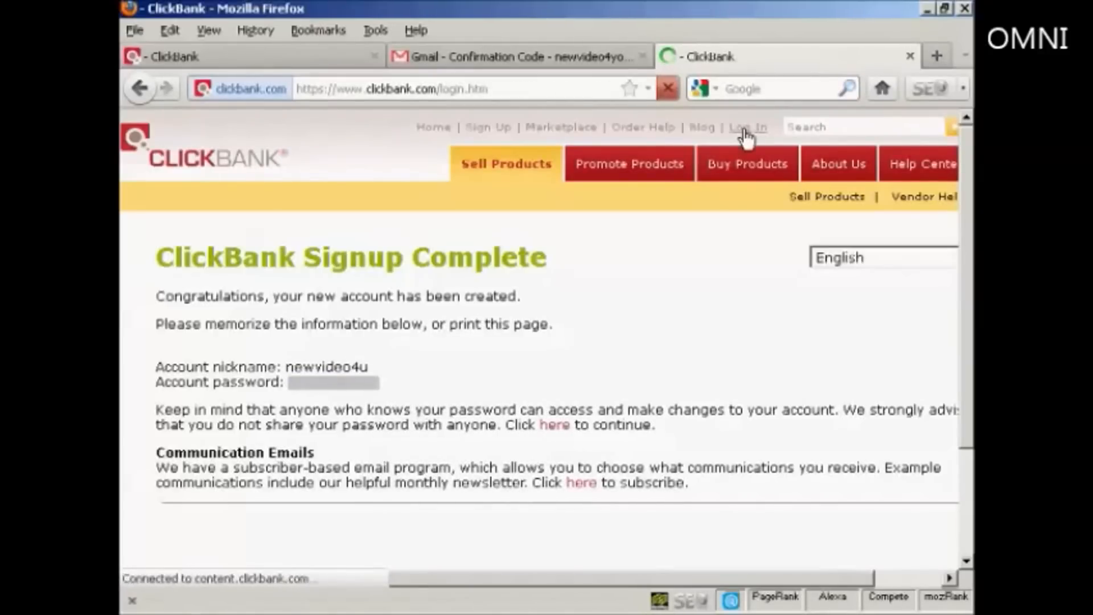
click(748, 127)
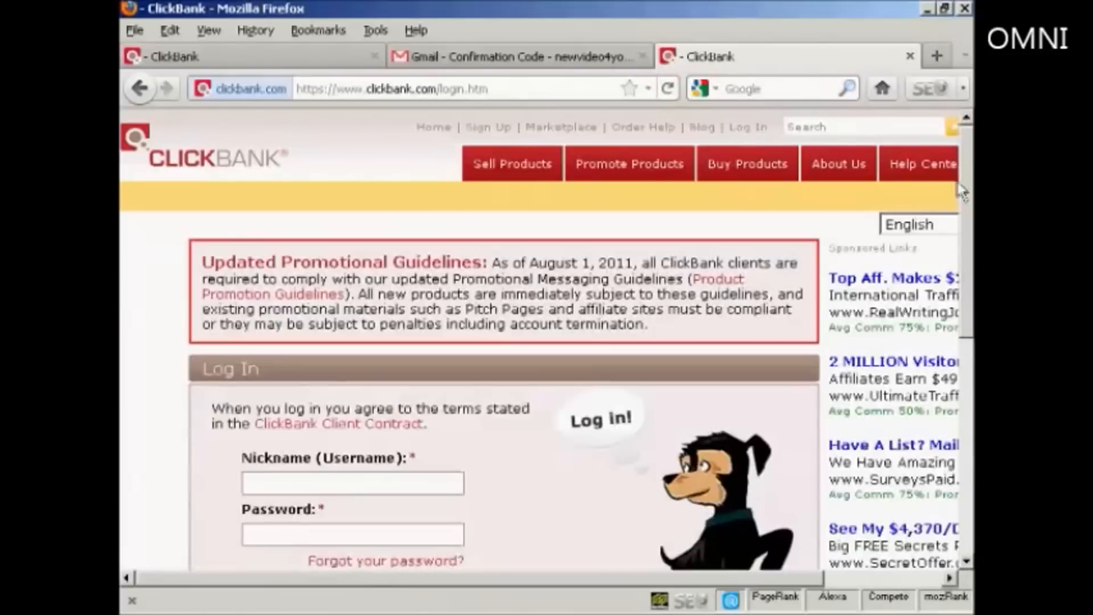
scroll(down, 3)
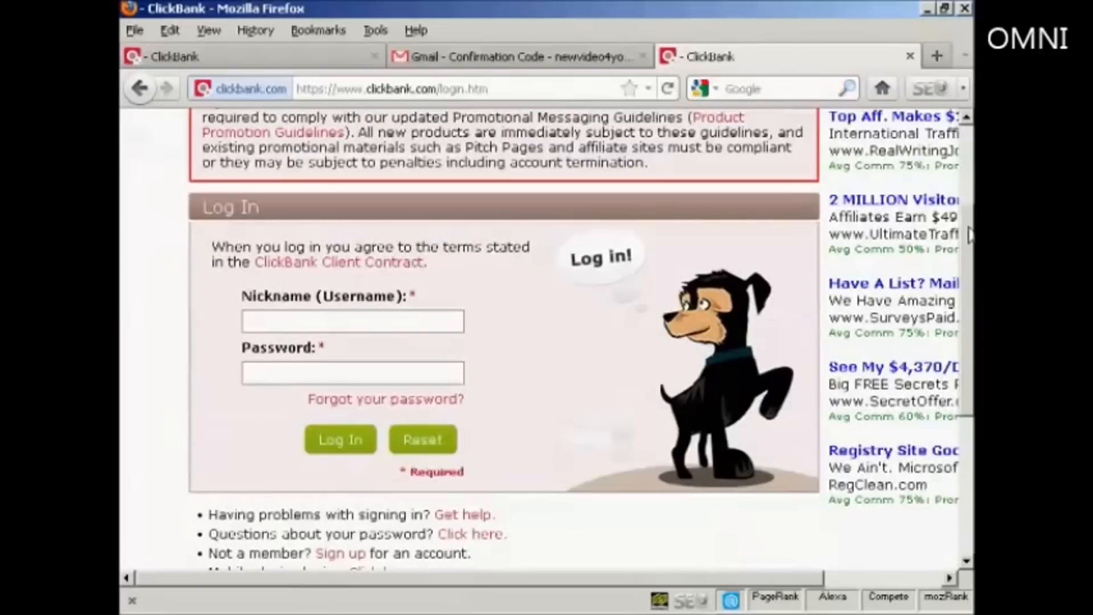
scroll(down, 3)
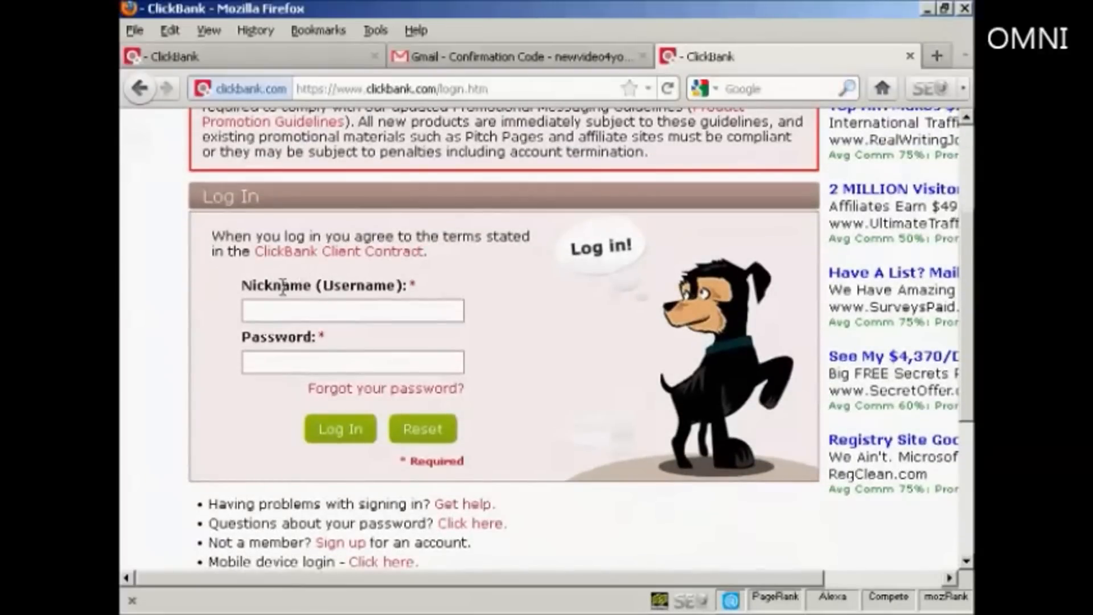
click(352, 310)
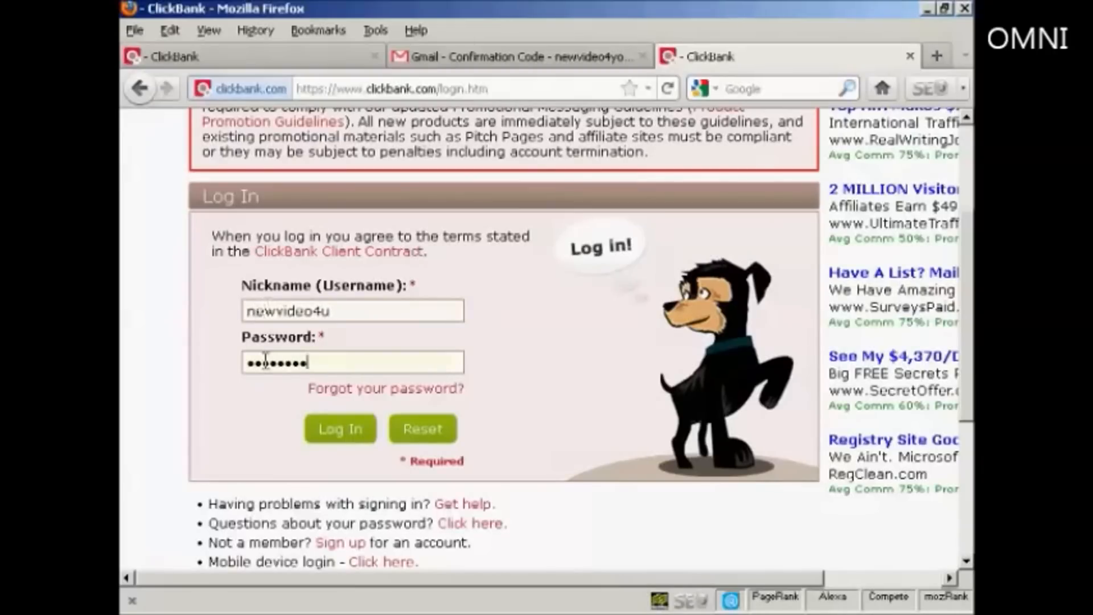
click(339, 428)
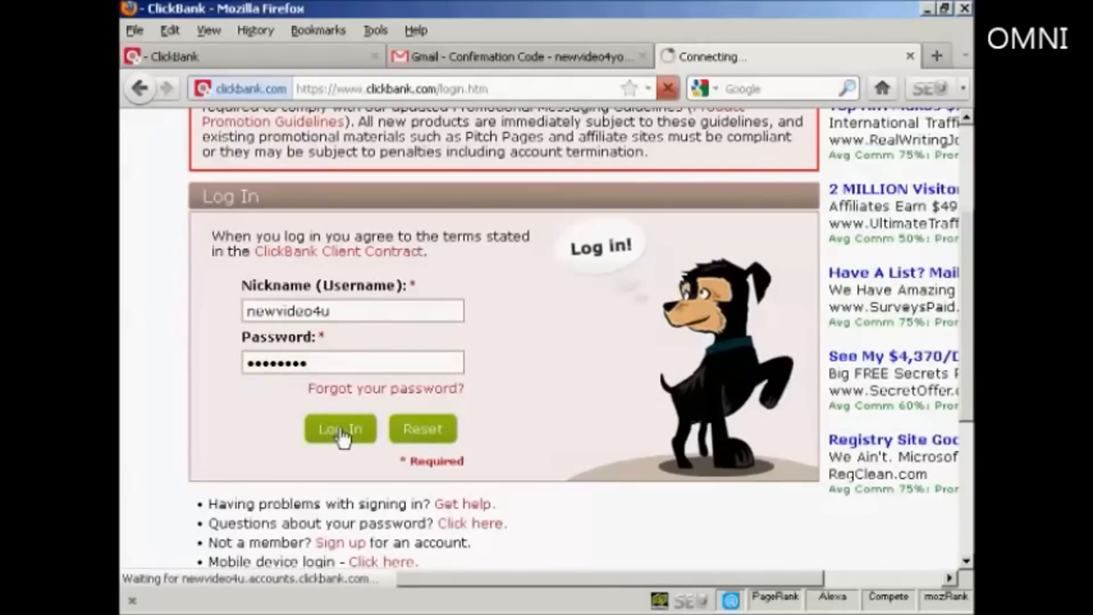
click(340, 428)
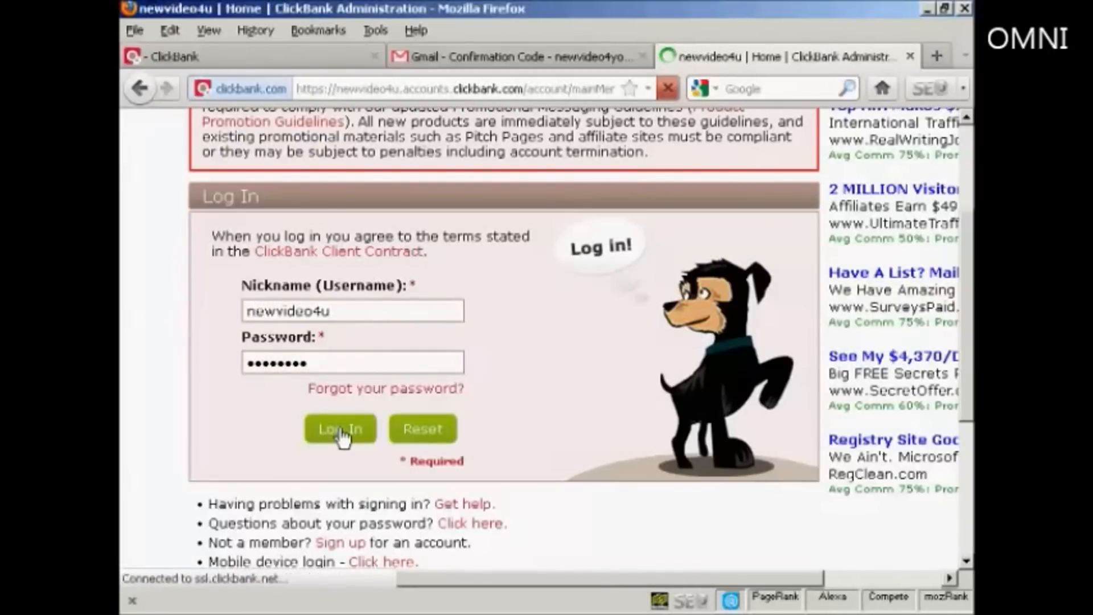
- Review the Account Home weekly and daily sales snapshots, all at $0.00
click(340, 428)
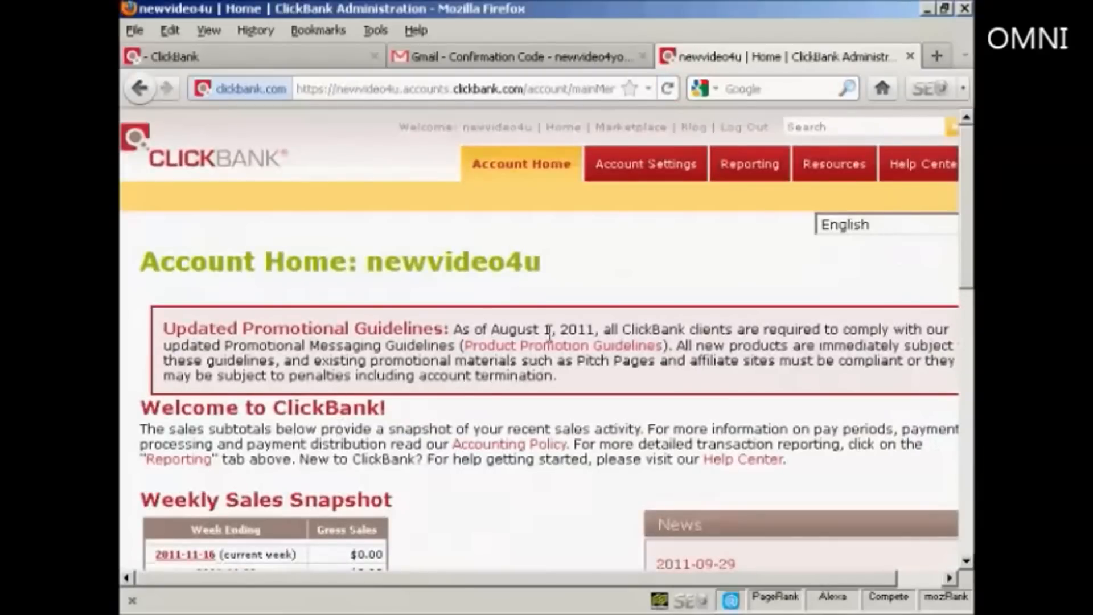
mouse_move(634, 296)
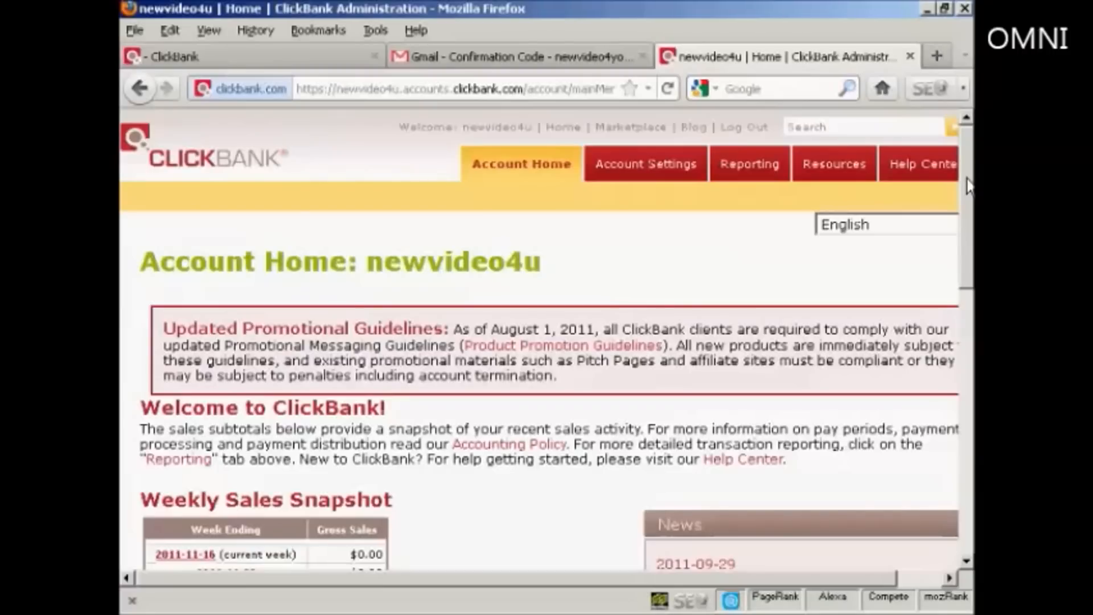
scroll(down, 3)
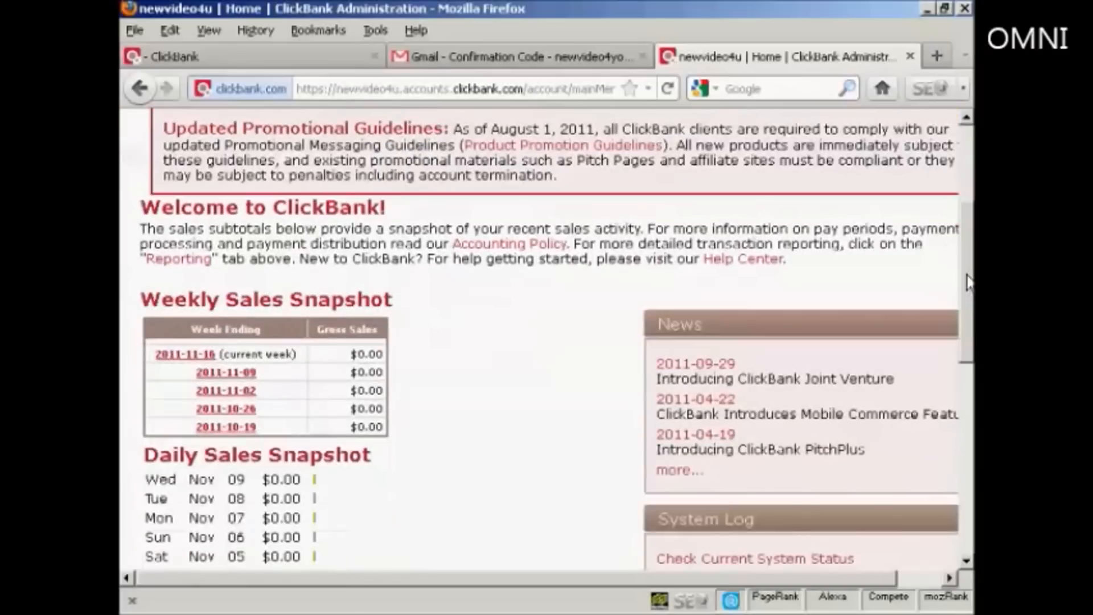
scroll(down, 3)
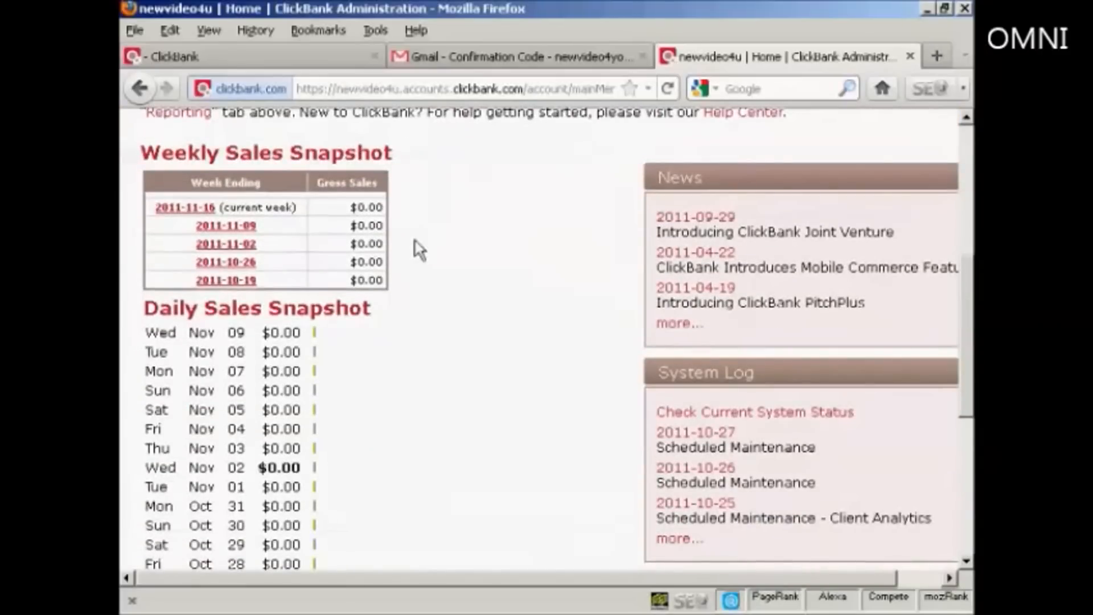
mouse_move(217, 171)
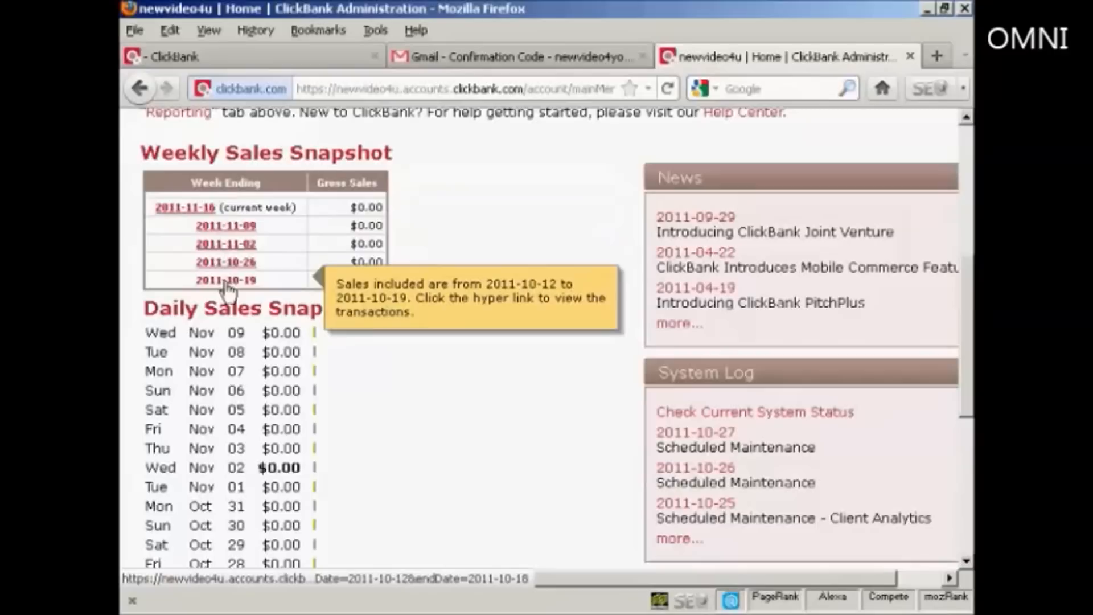
mouse_move(437, 404)
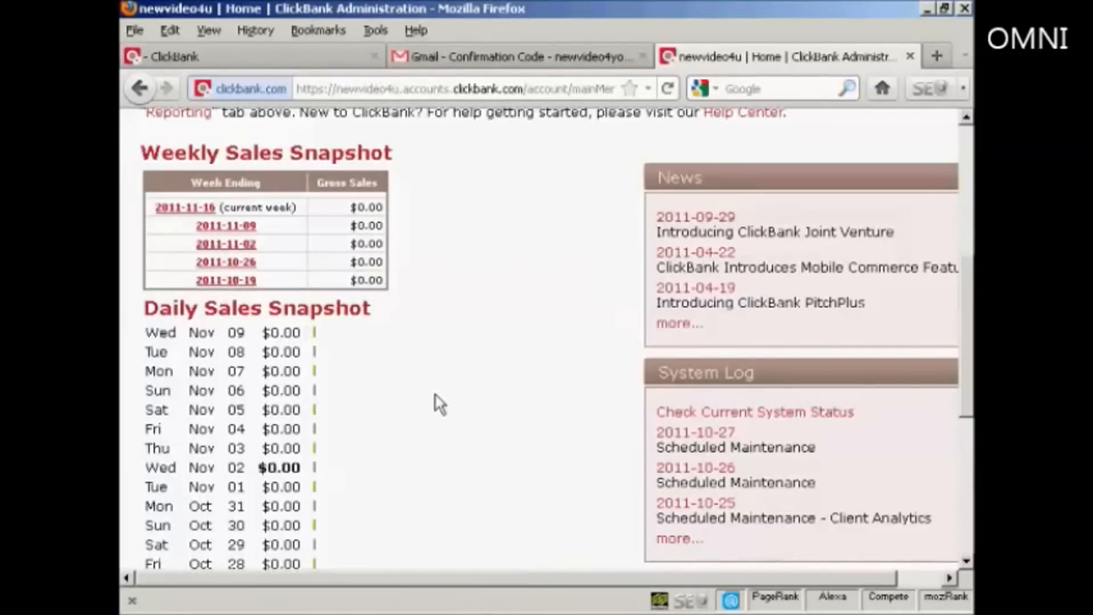
mouse_move(969, 275)
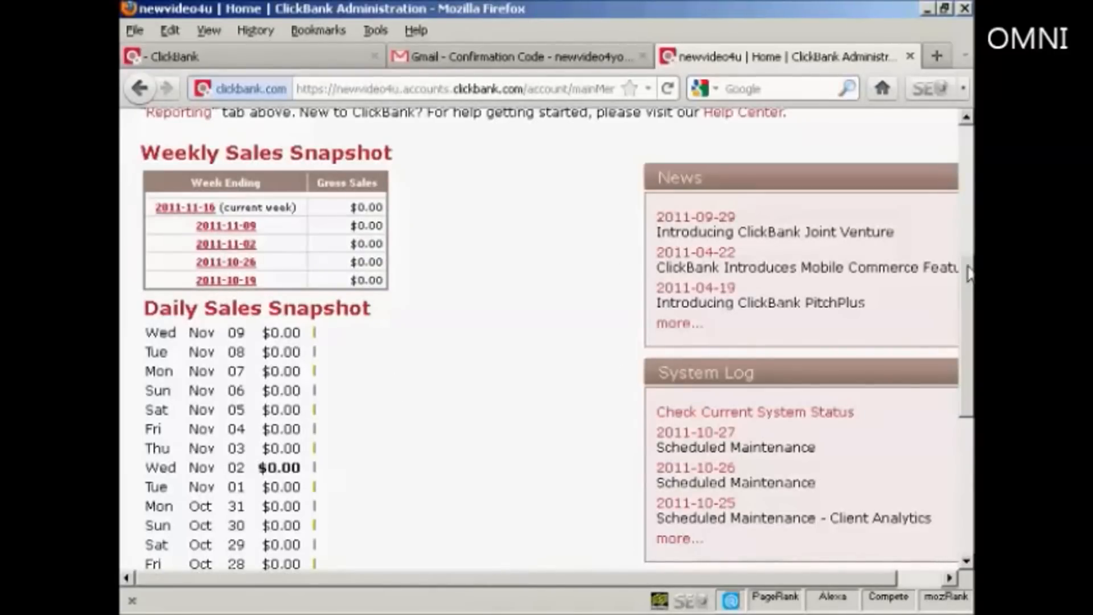
scroll(down, 3)
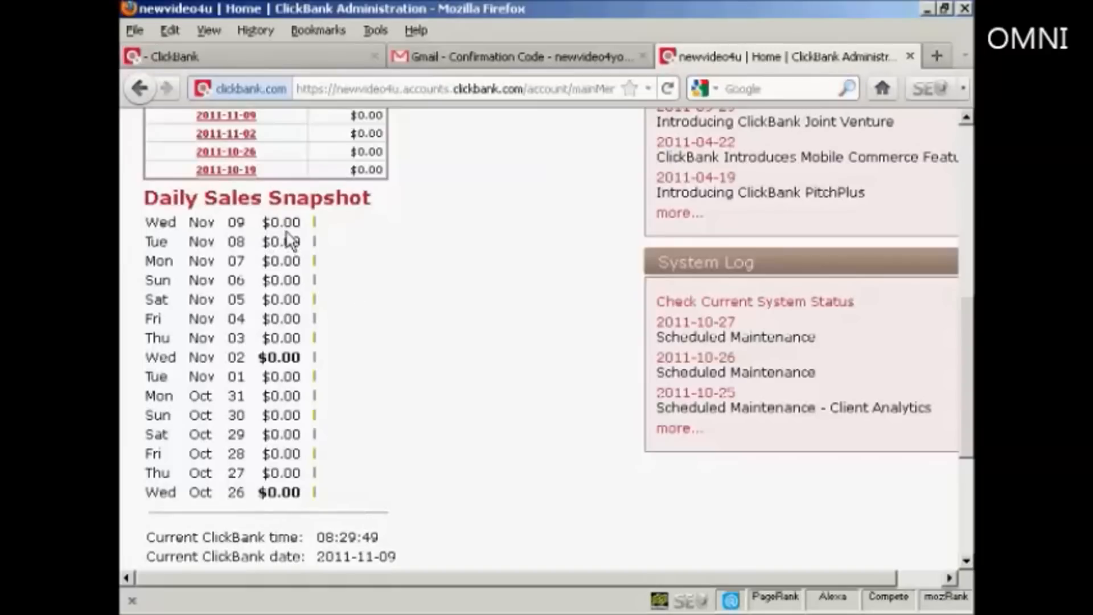
mouse_move(322, 234)
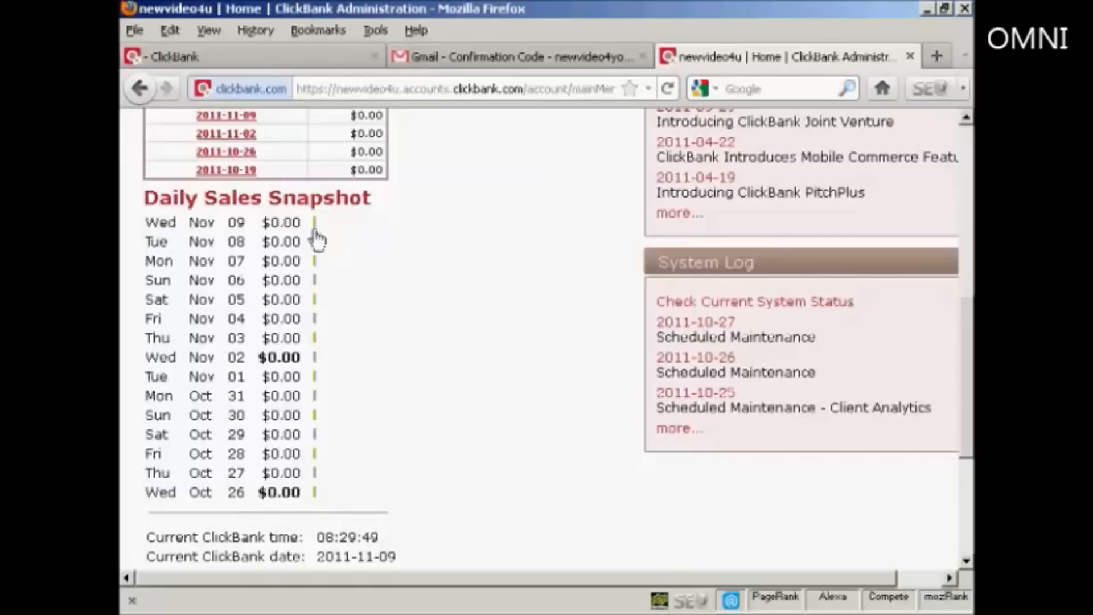
mouse_move(448, 243)
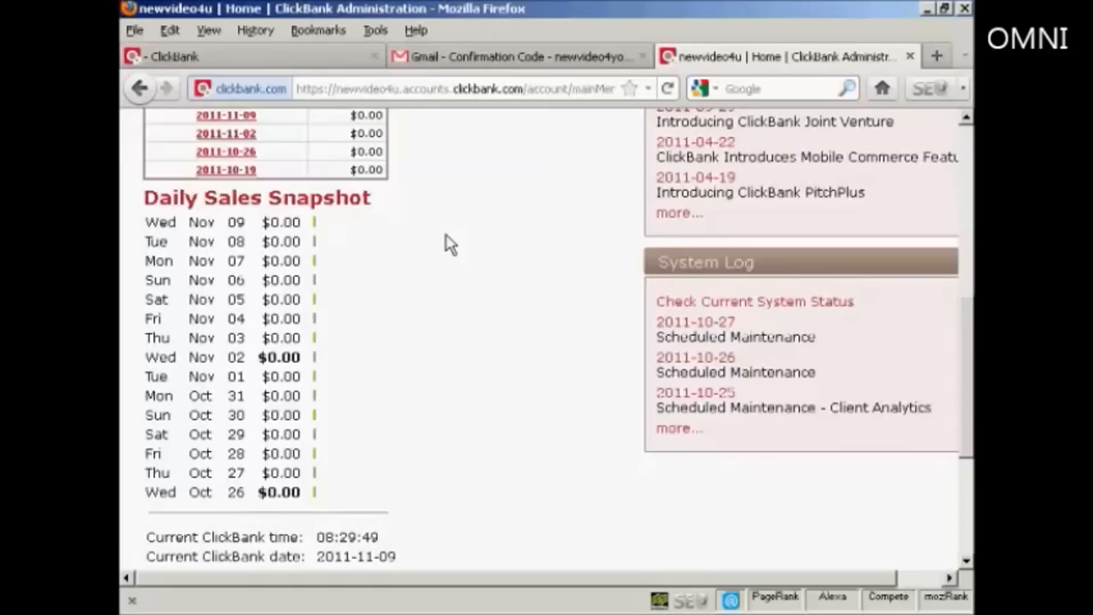
mouse_move(685, 295)
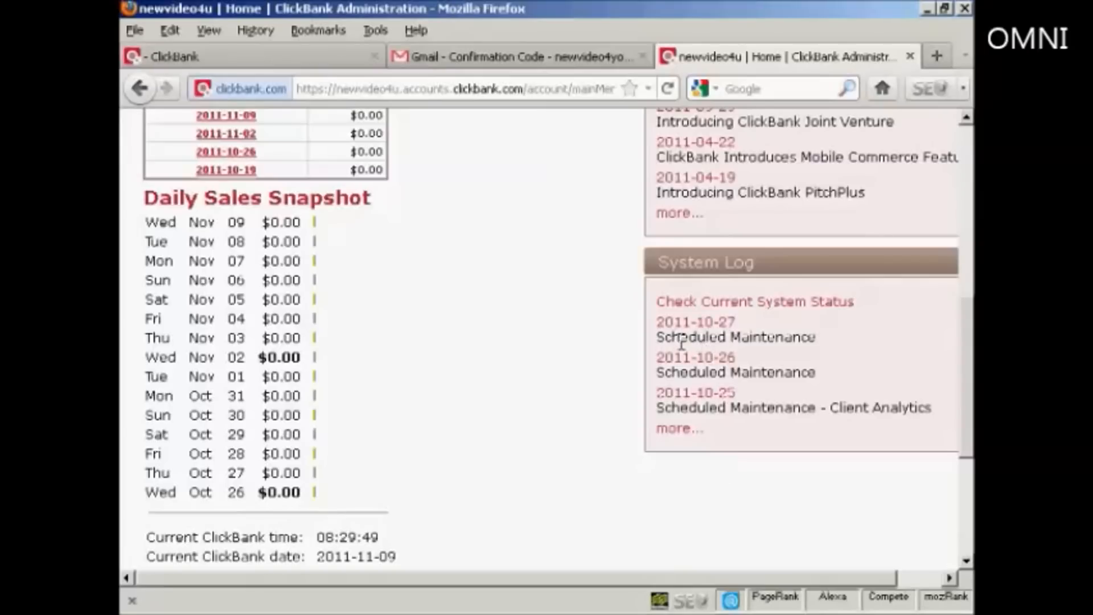
mouse_move(967, 438)
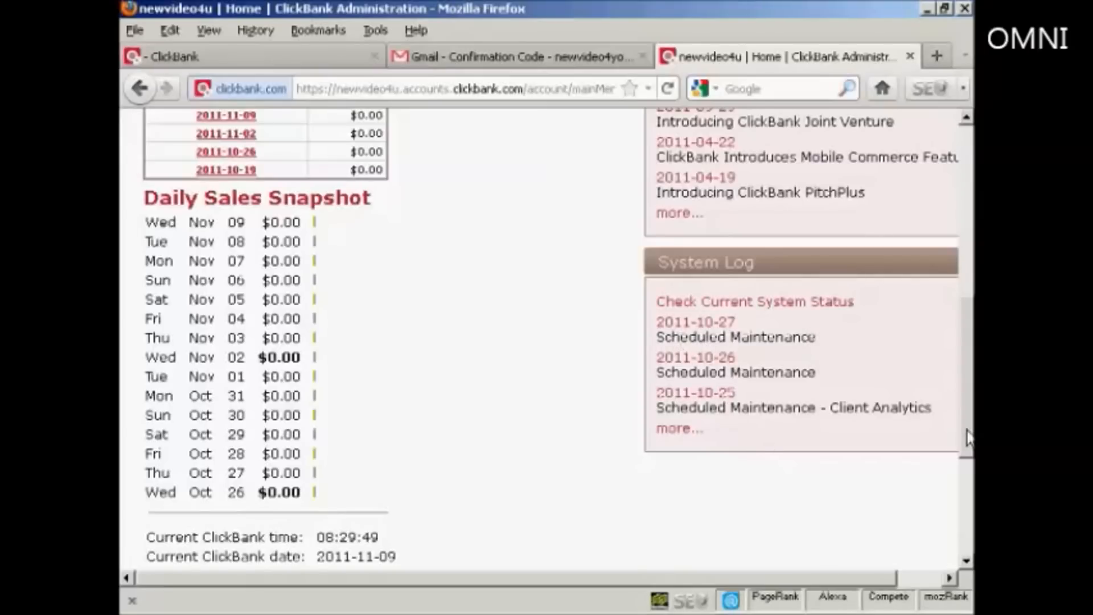
- Review Account Home's opening date and pay periods, then go to Account Settings
scroll(up, 3)
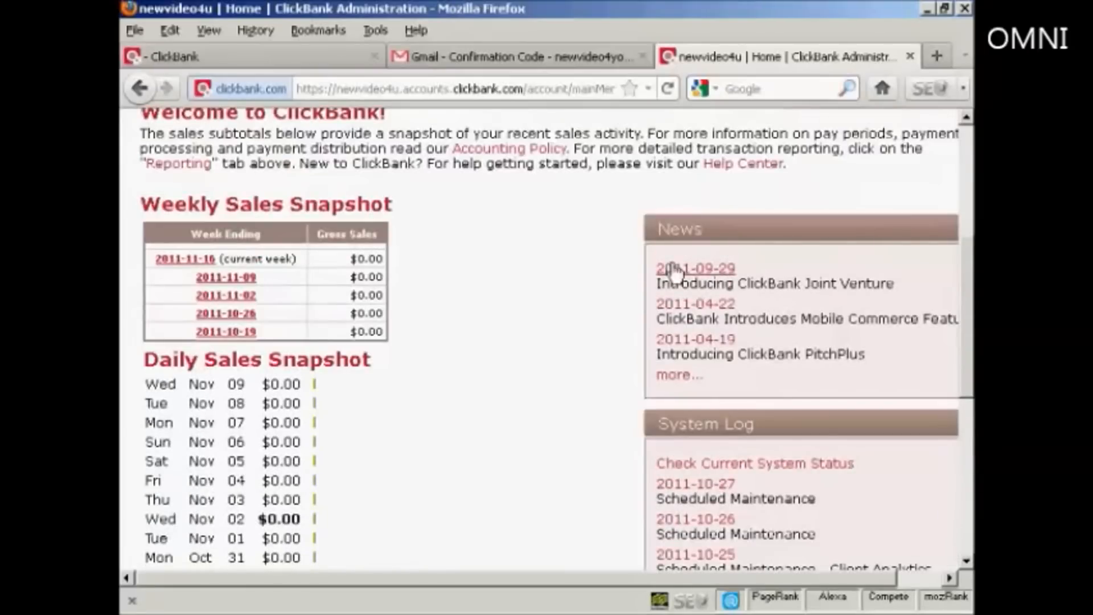
mouse_move(955, 321)
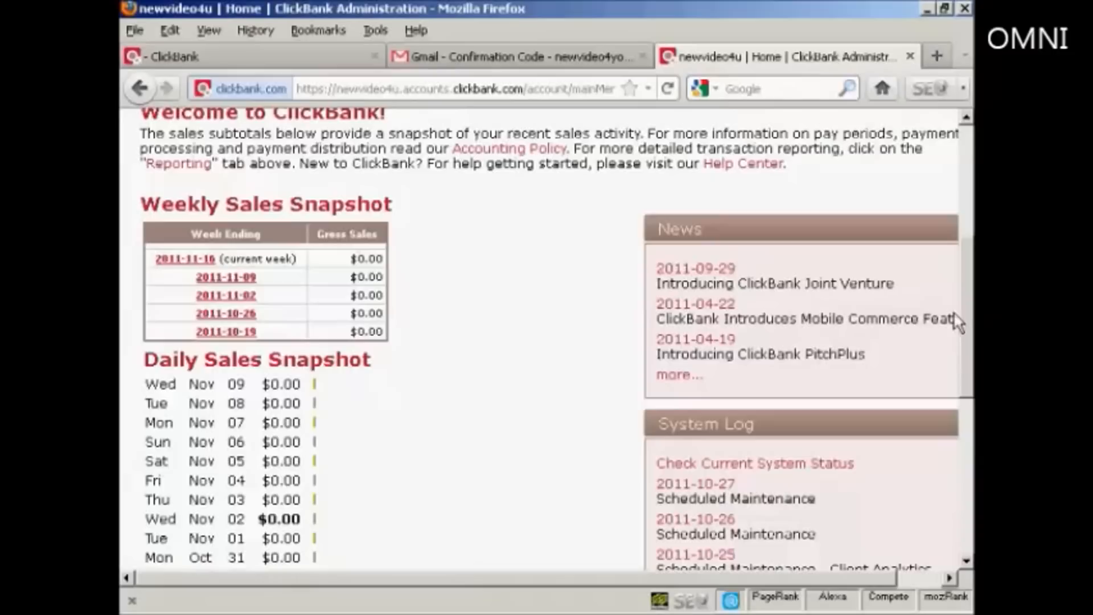
scroll(down, 3)
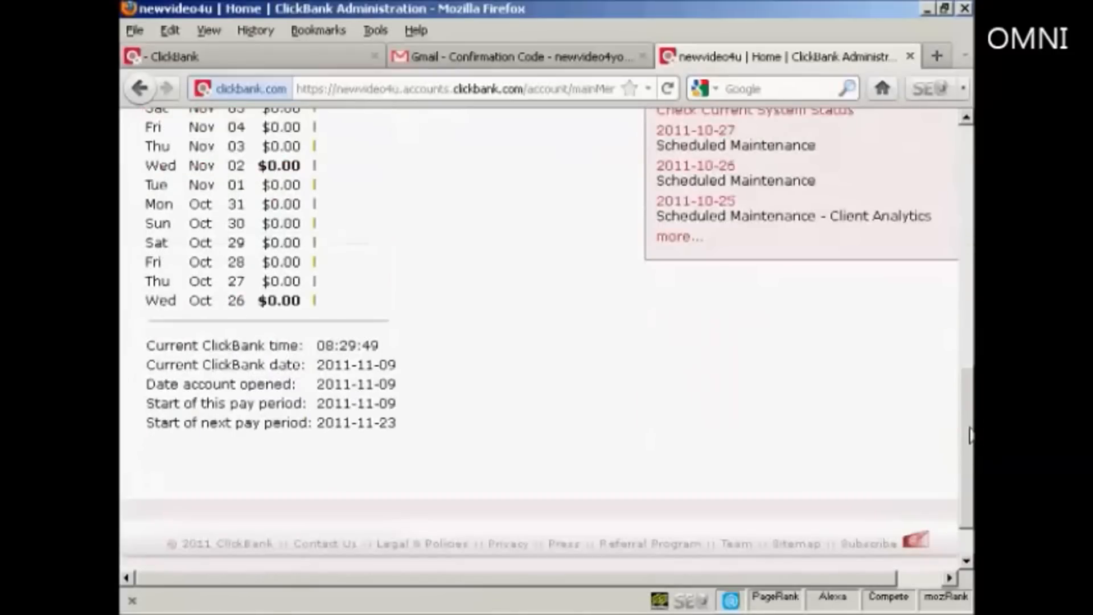
scroll(down, 3)
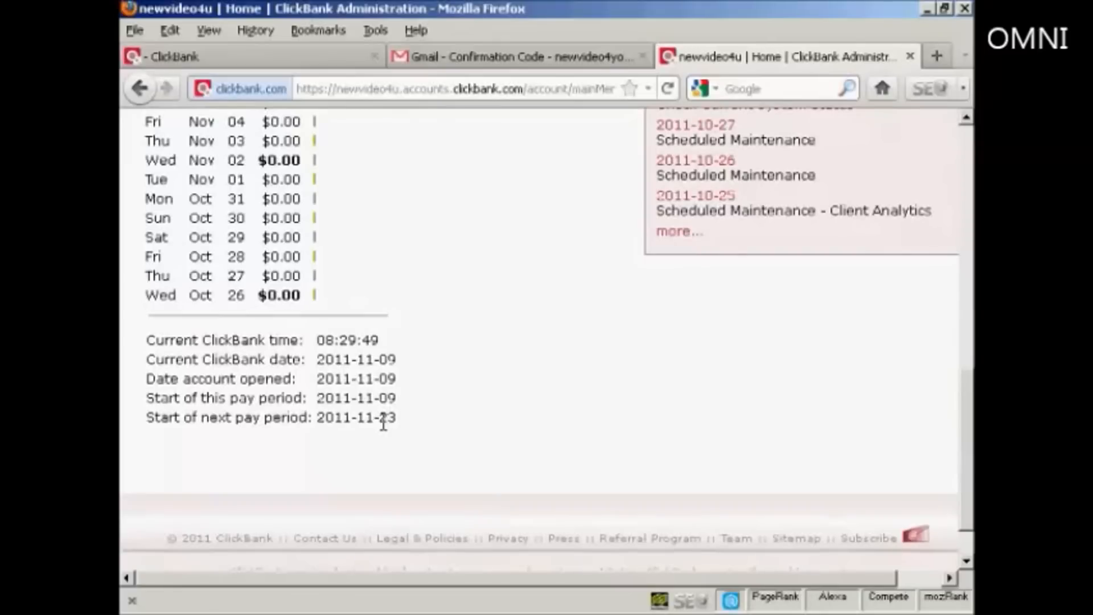
mouse_move(387, 441)
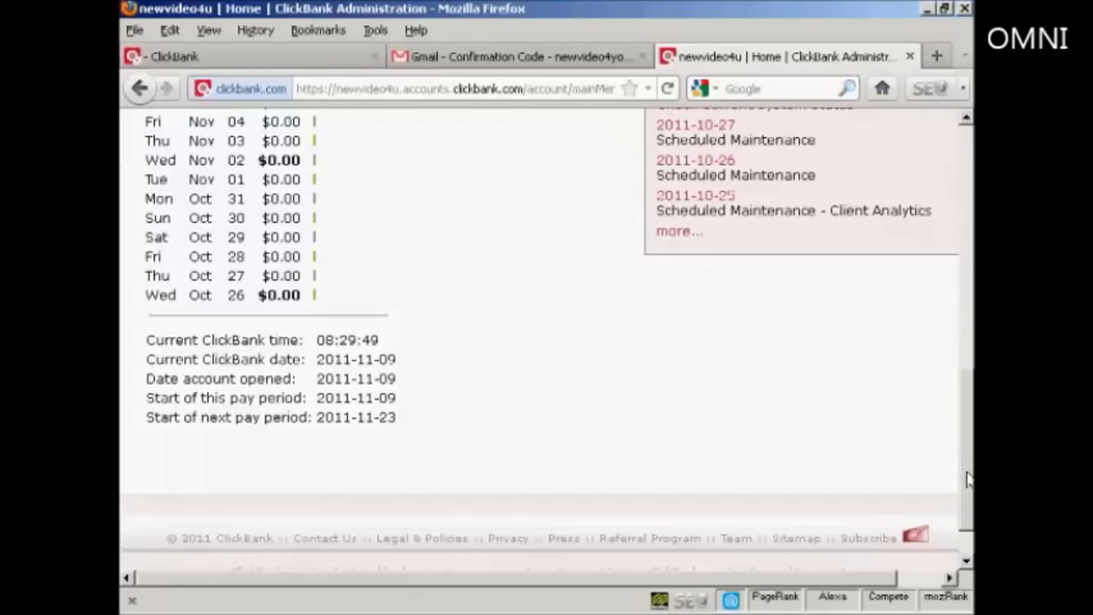
mouse_move(333, 436)
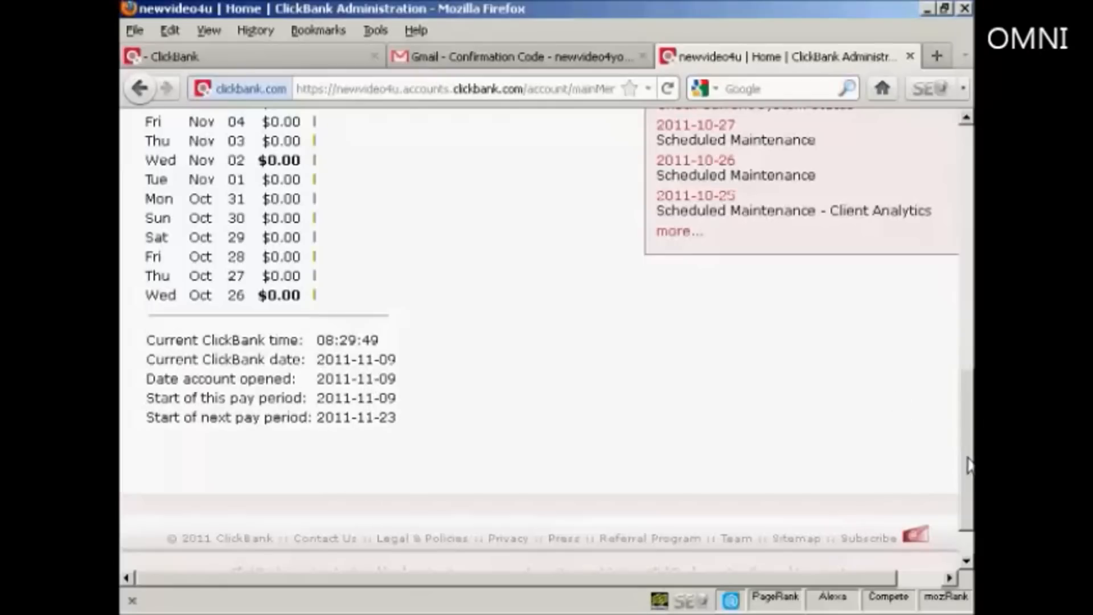
scroll(up, 3)
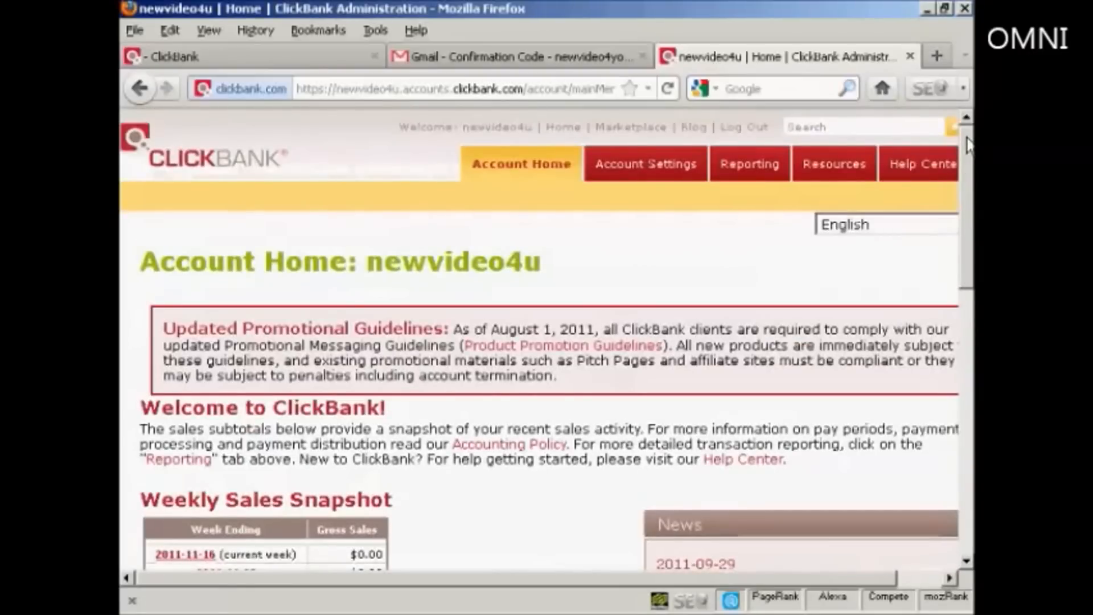
mouse_move(766, 274)
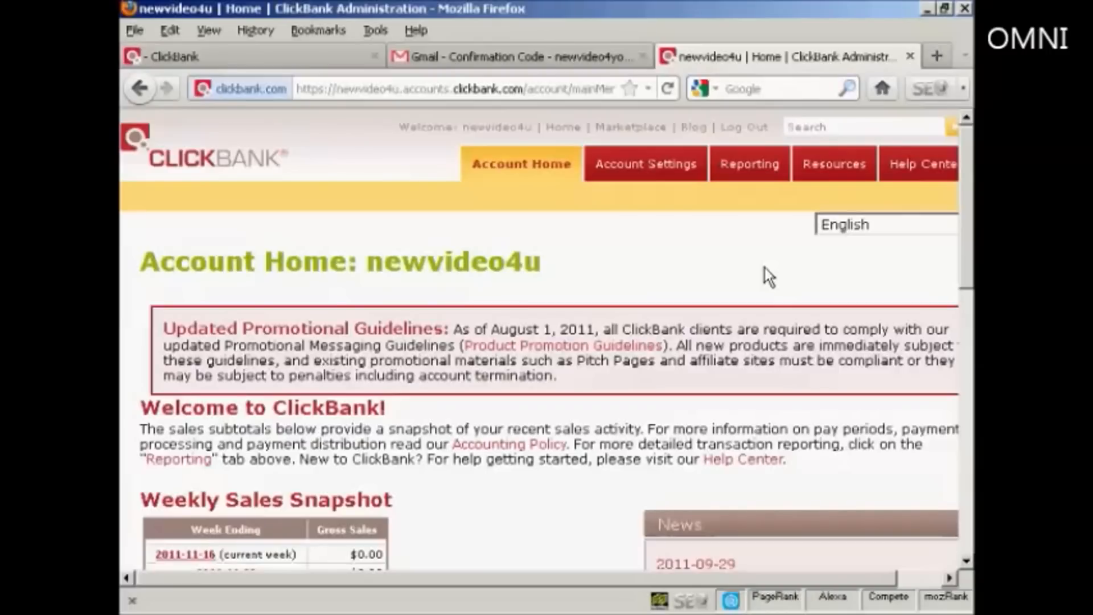
click(645, 164)
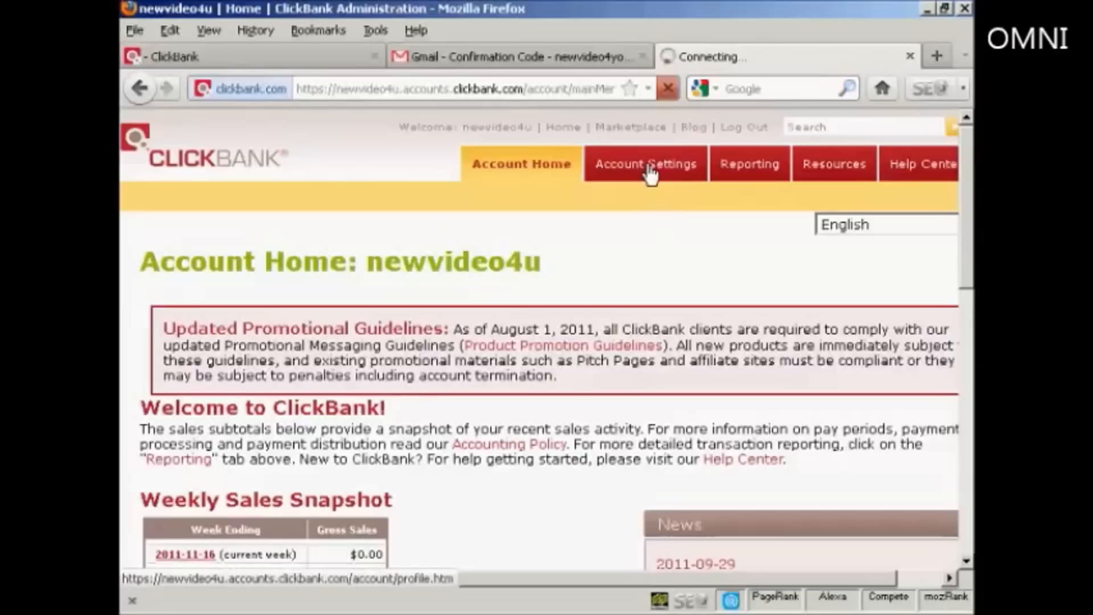
click(644, 164)
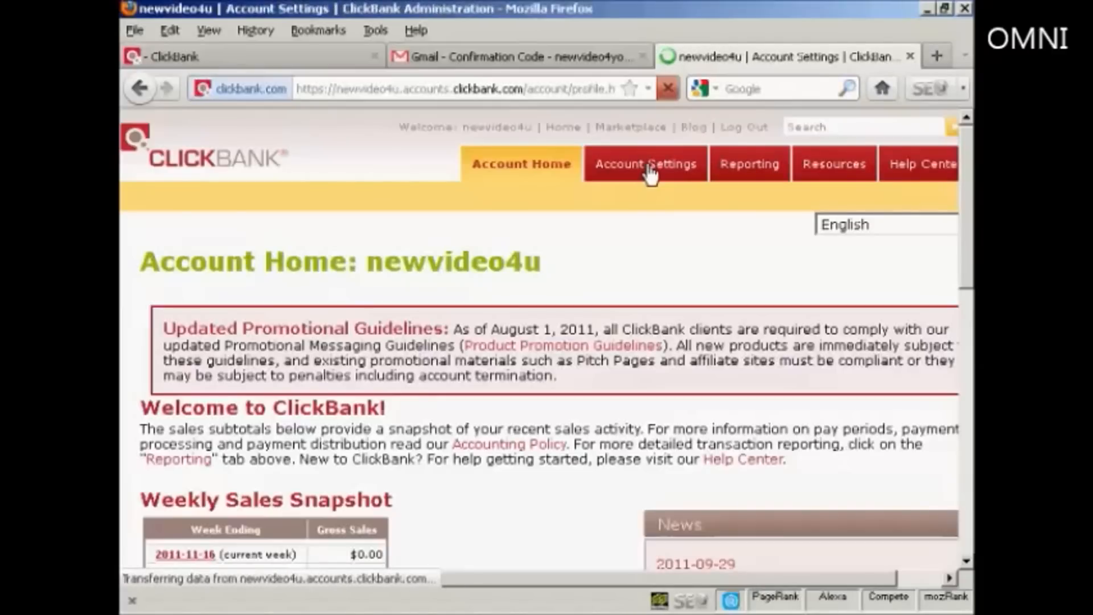
- Reach Payment Information ($100.00 threshold, paid by check) and start editing it
click(644, 162)
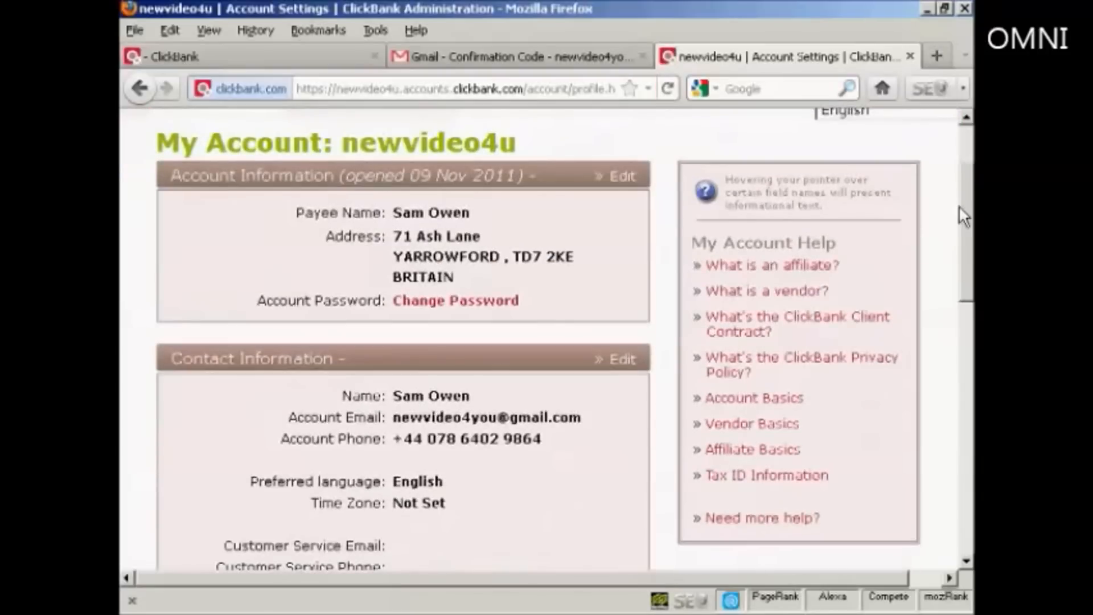
scroll(down, 3)
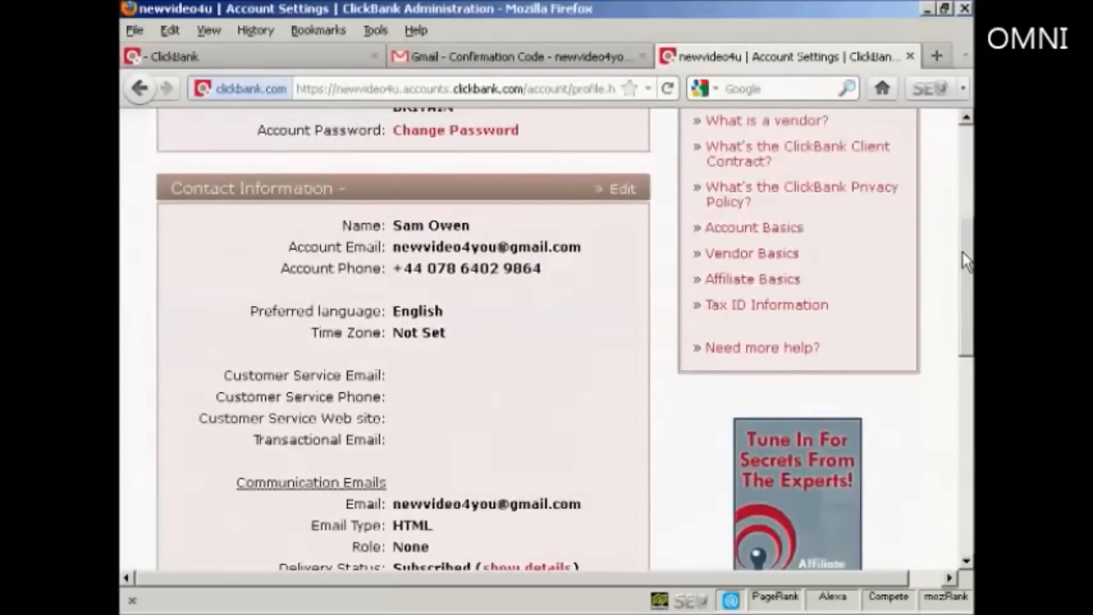
scroll(down, 3)
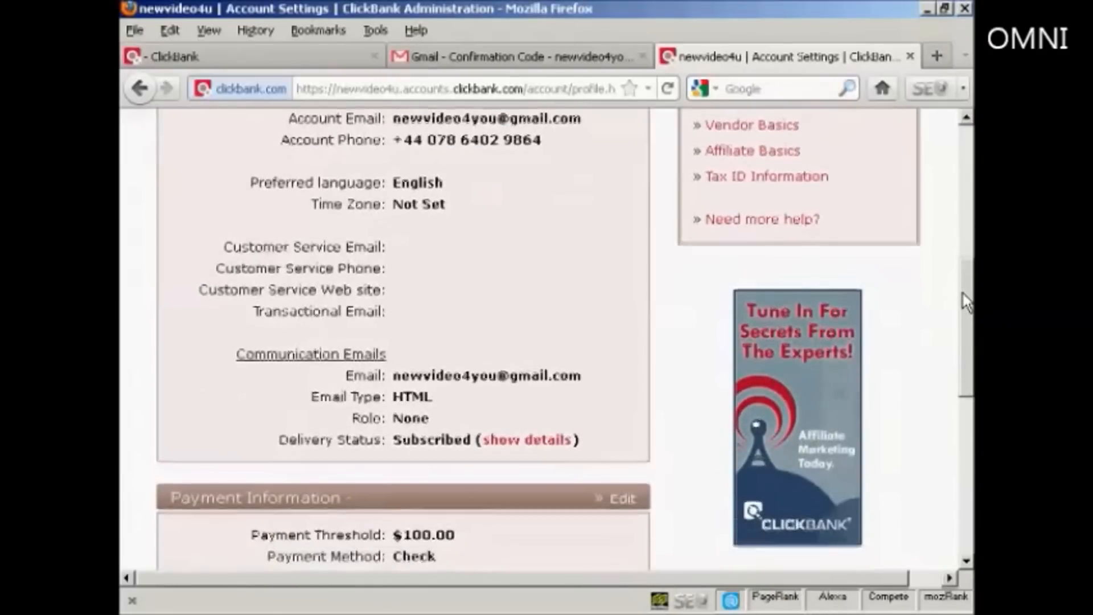
scroll(down, 3)
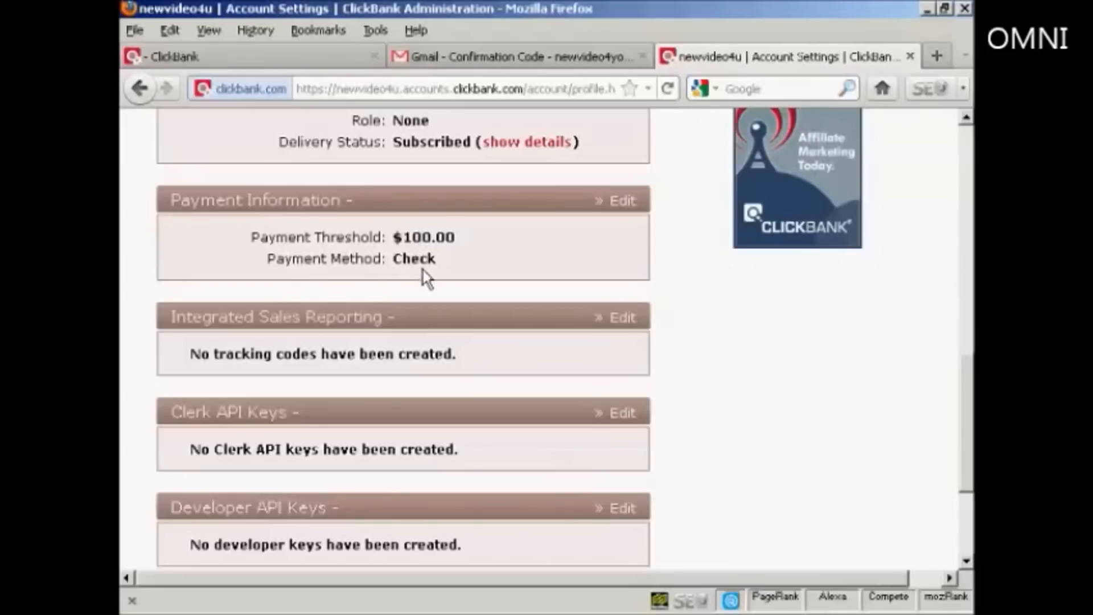
click(620, 200)
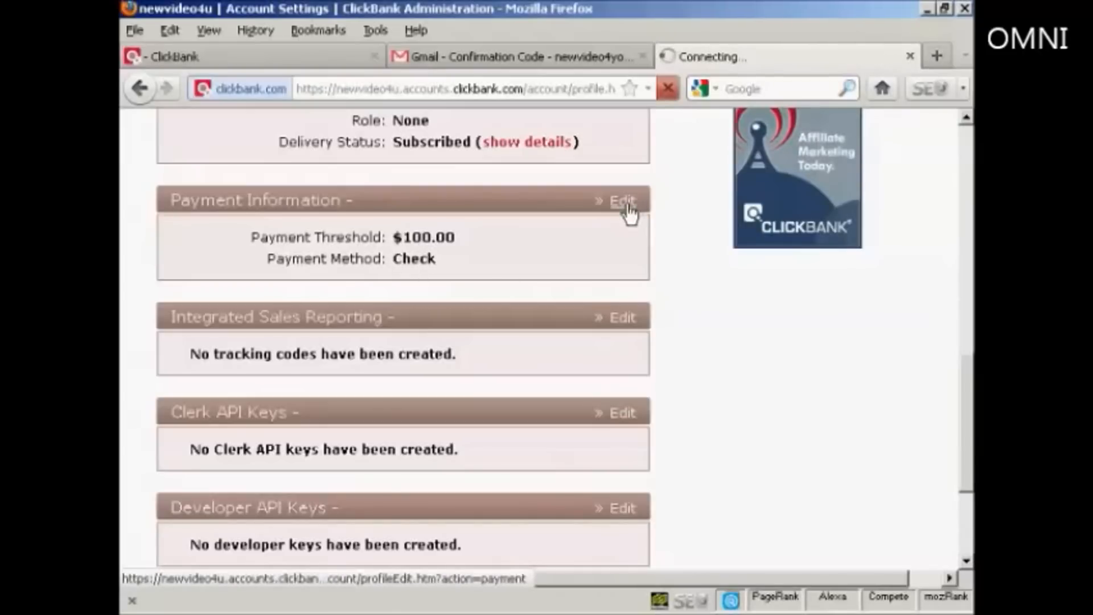
- Change the payment threshold from $100.00 to $25.00 and save the changes
click(623, 200)
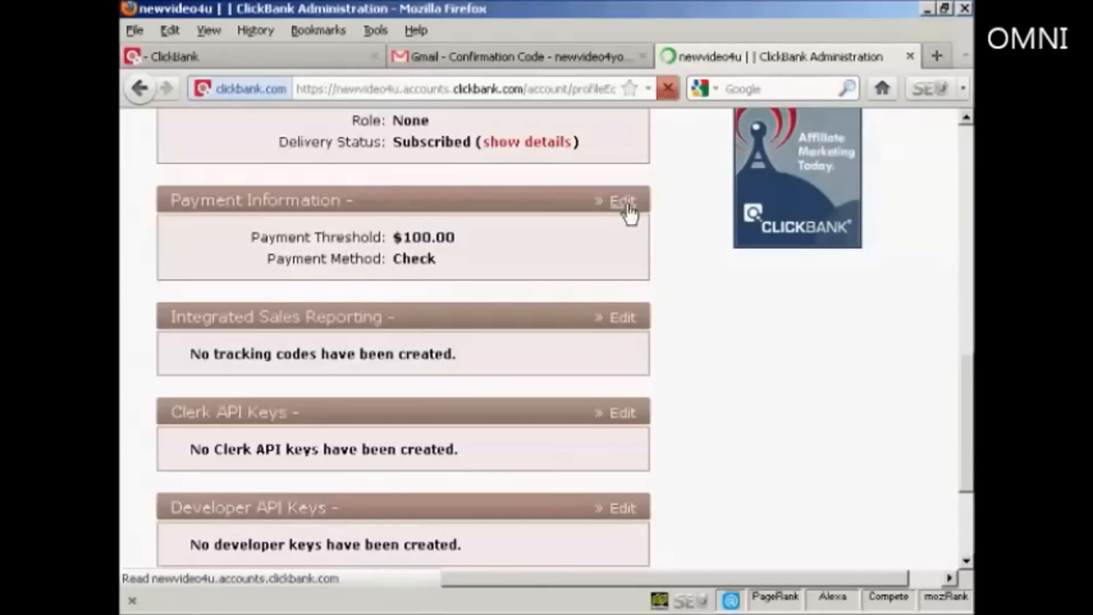
click(619, 200)
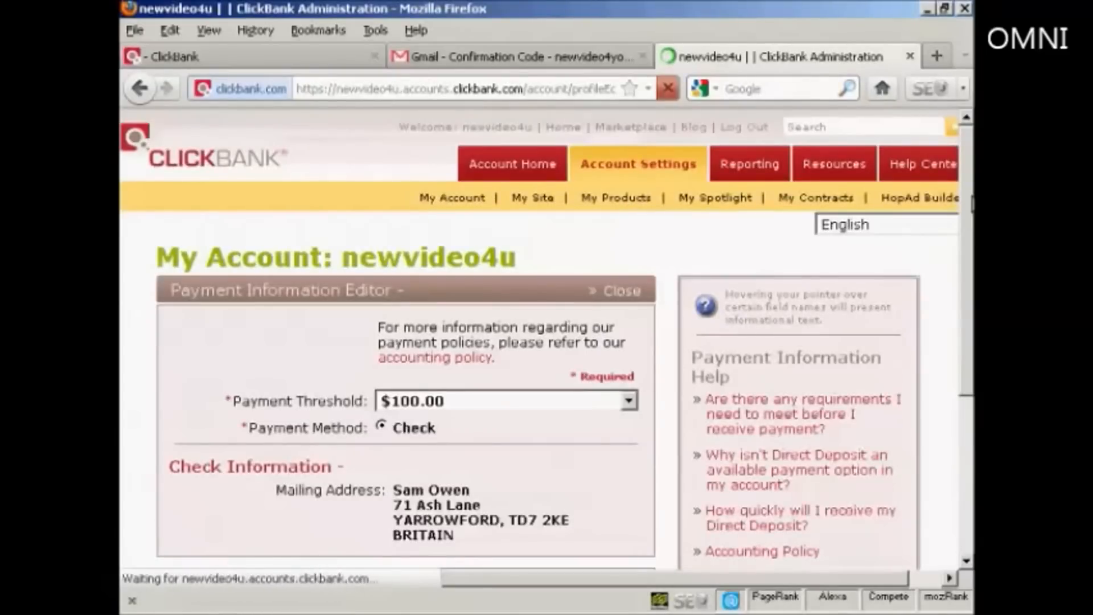
scroll(down, 3)
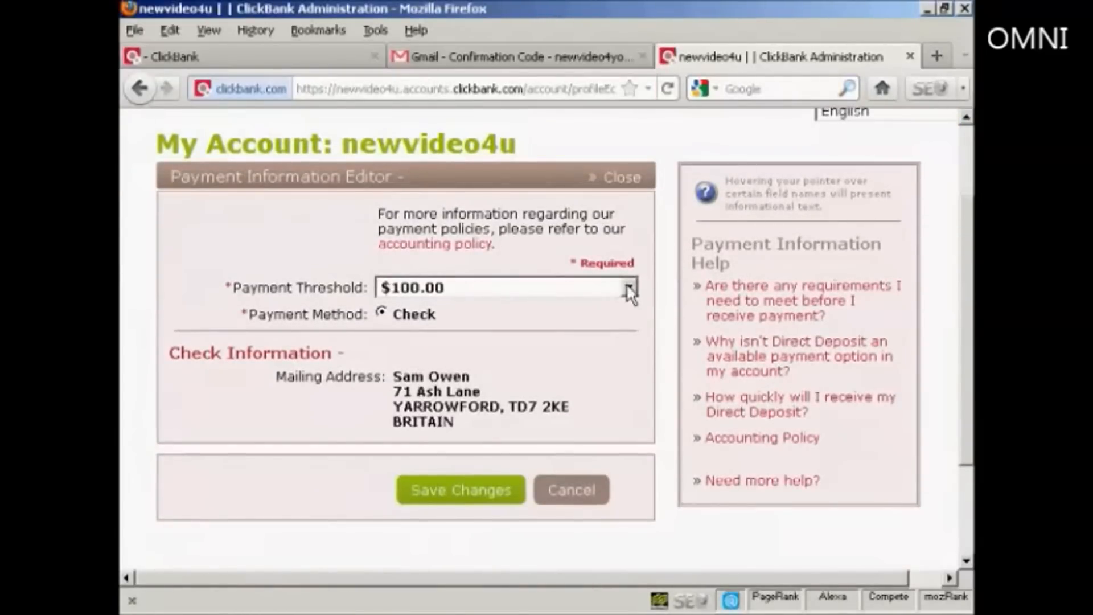
click(626, 287)
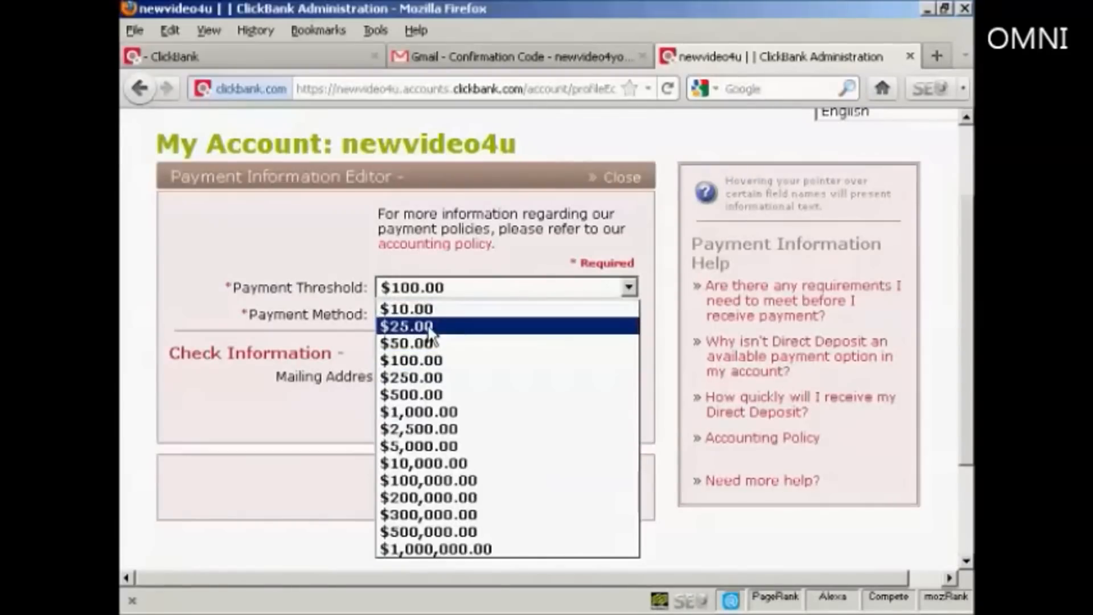
click(406, 325)
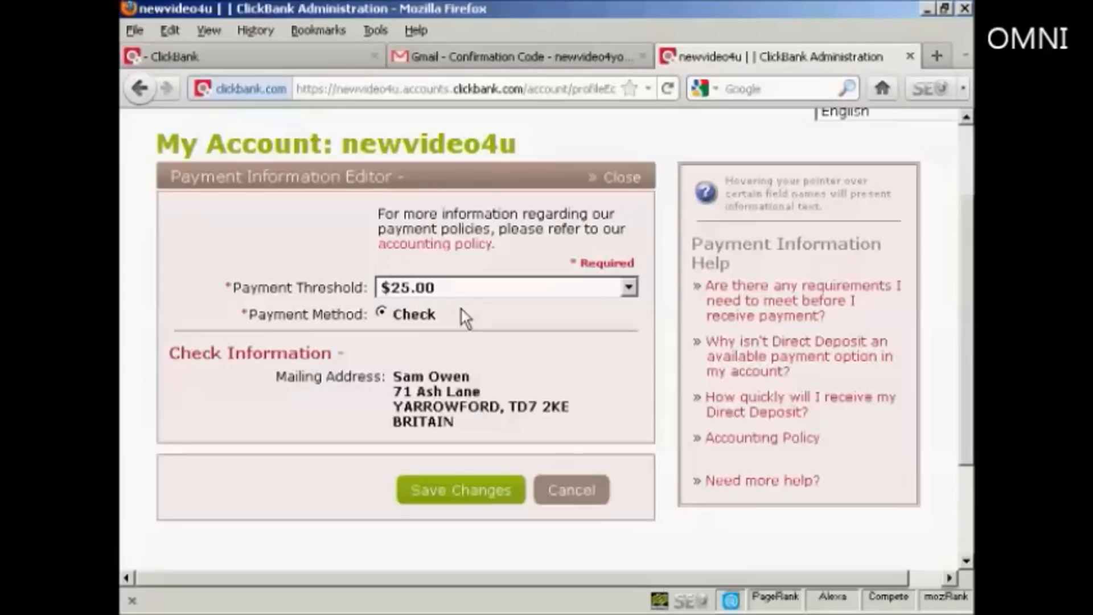
mouse_move(642, 312)
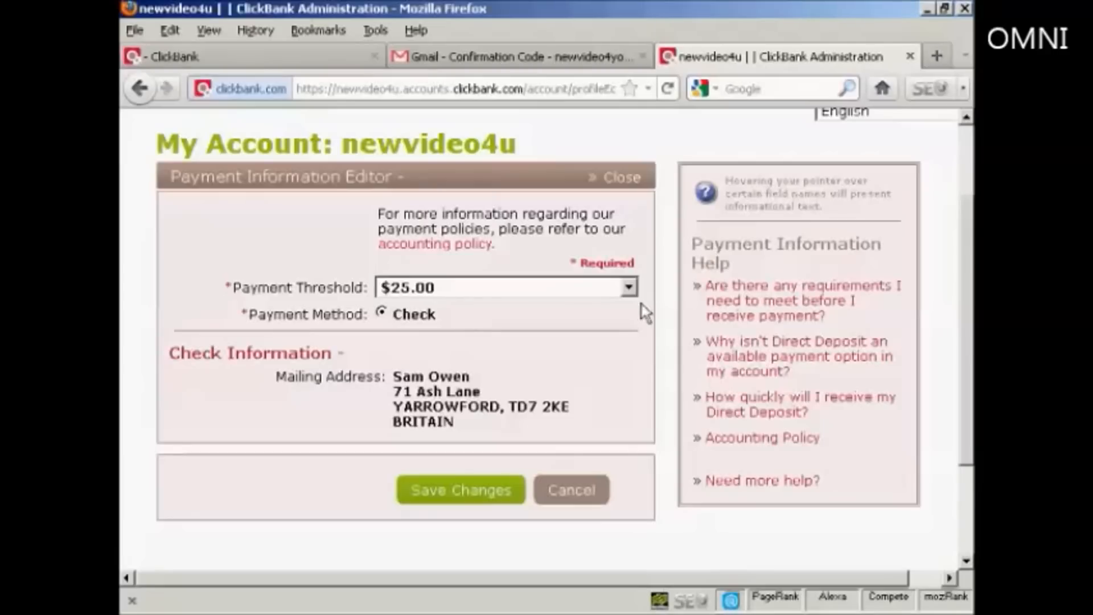
mouse_move(399, 315)
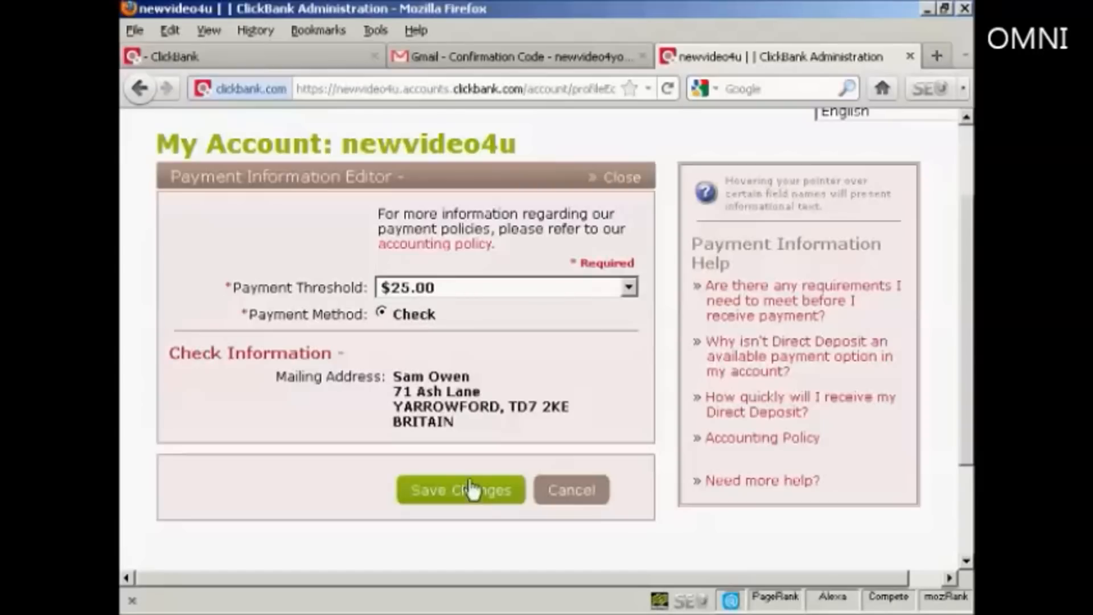
click(460, 490)
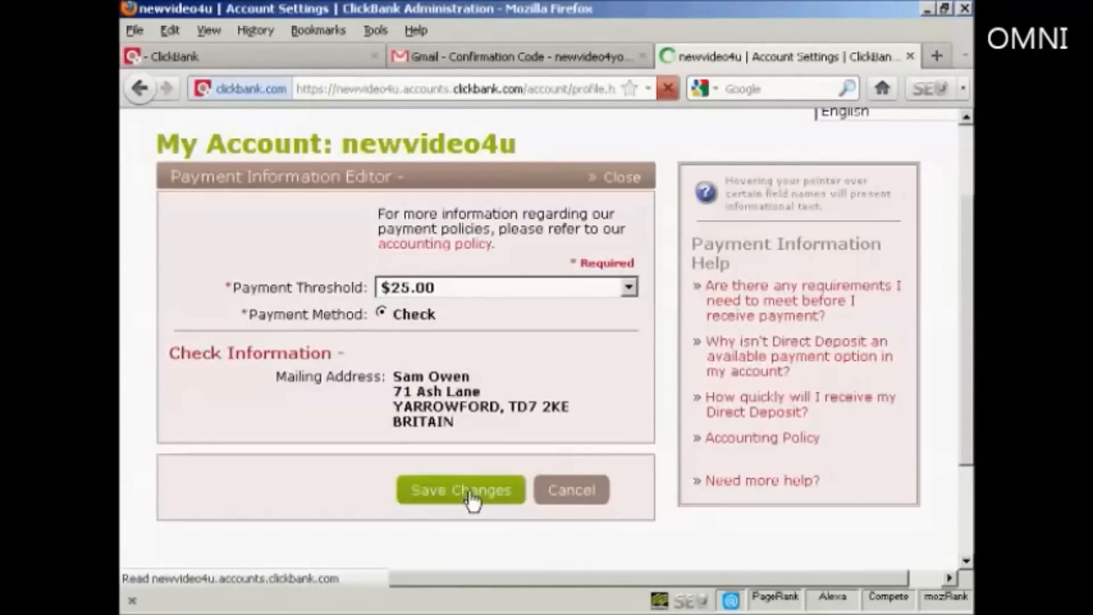
- Go to the Marketplace and bring its product Categories list into view
click(460, 489)
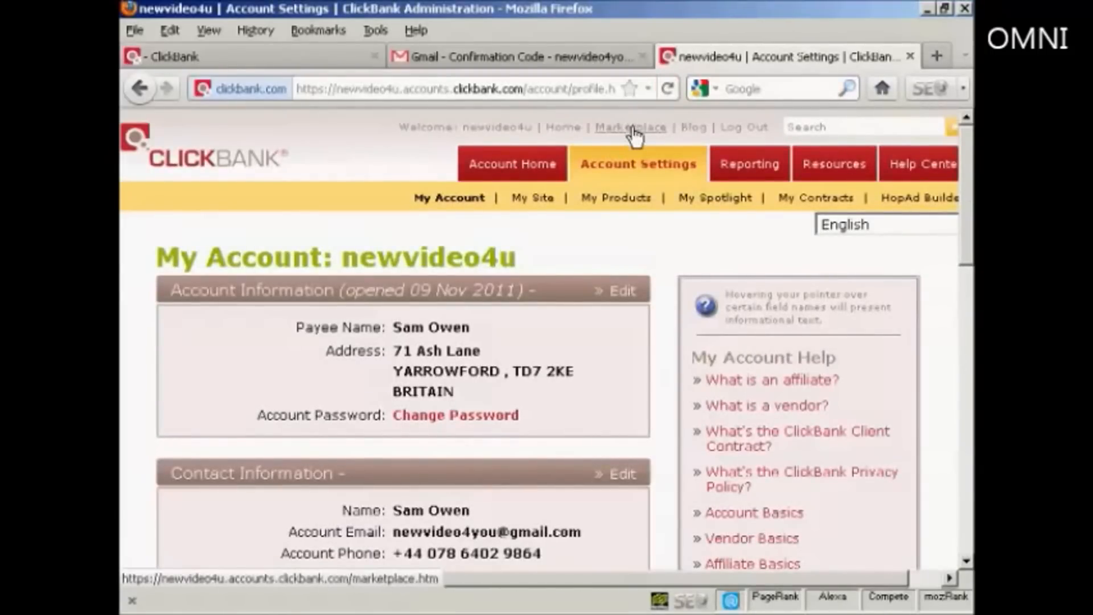
click(629, 127)
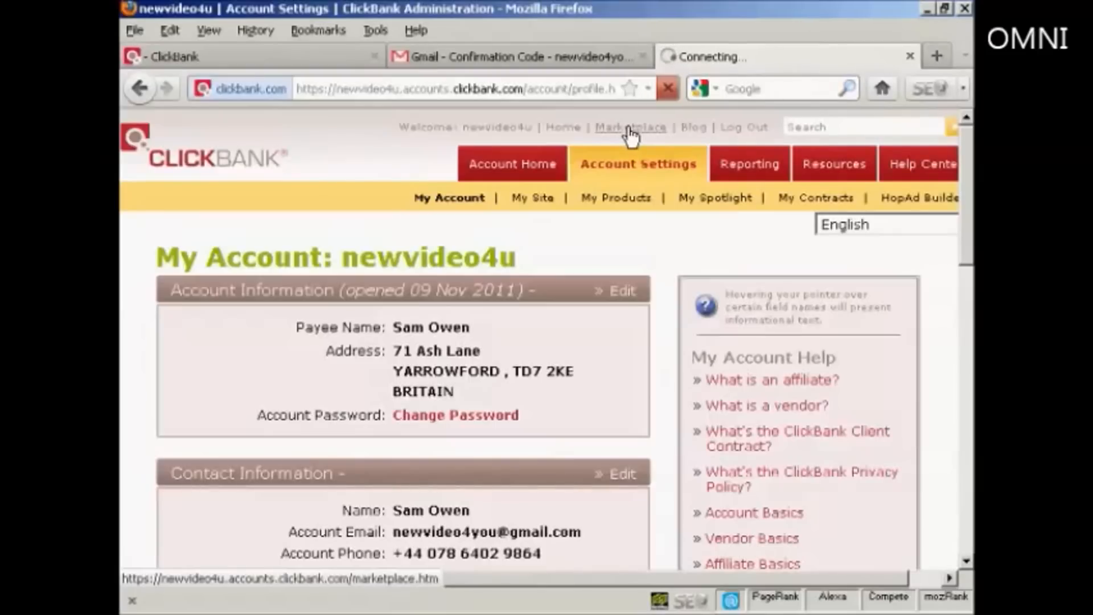
click(630, 127)
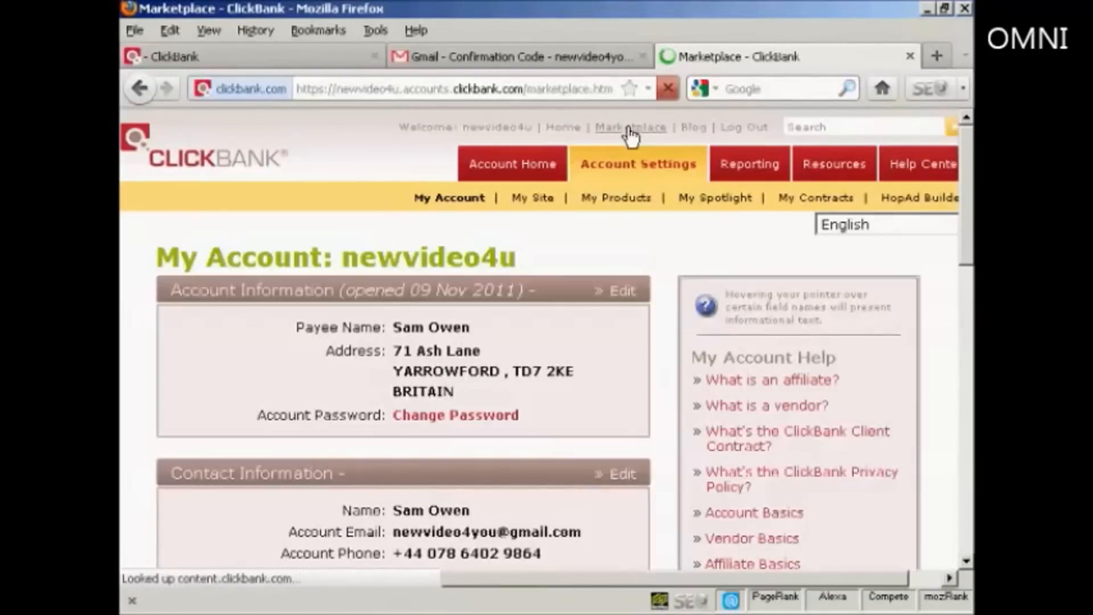
click(629, 127)
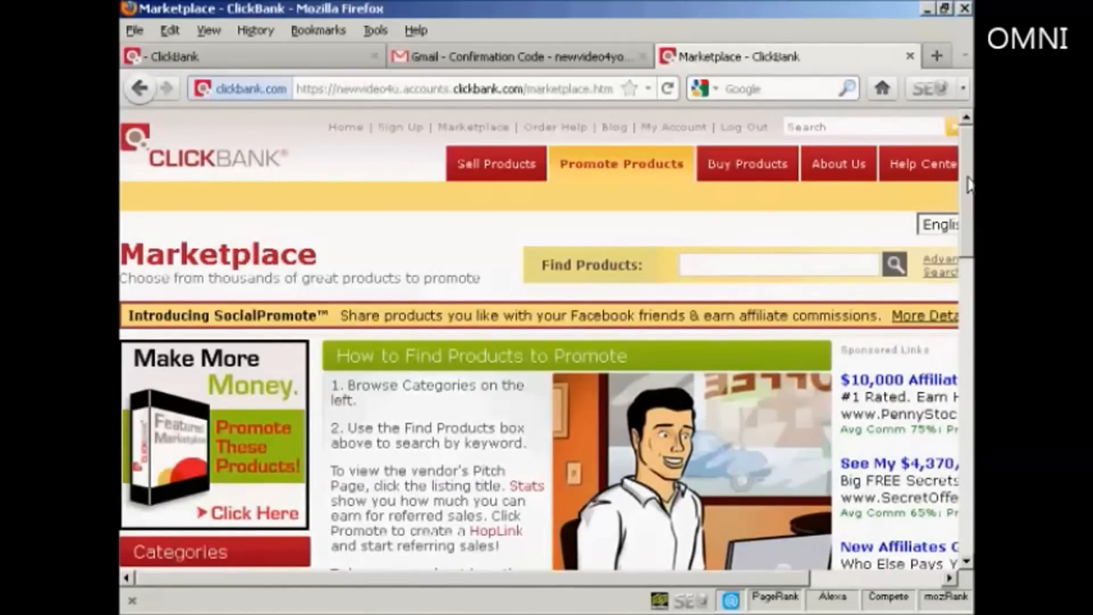
scroll(down, 3)
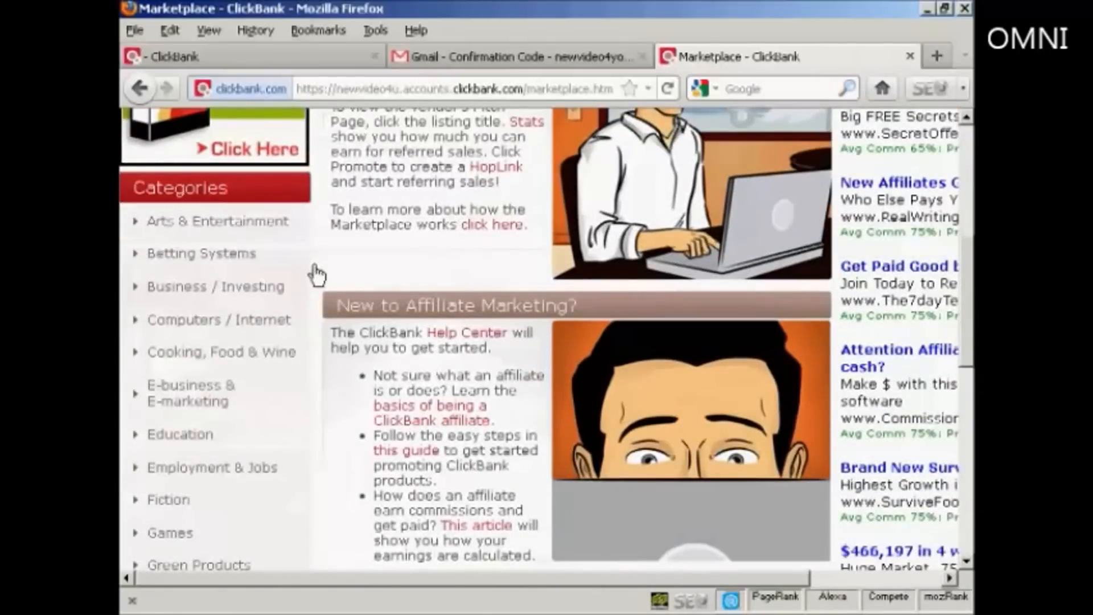
mouse_move(168, 500)
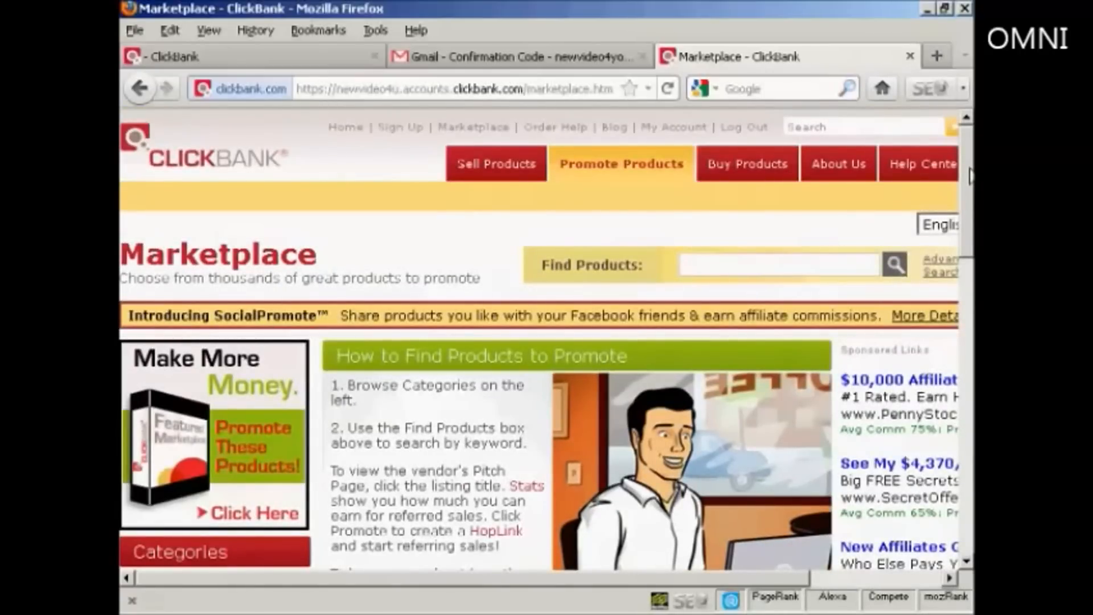
scroll(down, 3)
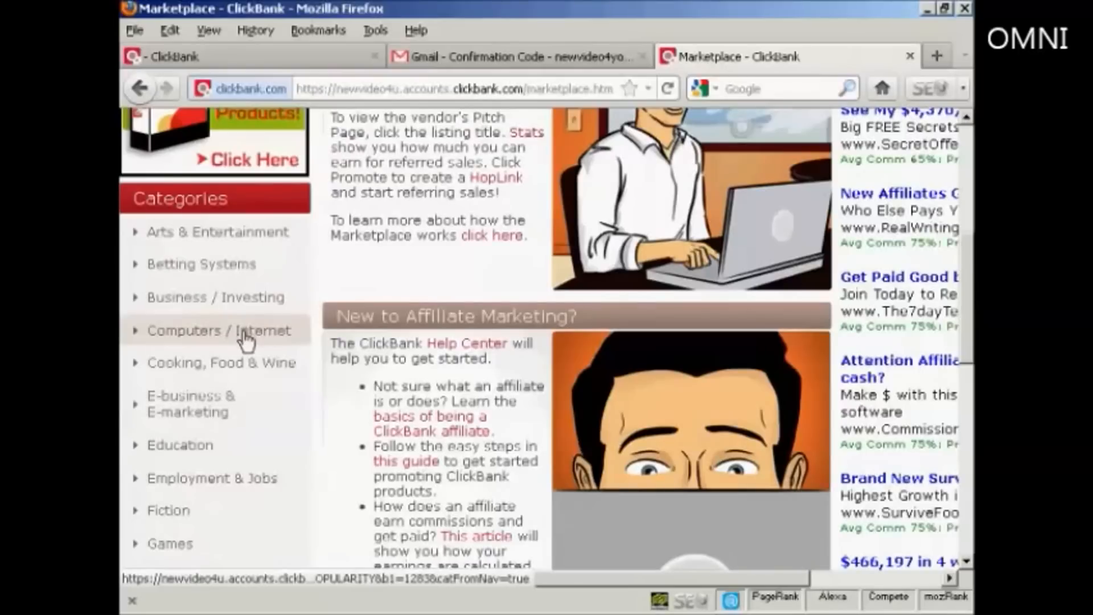
click(219, 330)
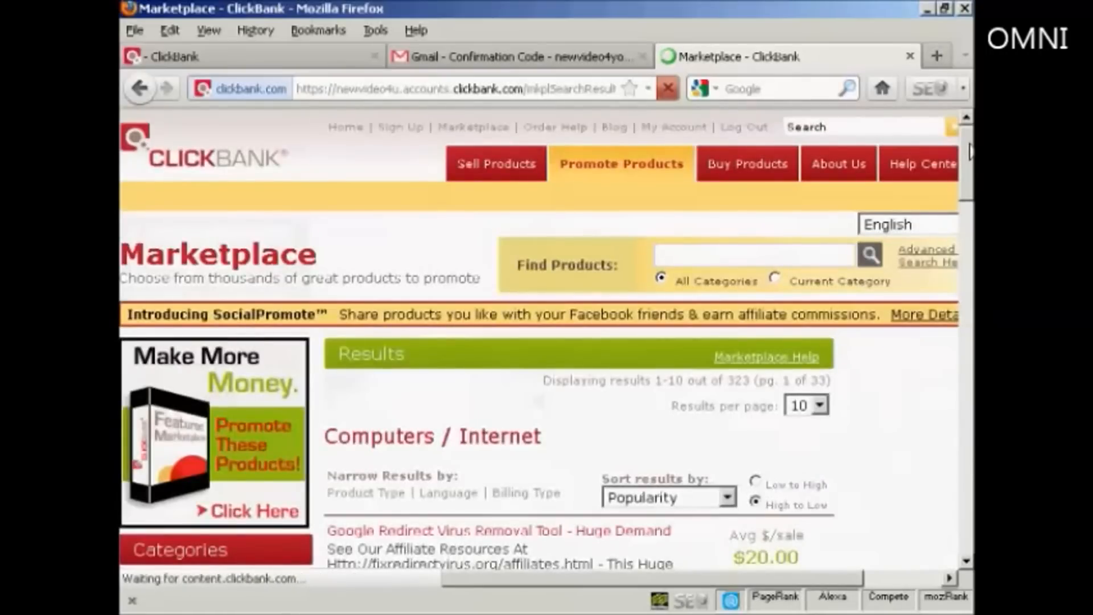
scroll(down, 3)
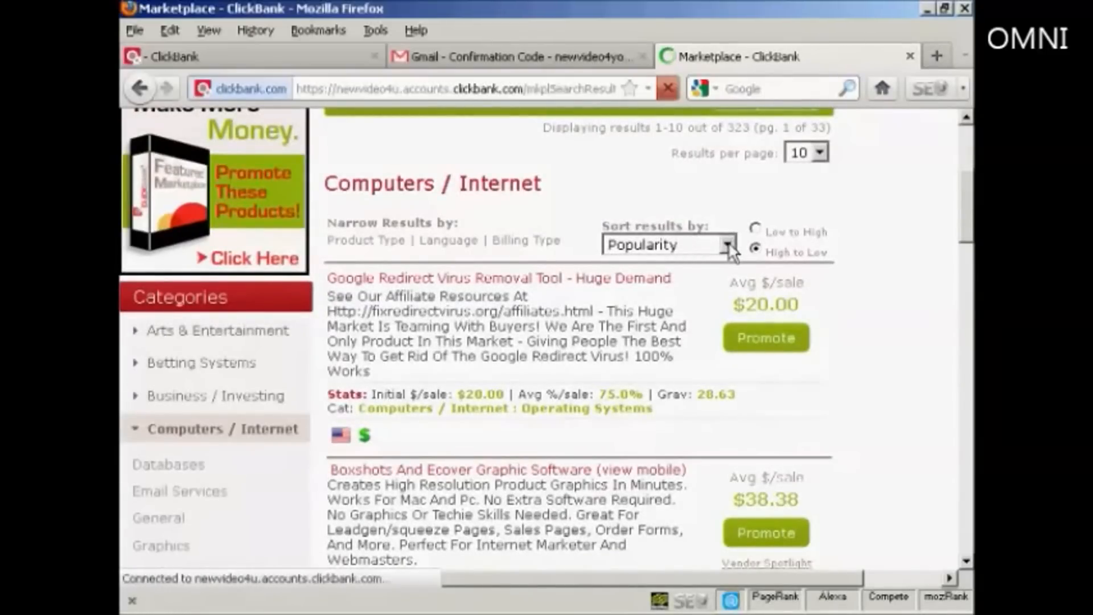
click(728, 245)
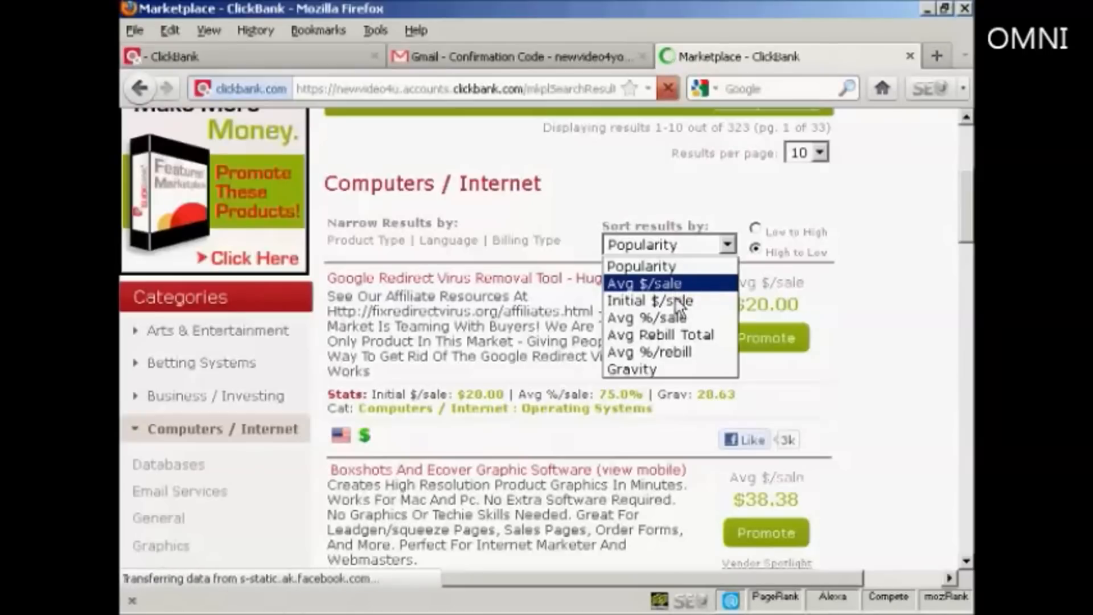
mouse_move(630, 369)
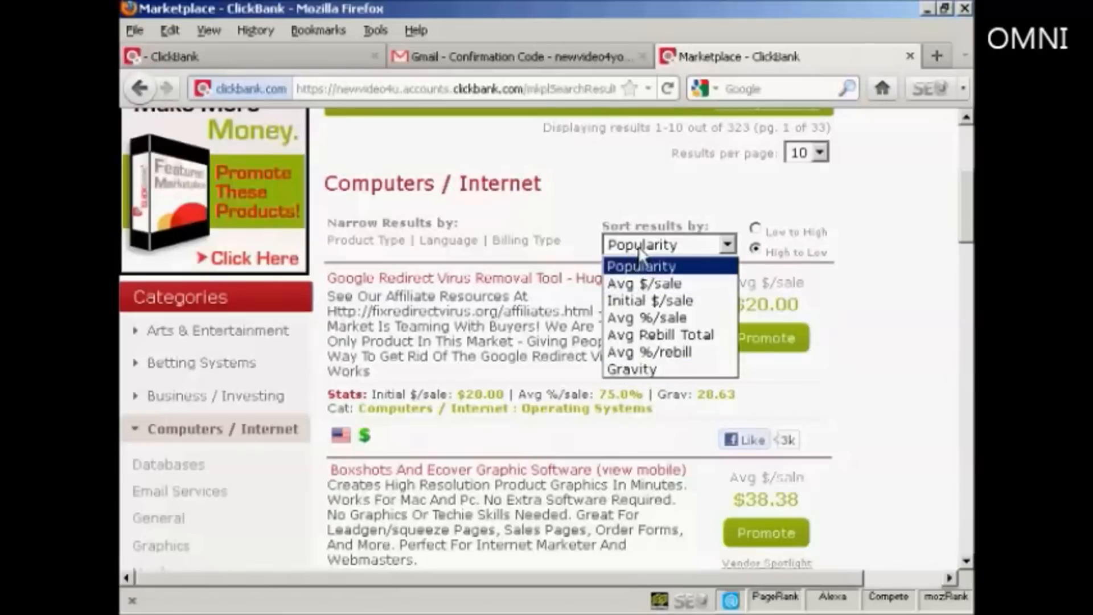
mouse_move(837, 197)
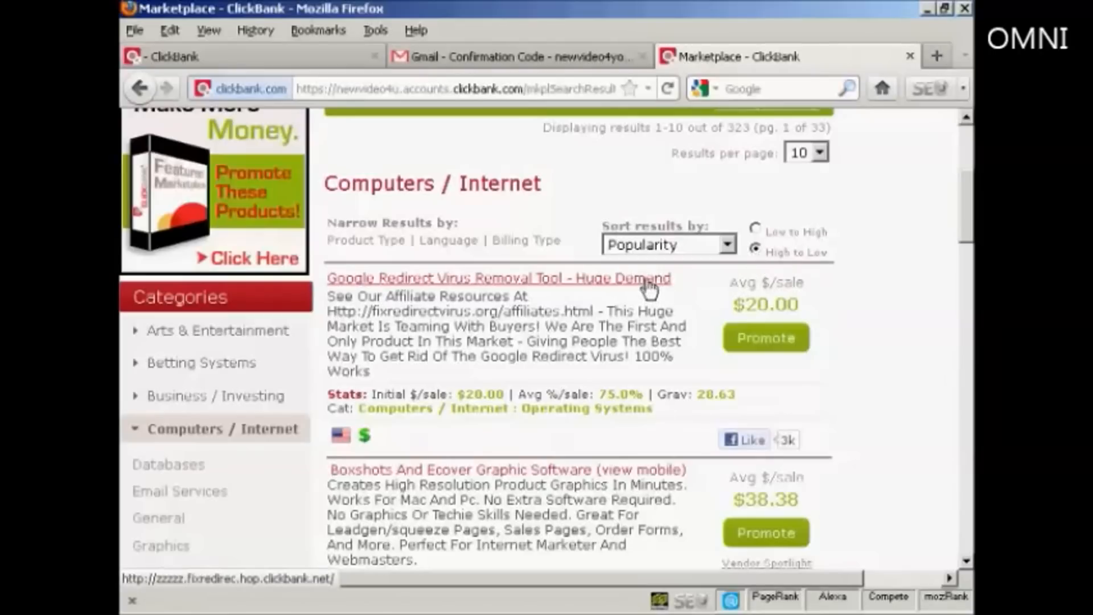
scroll(down, 3)
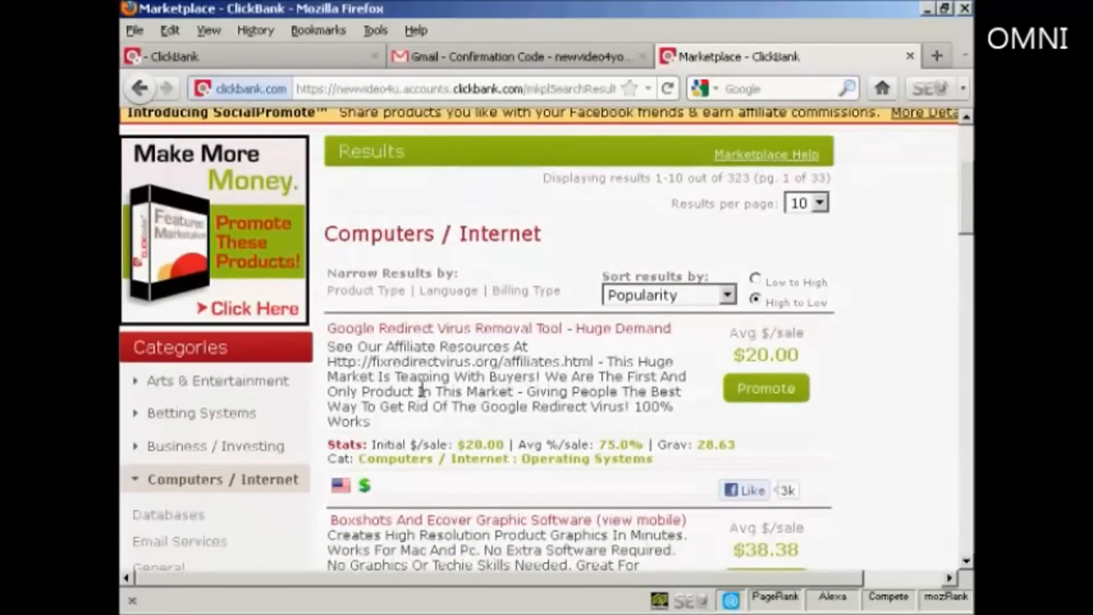
mouse_move(436, 495)
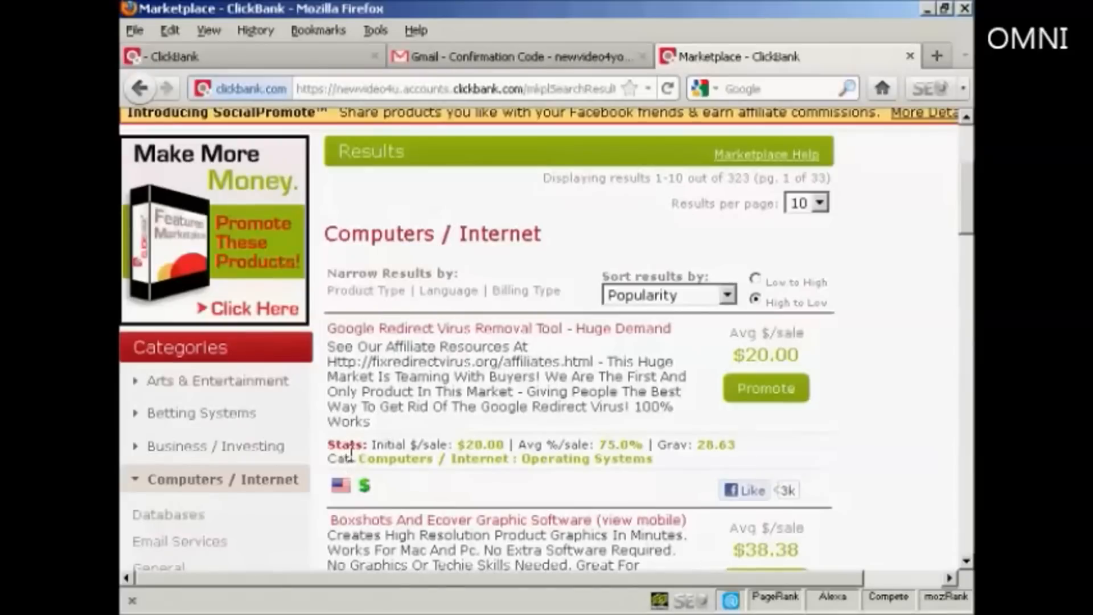
mouse_move(469, 452)
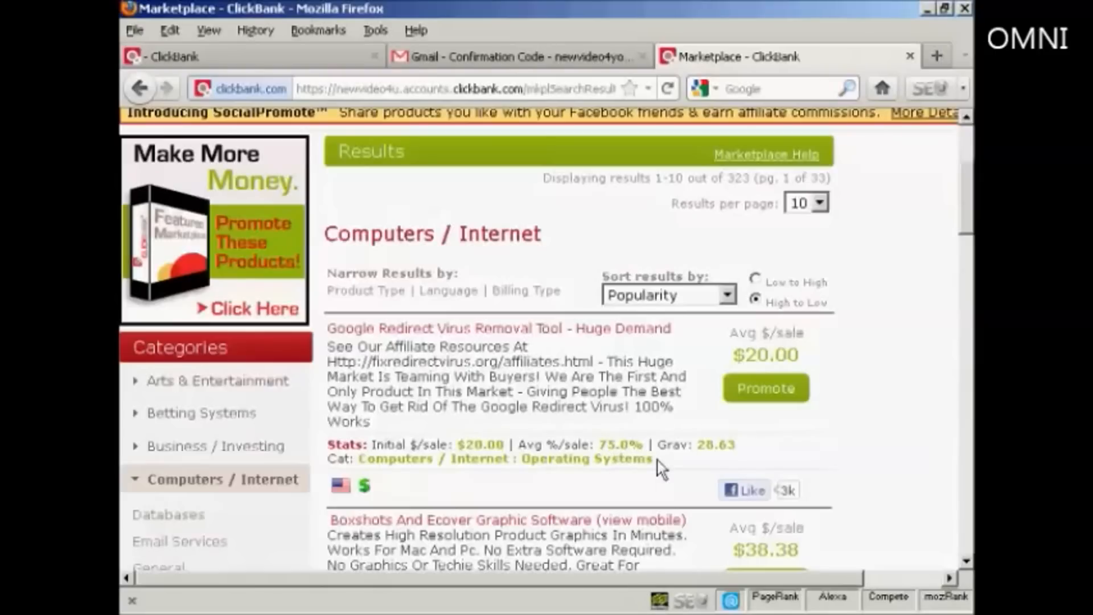
mouse_move(708, 465)
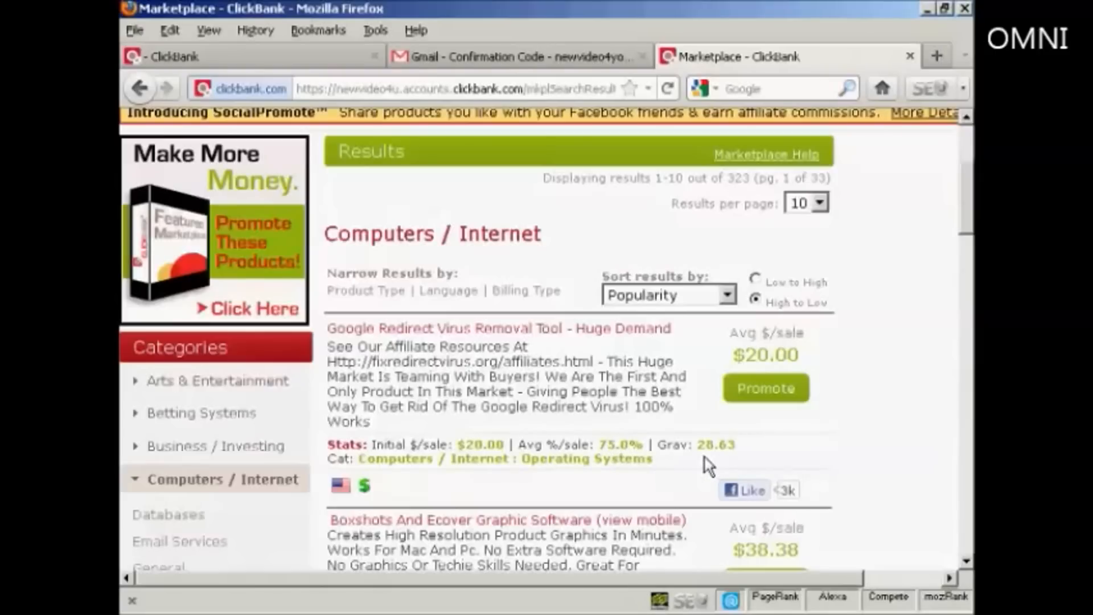
mouse_move(731, 463)
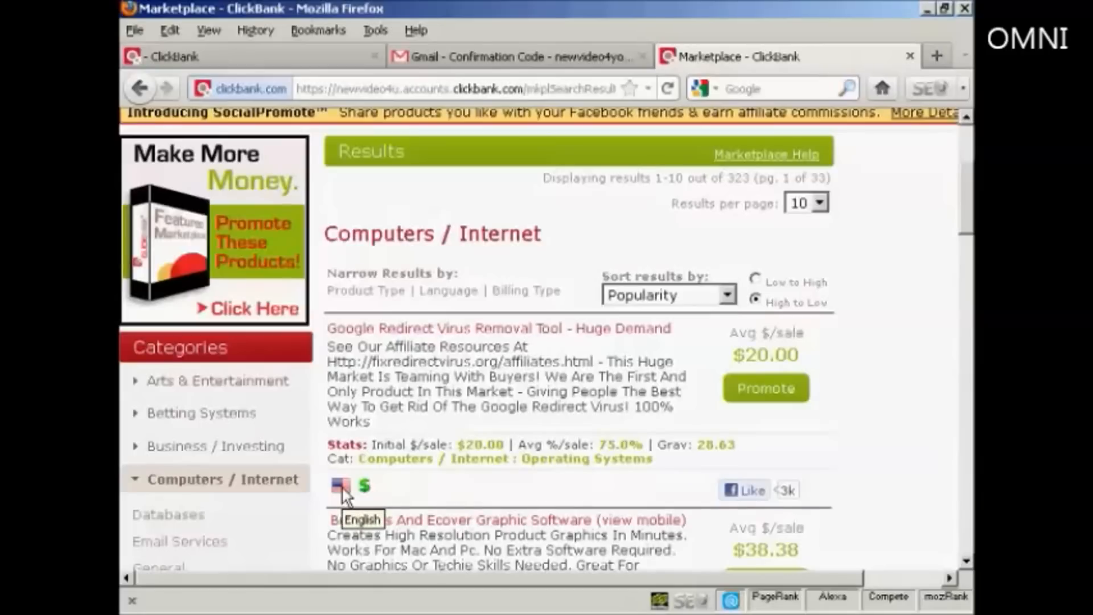
mouse_move(369, 498)
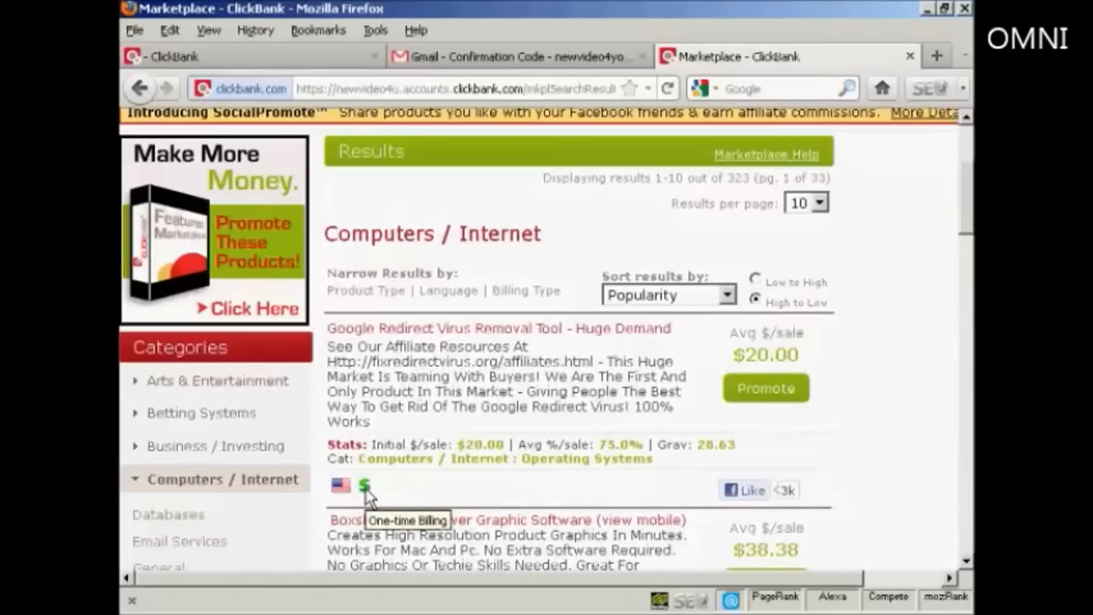
mouse_move(423, 487)
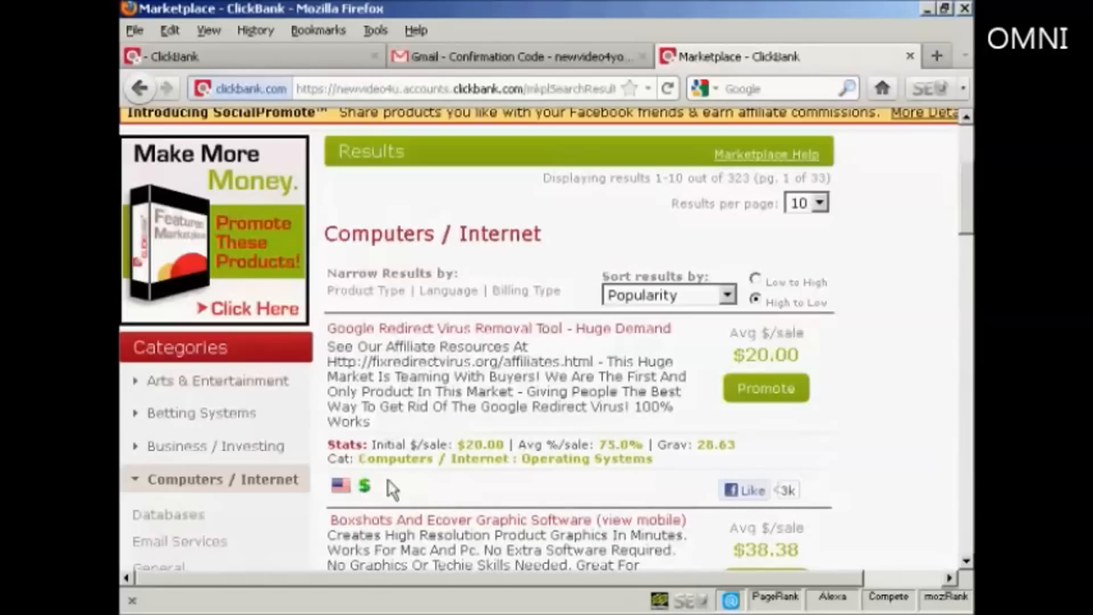
mouse_move(942, 321)
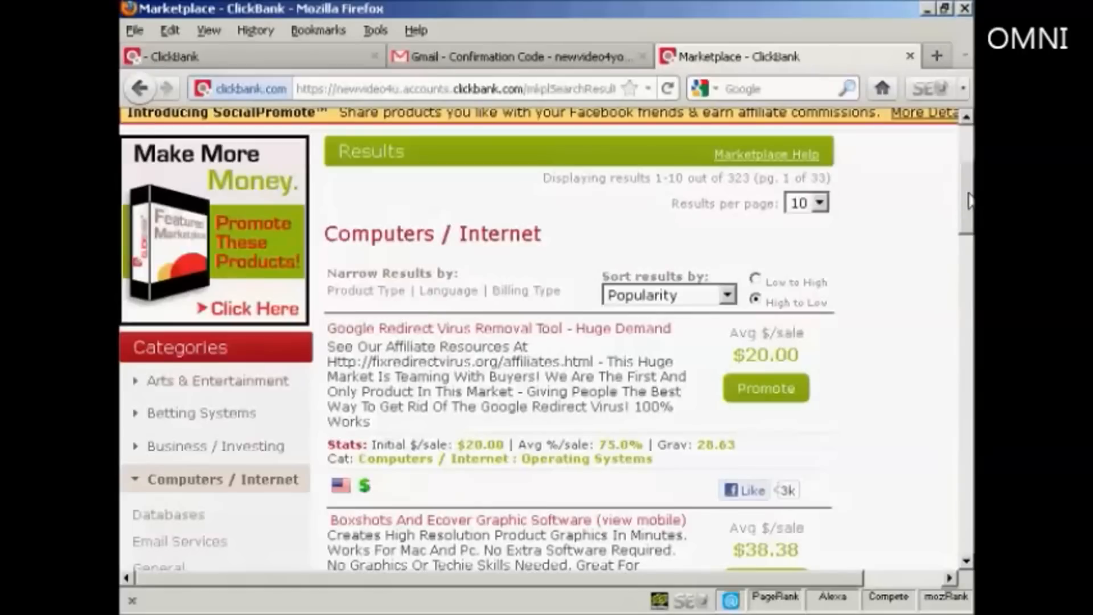
scroll(down, 3)
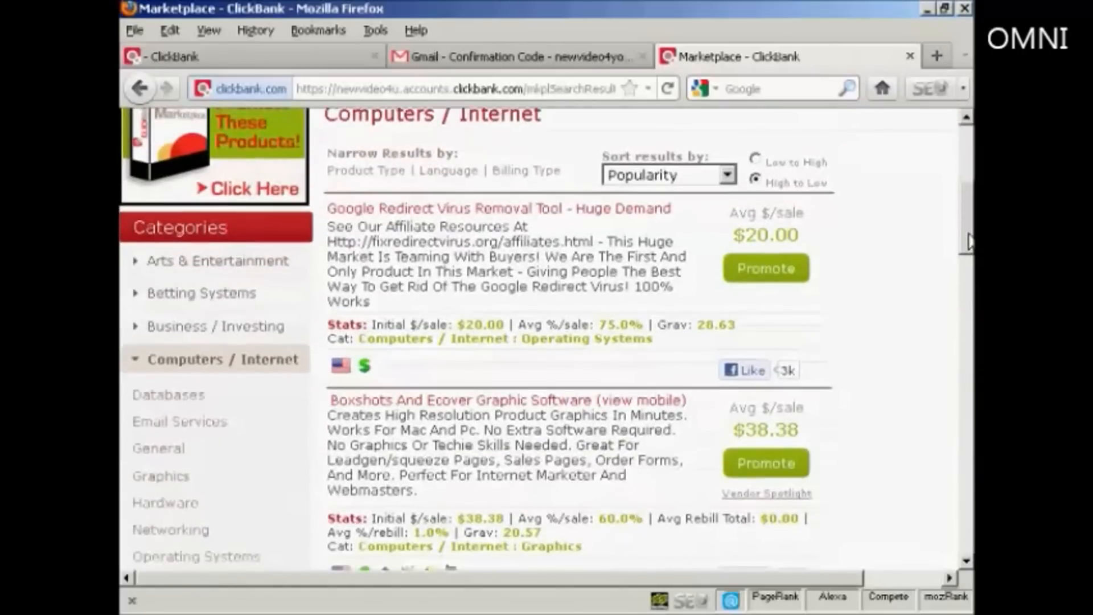
scroll(down, 3)
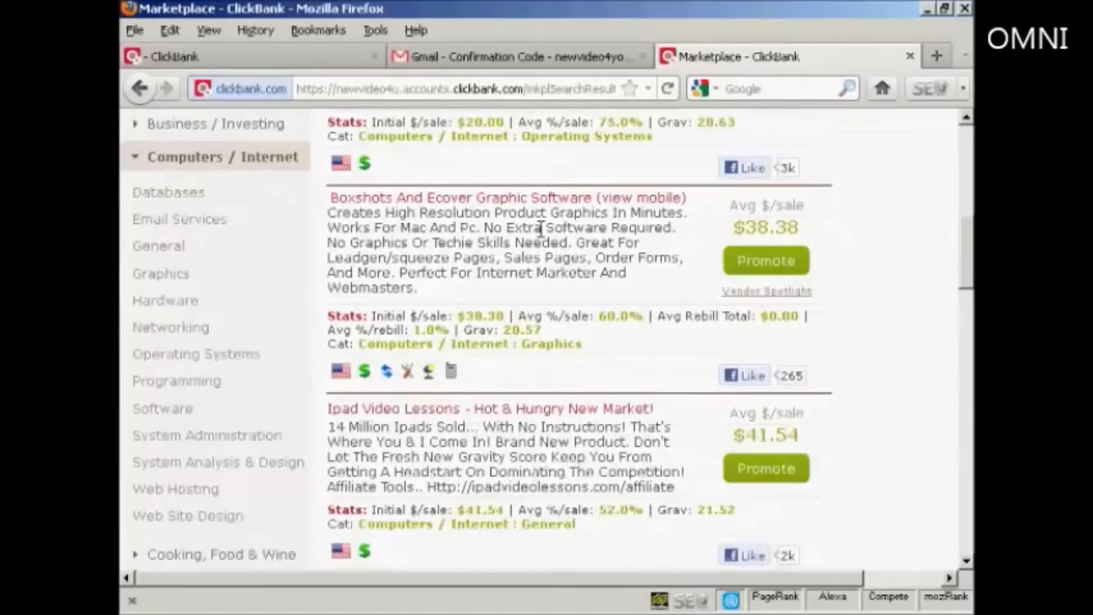
mouse_move(390, 383)
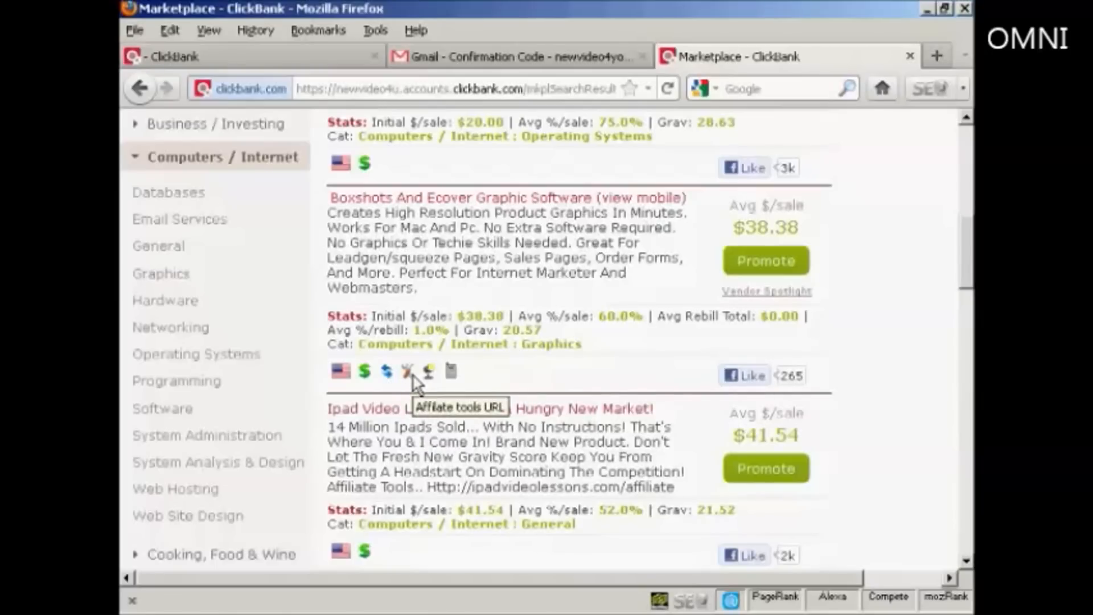
mouse_move(429, 371)
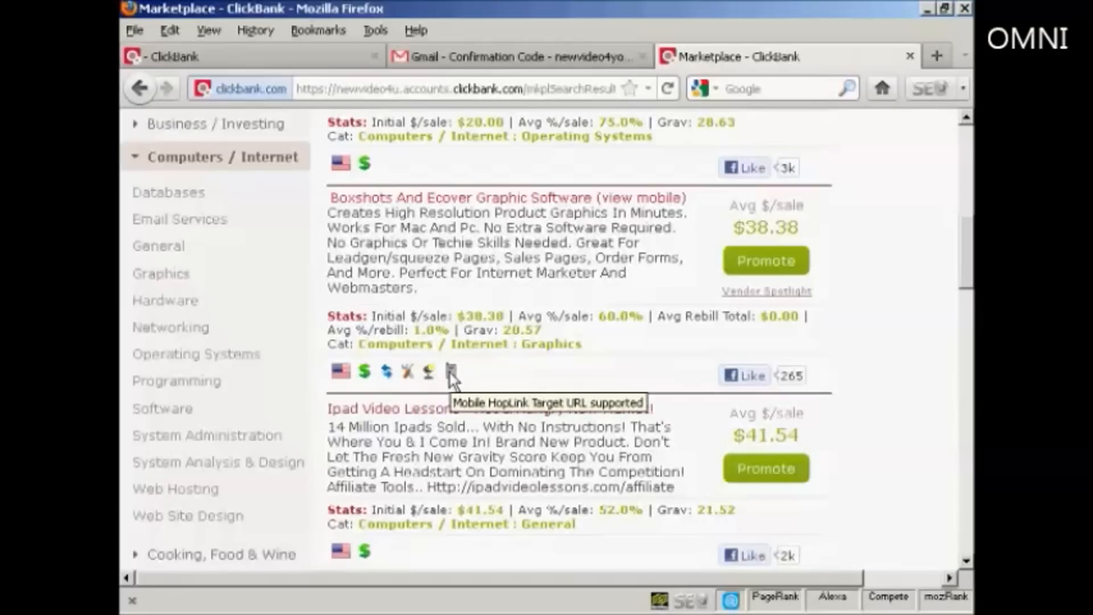
mouse_move(548, 377)
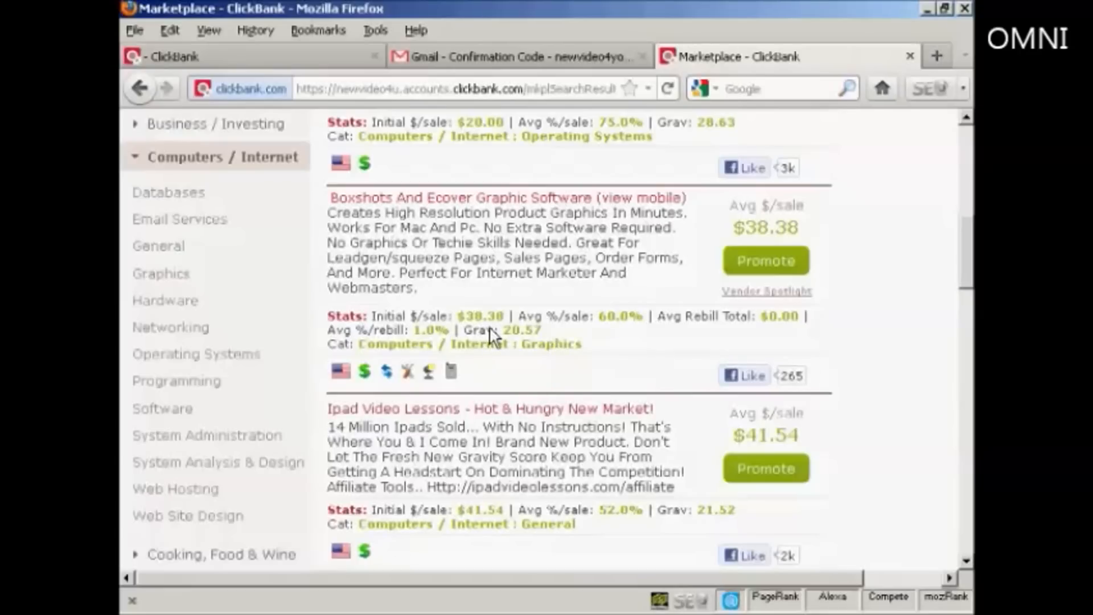
mouse_move(563, 337)
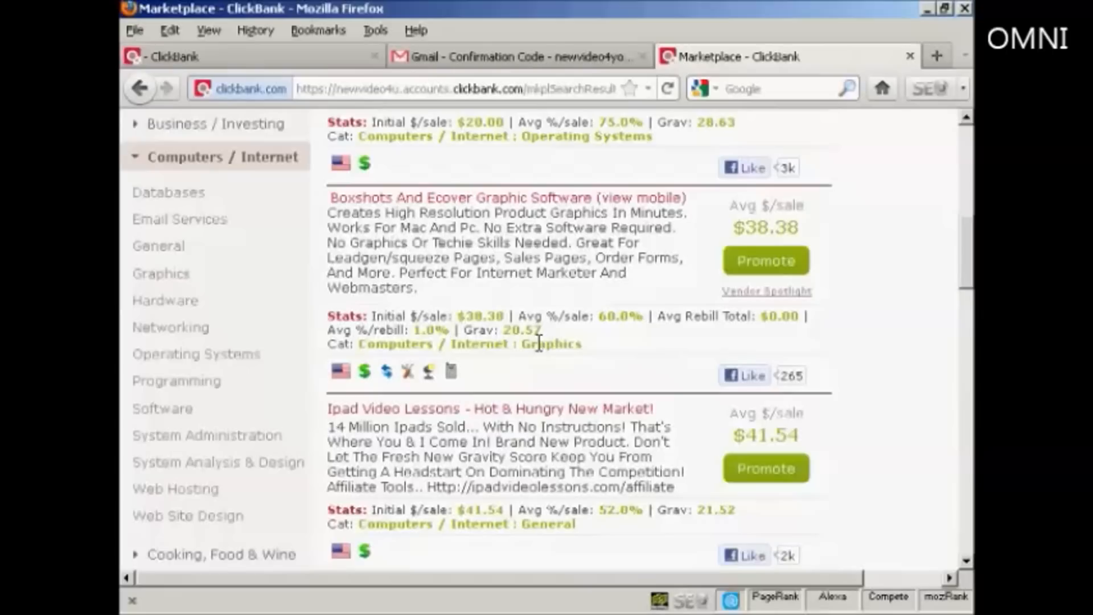
mouse_move(743, 383)
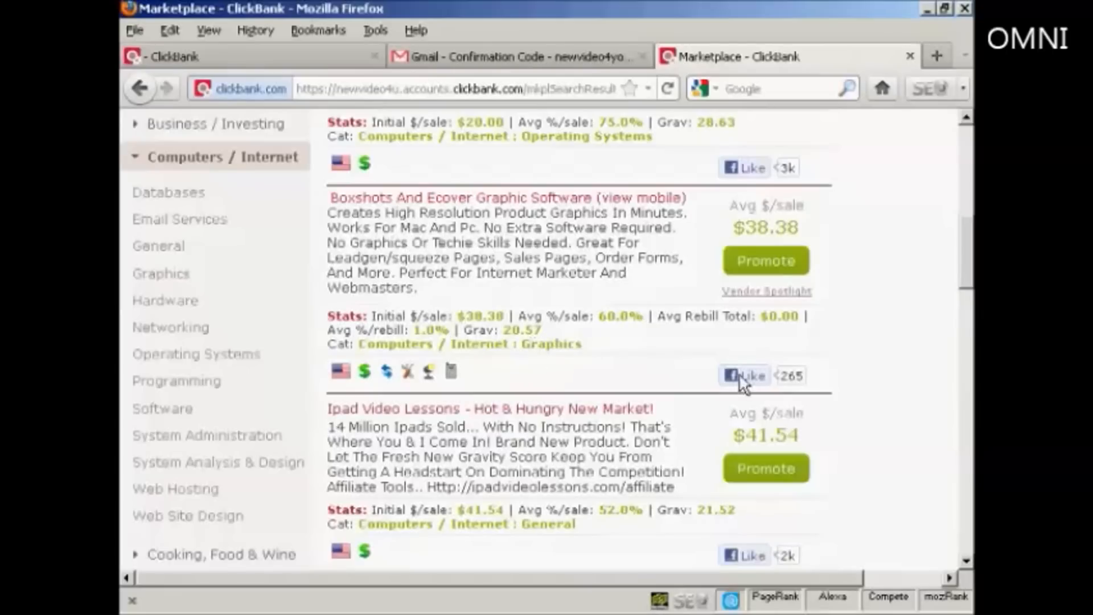
mouse_move(800, 276)
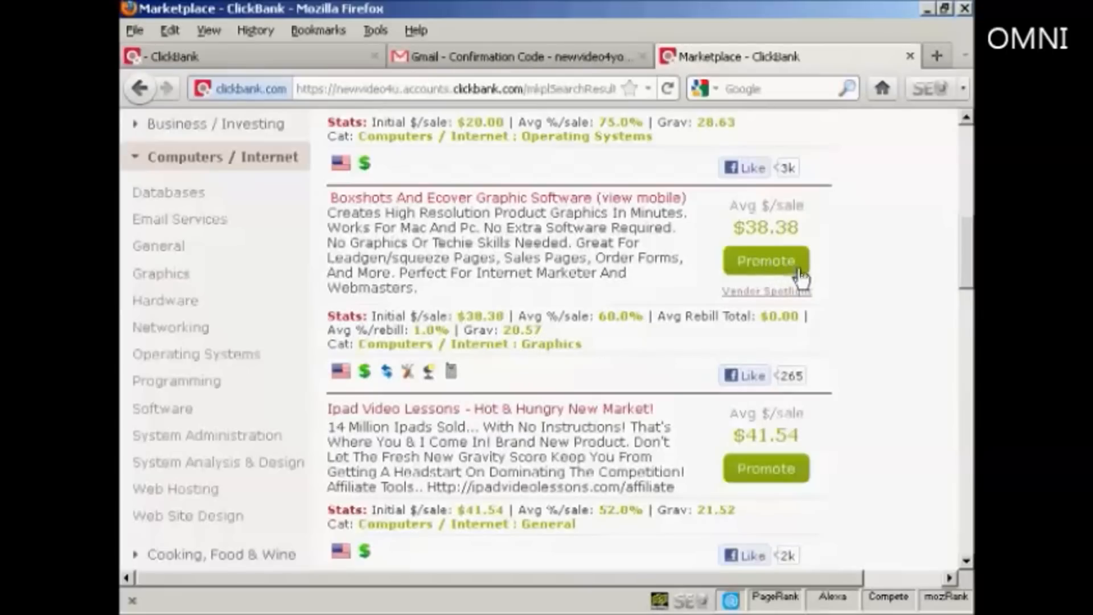
mouse_move(766, 272)
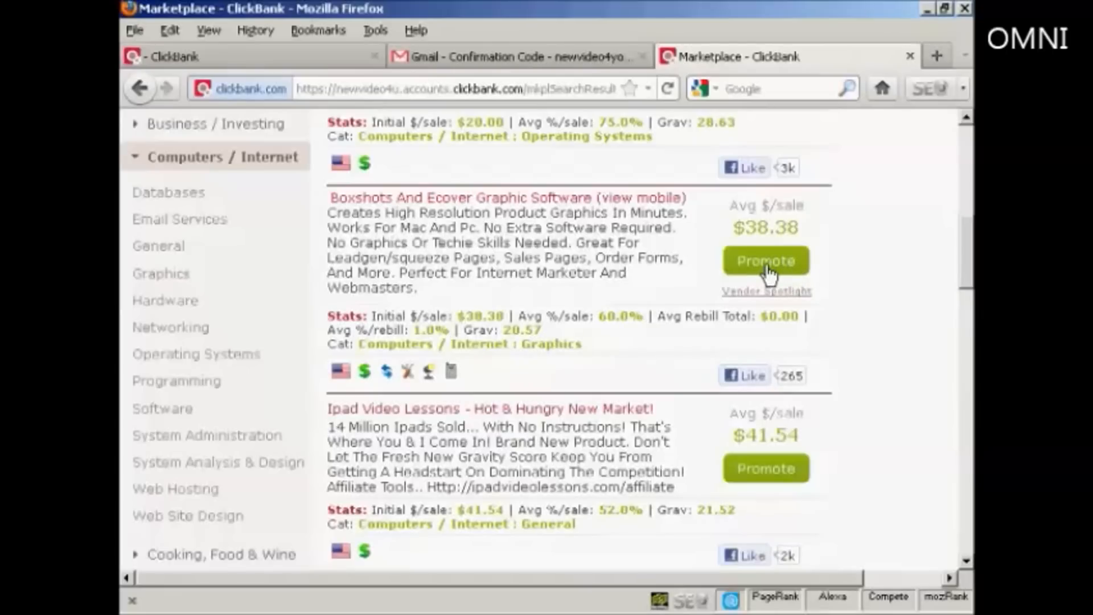
- Promote the Boxshots product as newvideo4u with no Tracking ID and create its HopLink
click(765, 259)
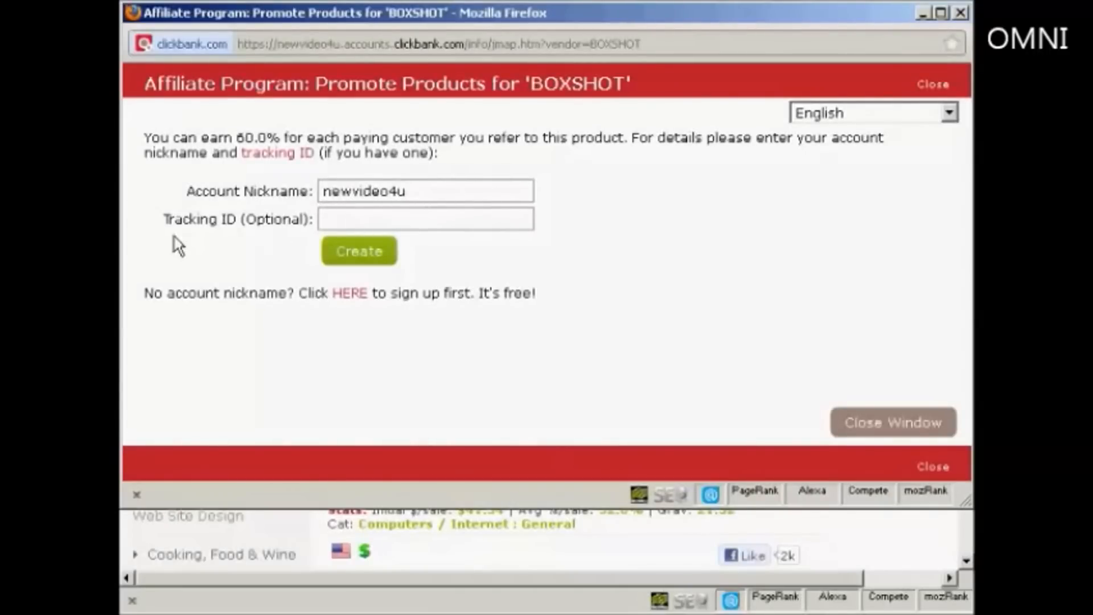
mouse_move(284, 240)
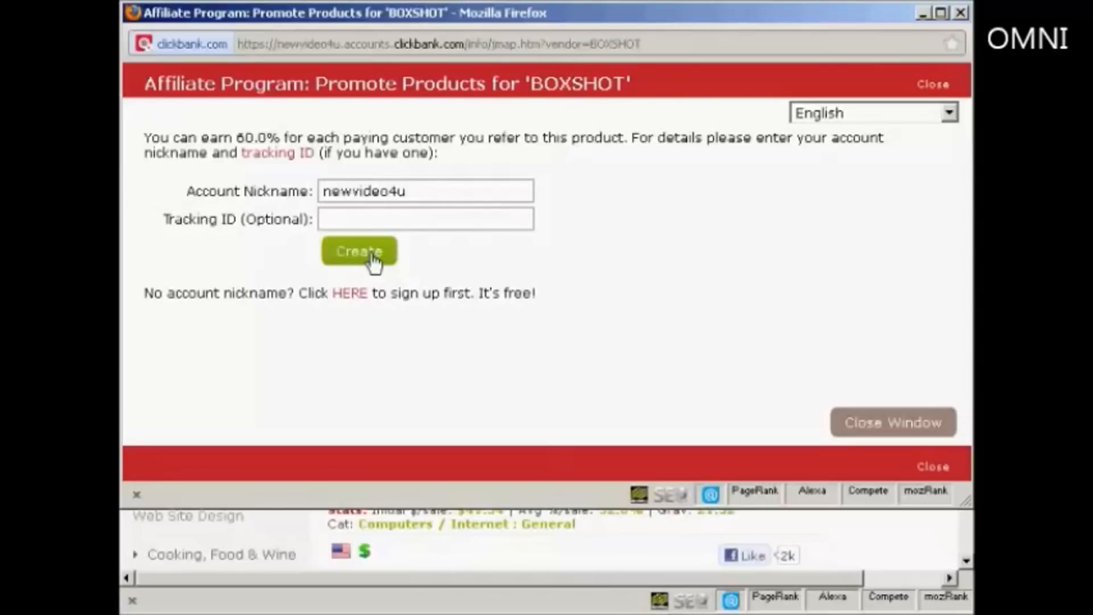
click(359, 251)
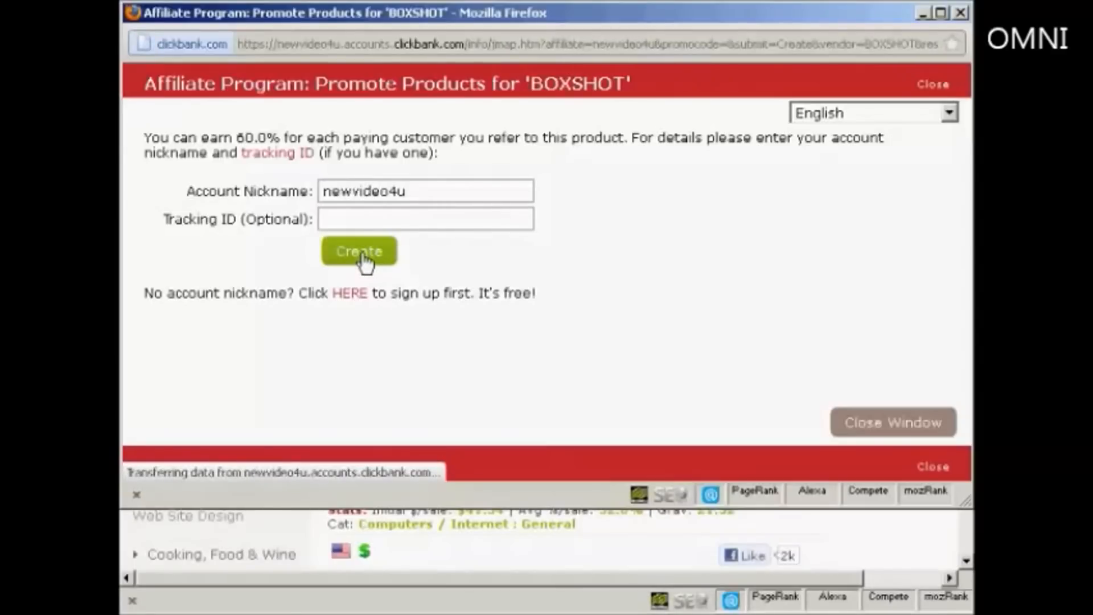
- Generate the encrypted BOXSHOT HopLink URL with its HTML link code
click(359, 251)
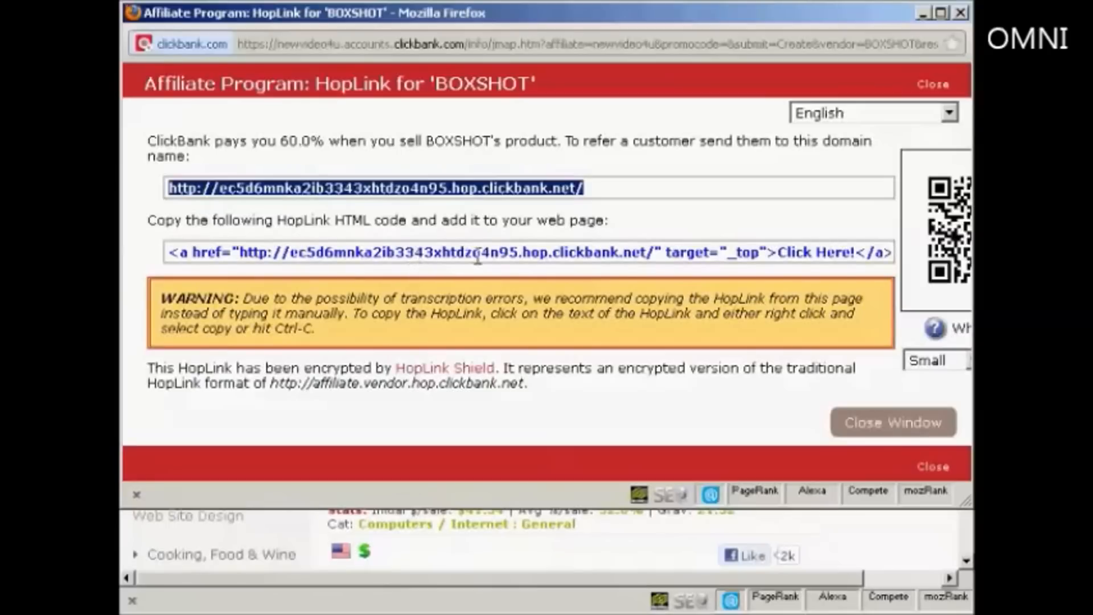
mouse_move(697, 262)
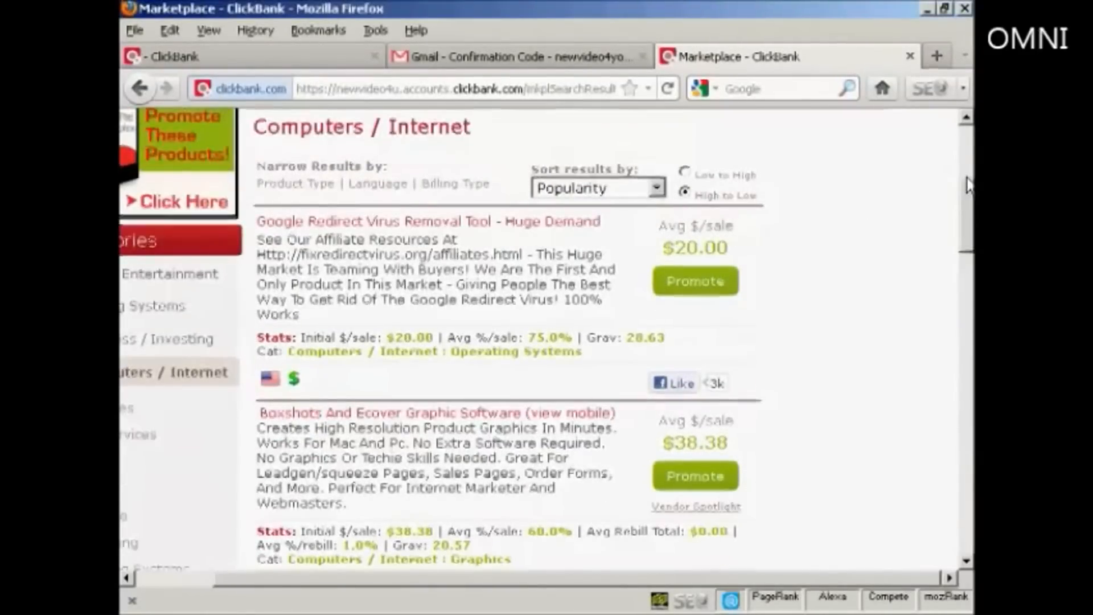
click(937, 56)
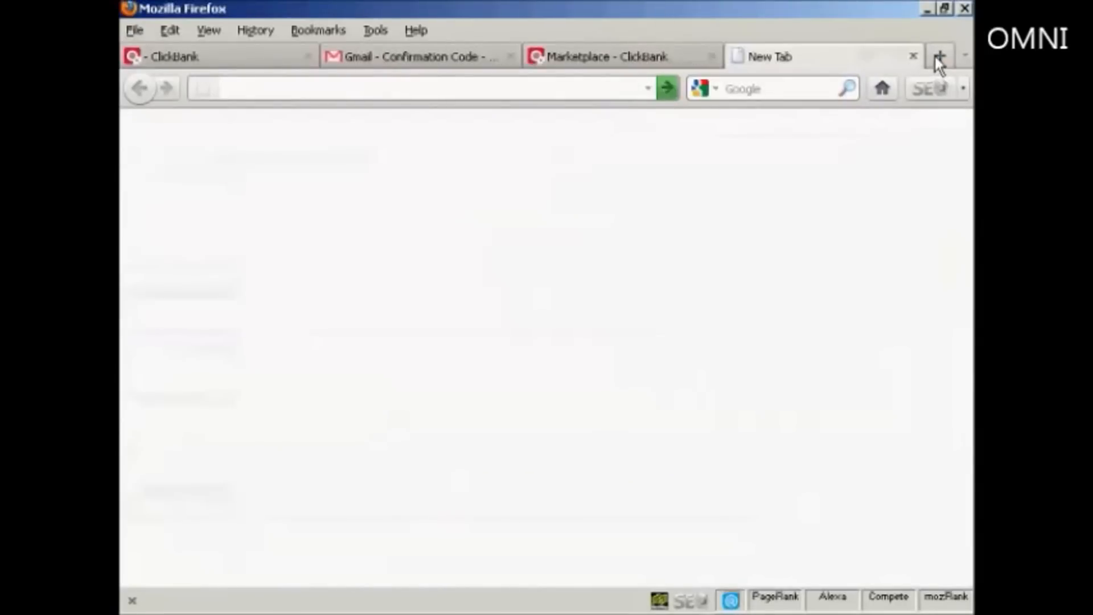
click(279, 88)
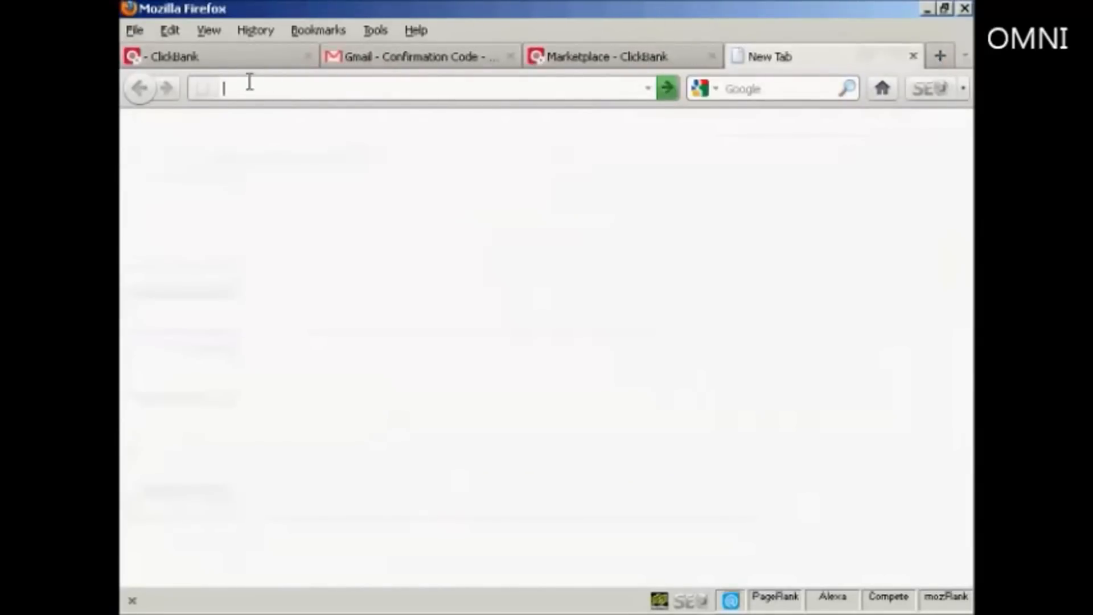
text(http://ec5d6mnka2b3343xhtdzo4n95.hop.clickbank.net/)
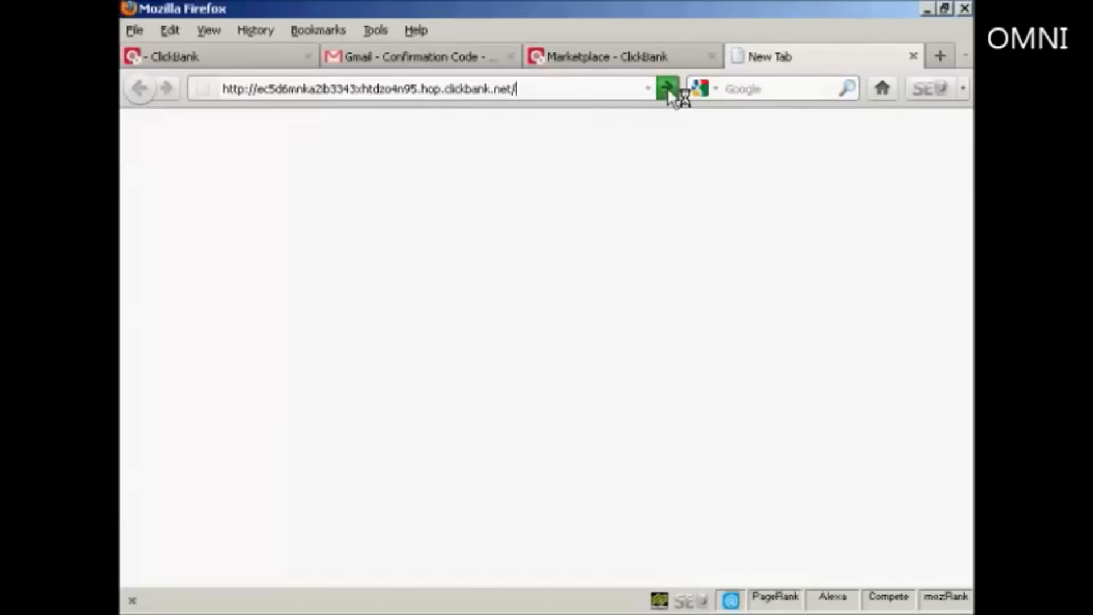
click(667, 89)
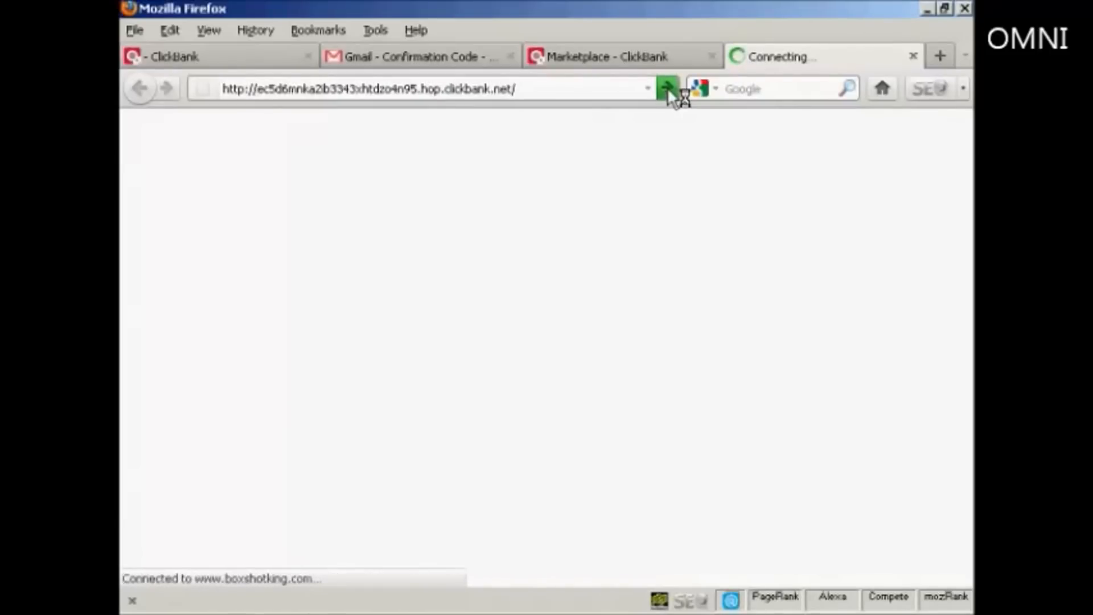